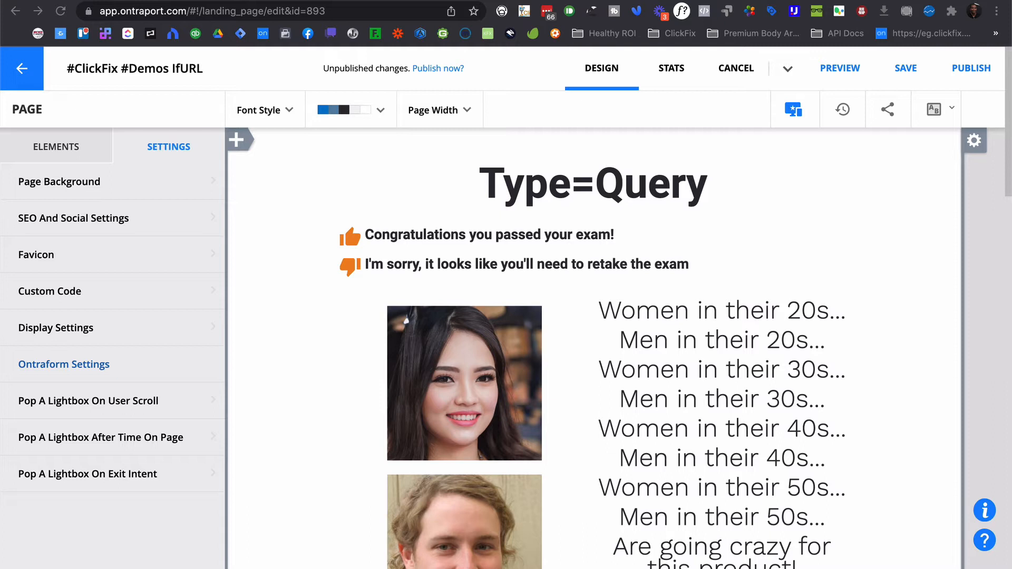
pyautogui.moveTo(254, 241)
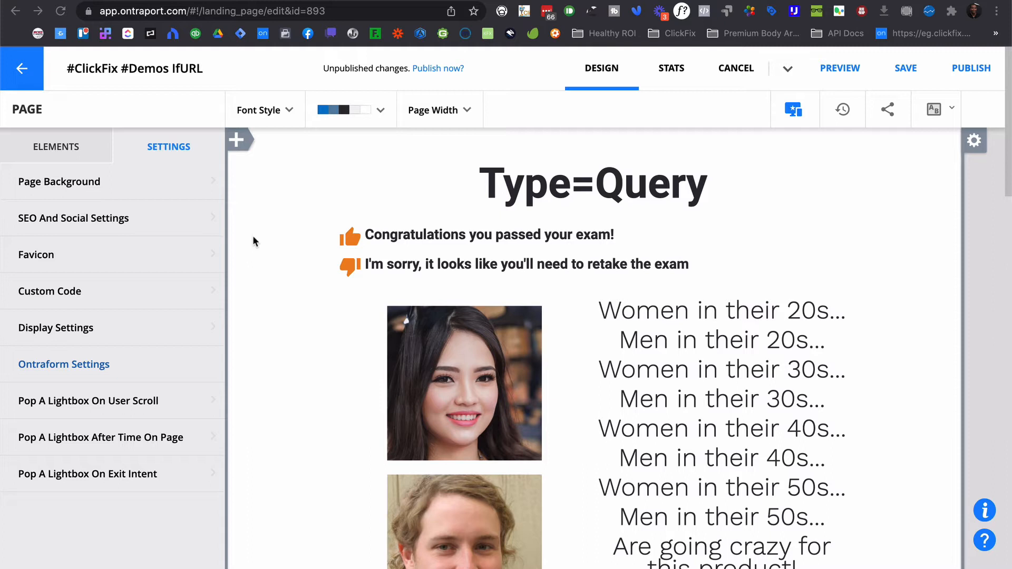
pyautogui.moveTo(791, 176)
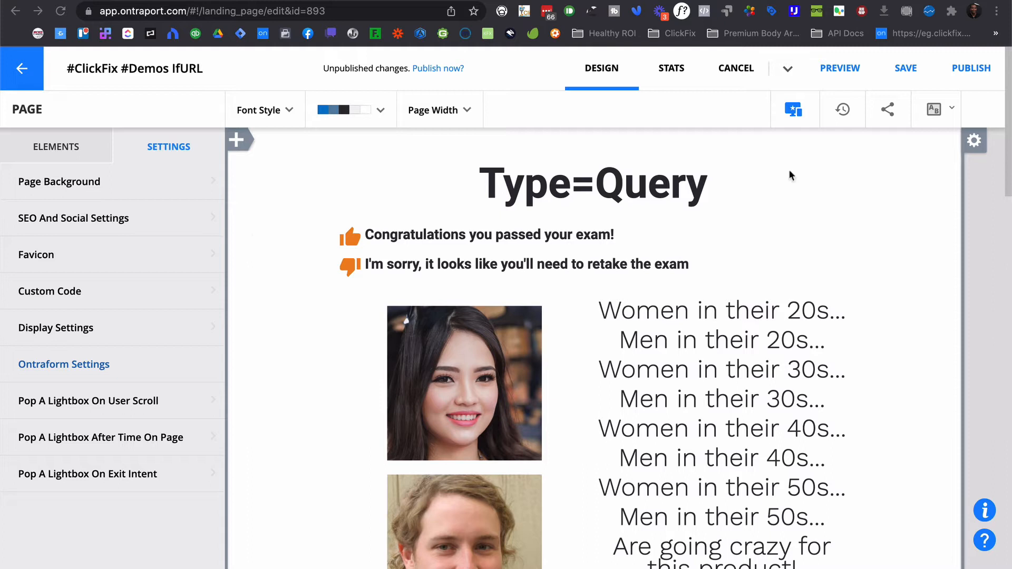
pyautogui.moveTo(976, 142)
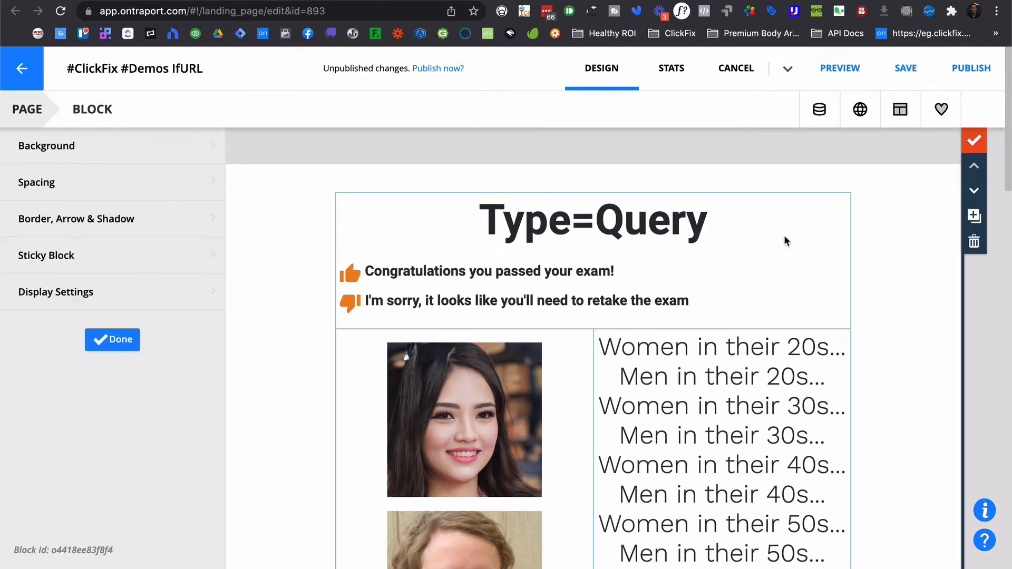
# - Check the Type=Query block's timing and audience, then view its amount/utm_campaign=query conditions
pyautogui.click(55, 291)
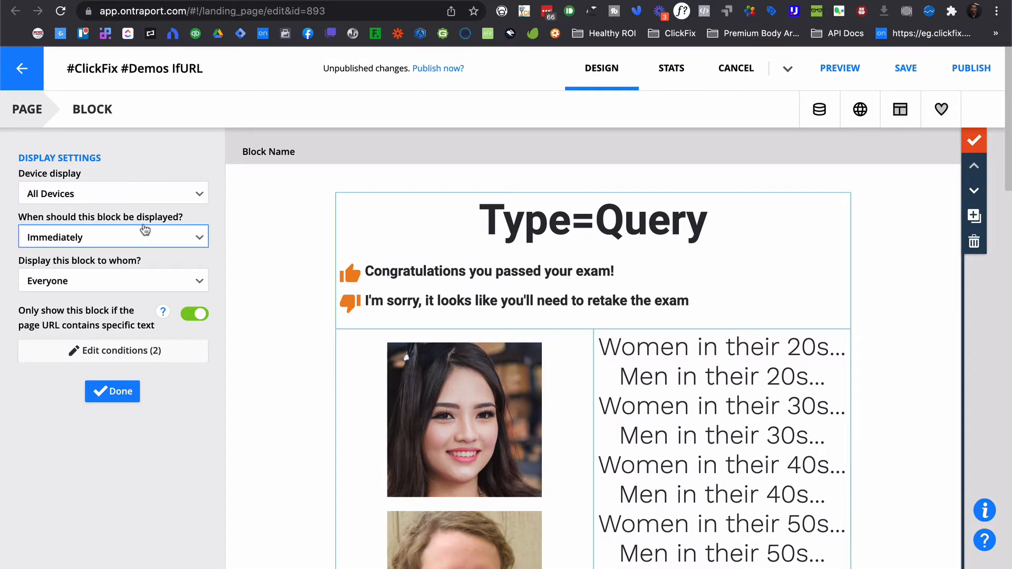
pyautogui.click(113, 236)
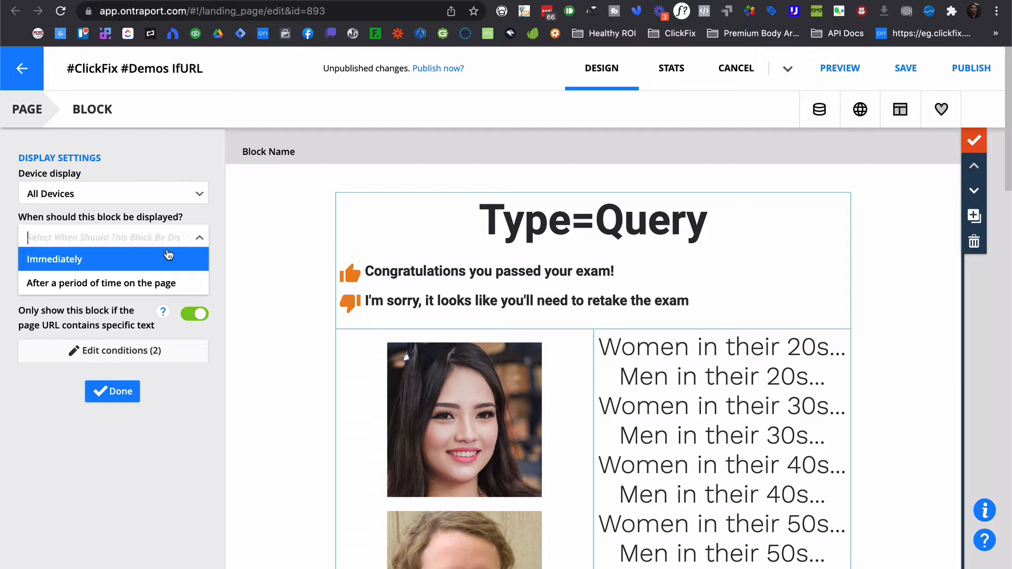
pyautogui.click(55, 259)
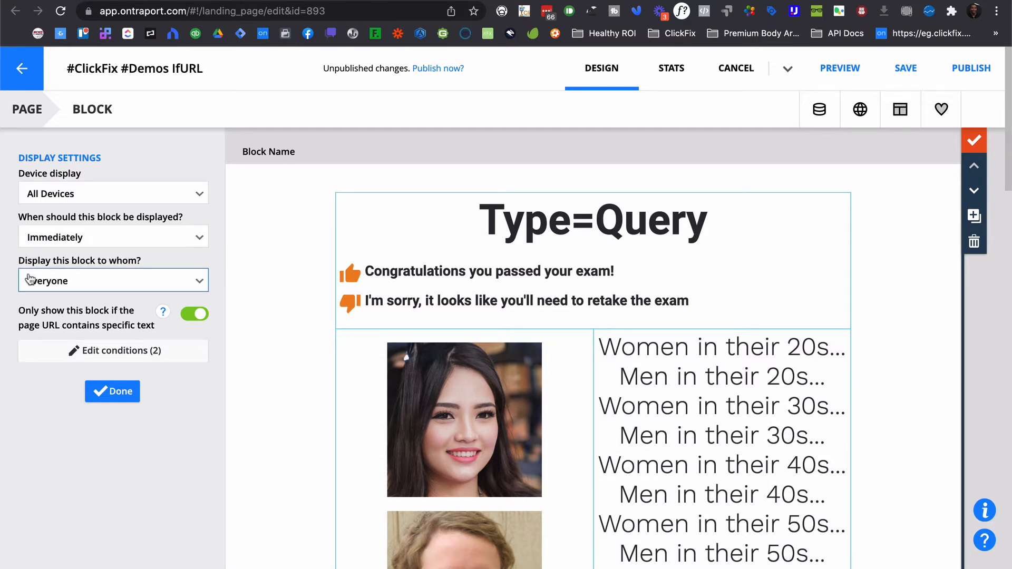
pyautogui.click(112, 280)
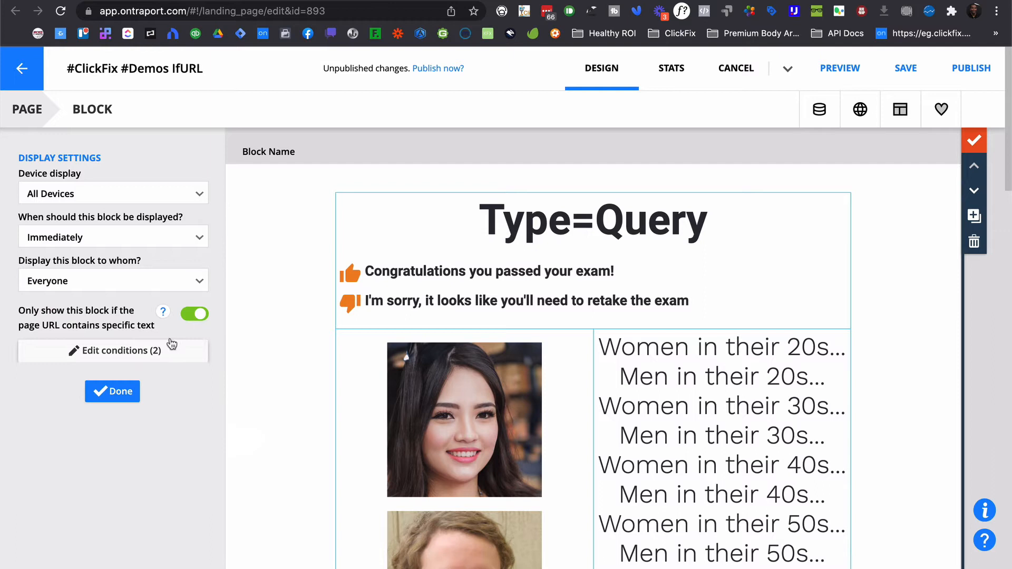
pyautogui.moveTo(162, 313)
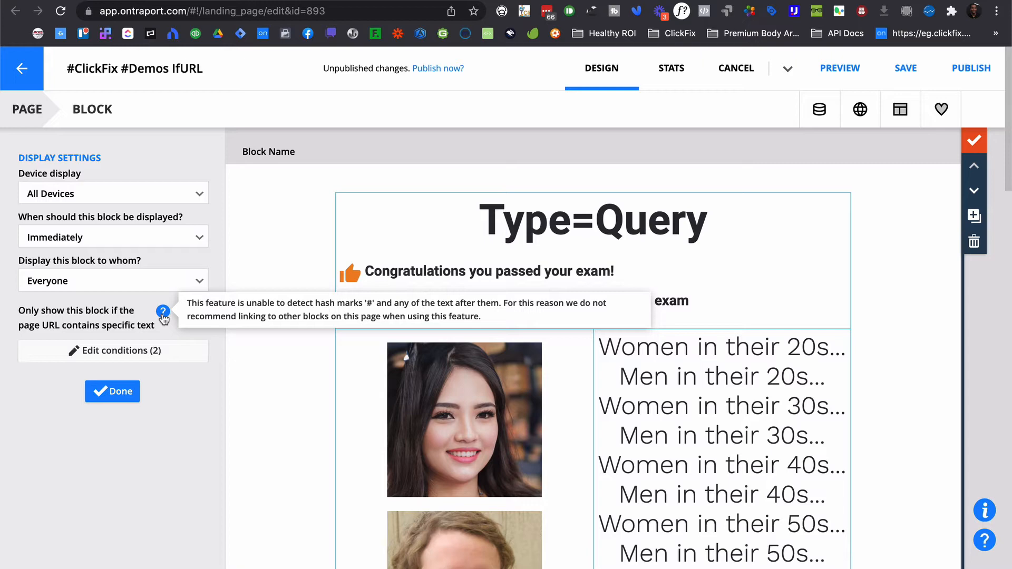
pyautogui.click(114, 351)
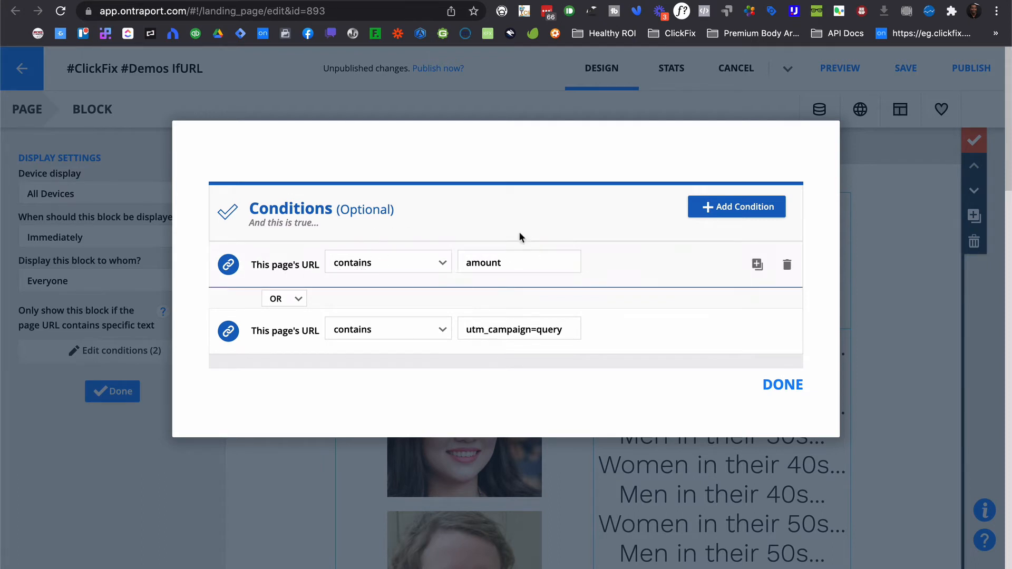
# - Close the amount and utm_campaign=query conditions and close the Type=Query display settings
pyautogui.click(518, 261)
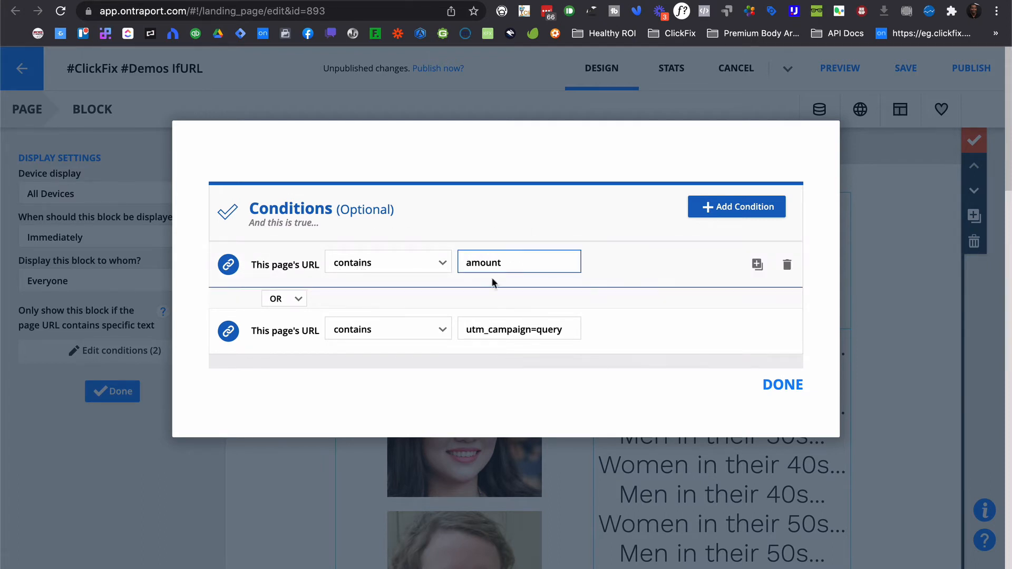
pyautogui.click(518, 328)
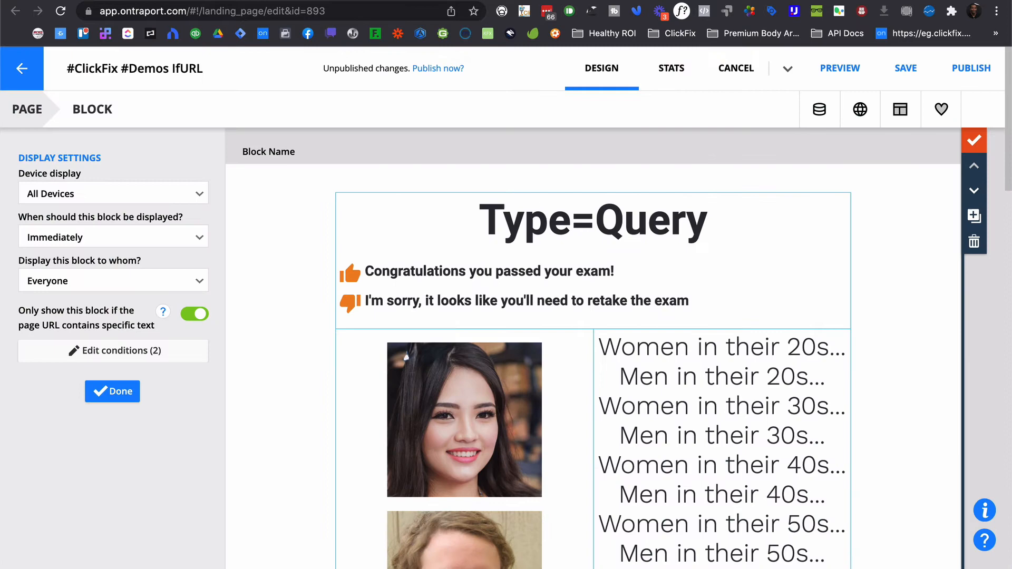
pyautogui.click(839, 68)
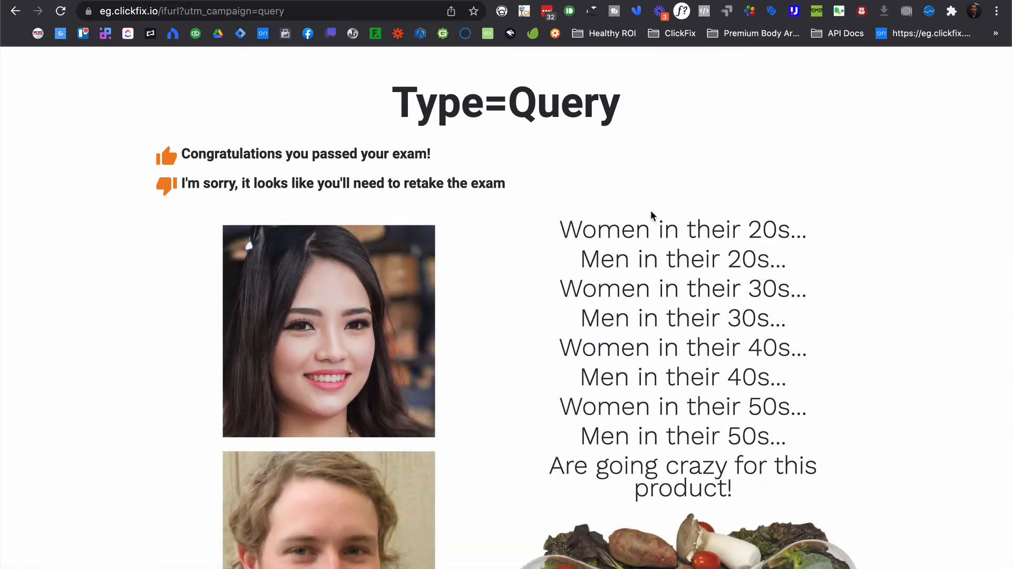
# - Scroll the live utm_campaign=query page to view the Type=Query section
pyautogui.scroll(-3)
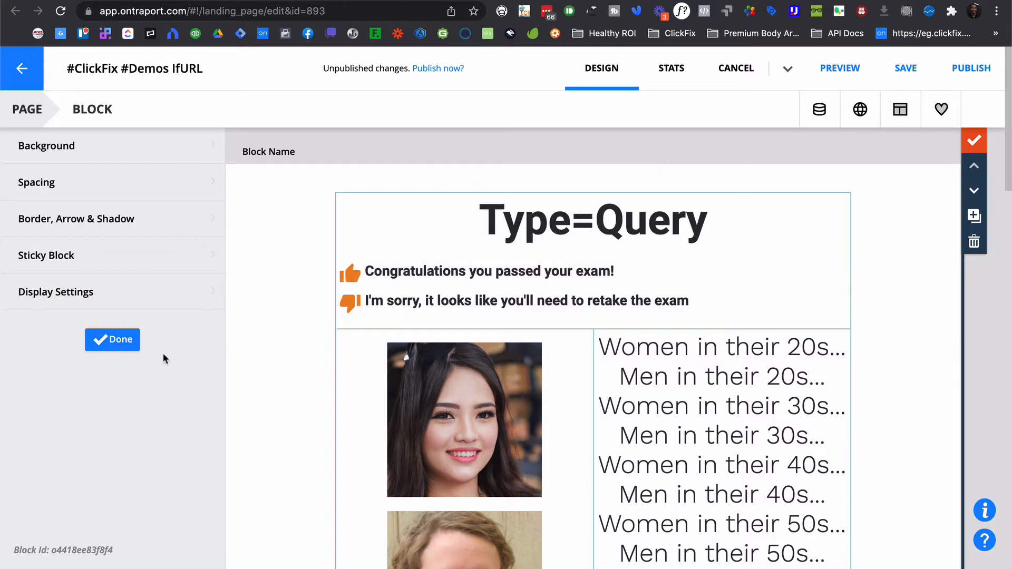
# - Scroll to the Type=Contains block and review its utm_campaign=contains condition
pyautogui.click(112, 339)
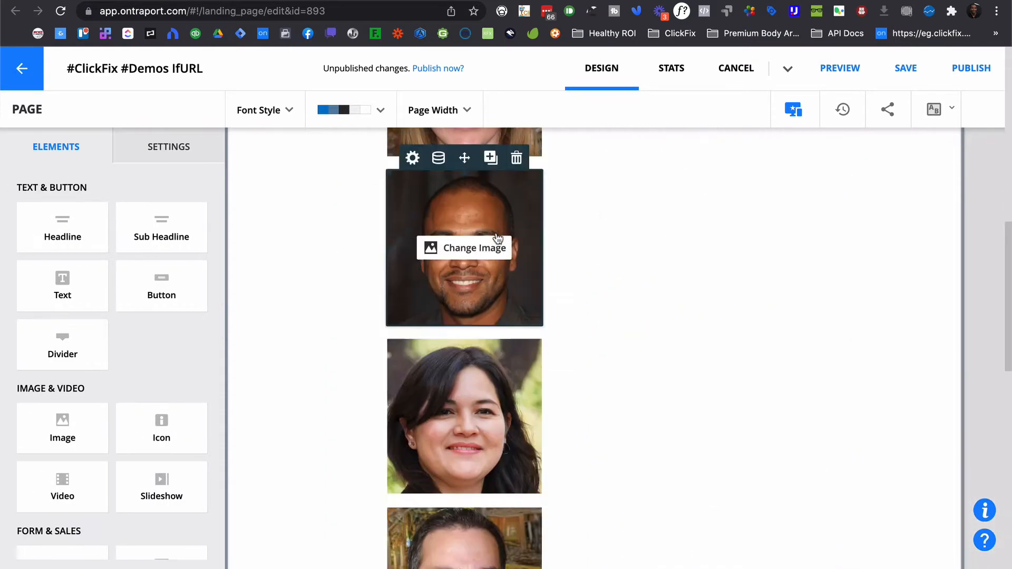
pyautogui.scroll(-3)
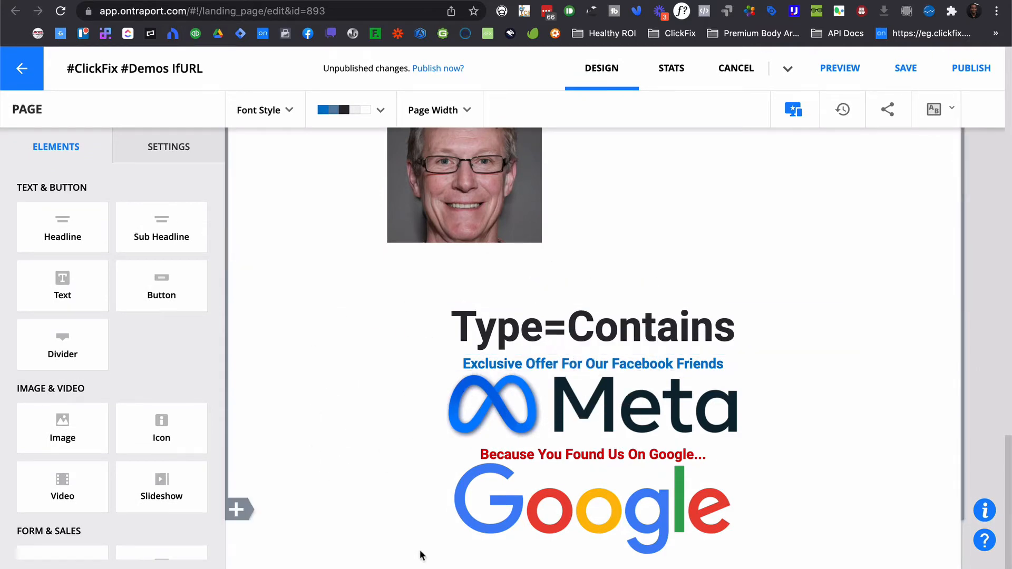
pyautogui.moveTo(370, 186)
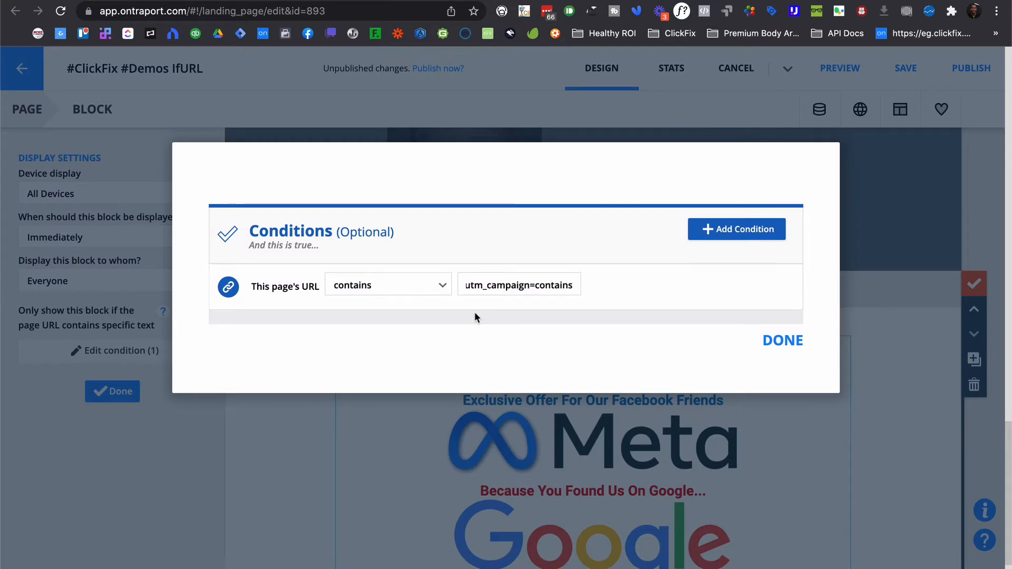
pyautogui.click(518, 284)
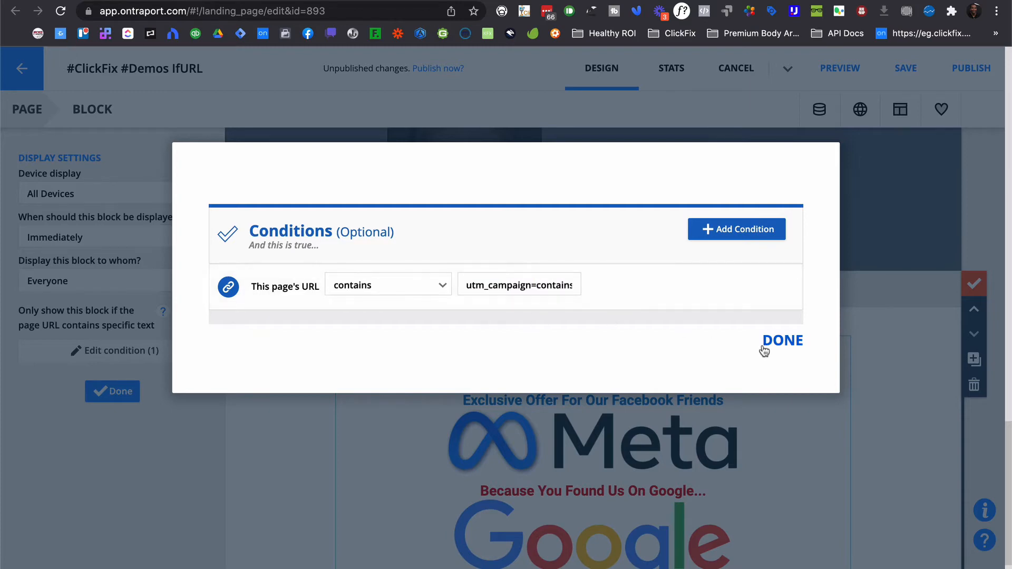
pyautogui.click(782, 340)
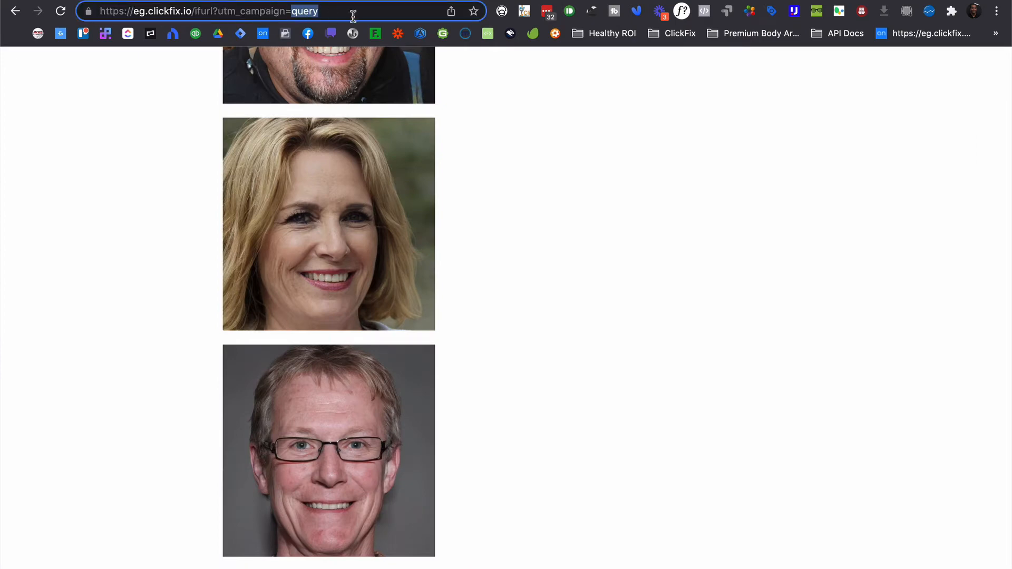
# - Change the address's utm_campaign value from query to contains
pyautogui.write('contains')
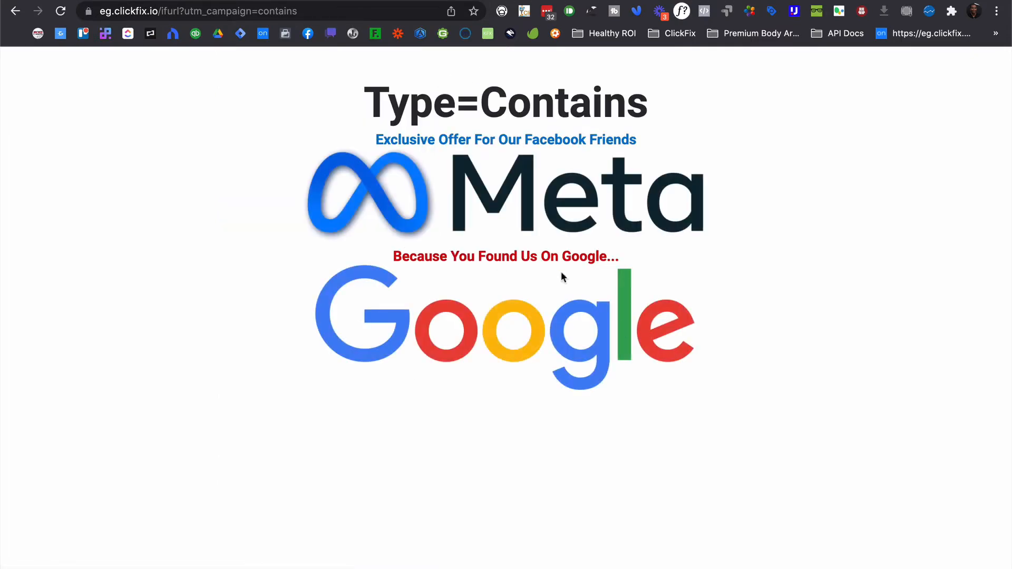
pyautogui.moveTo(374, 218)
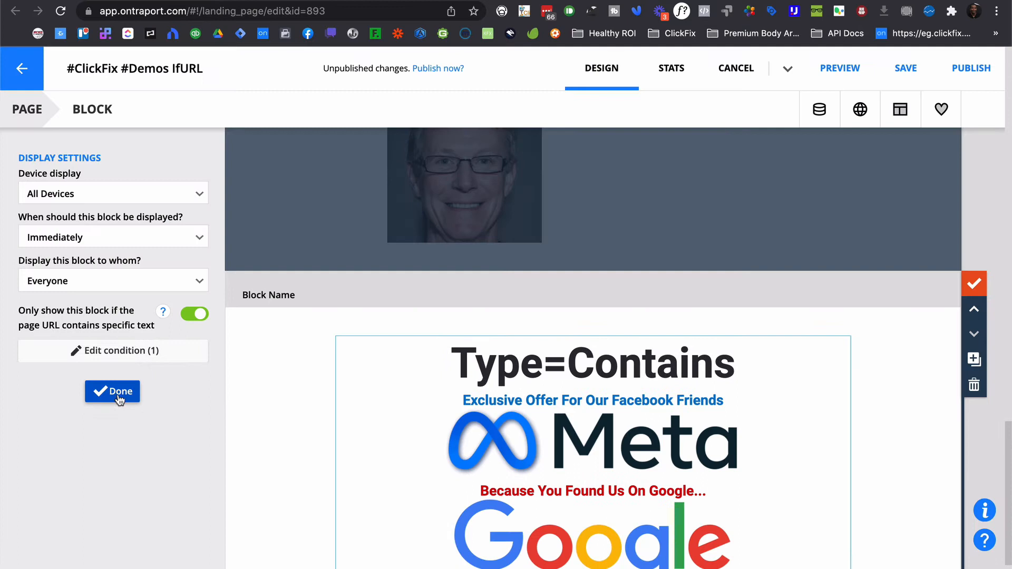
pyautogui.moveTo(112, 391)
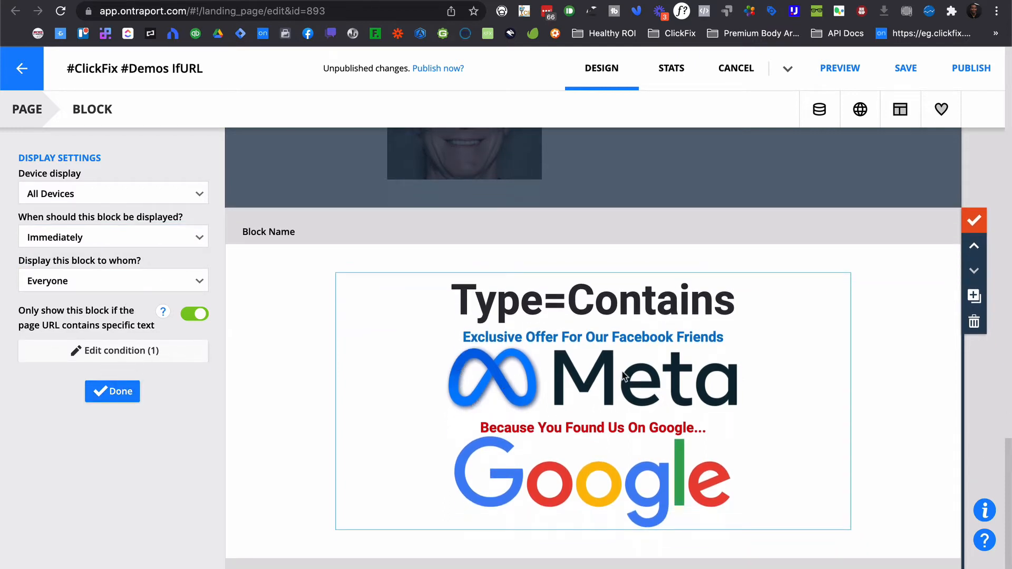
pyautogui.moveTo(650, 385)
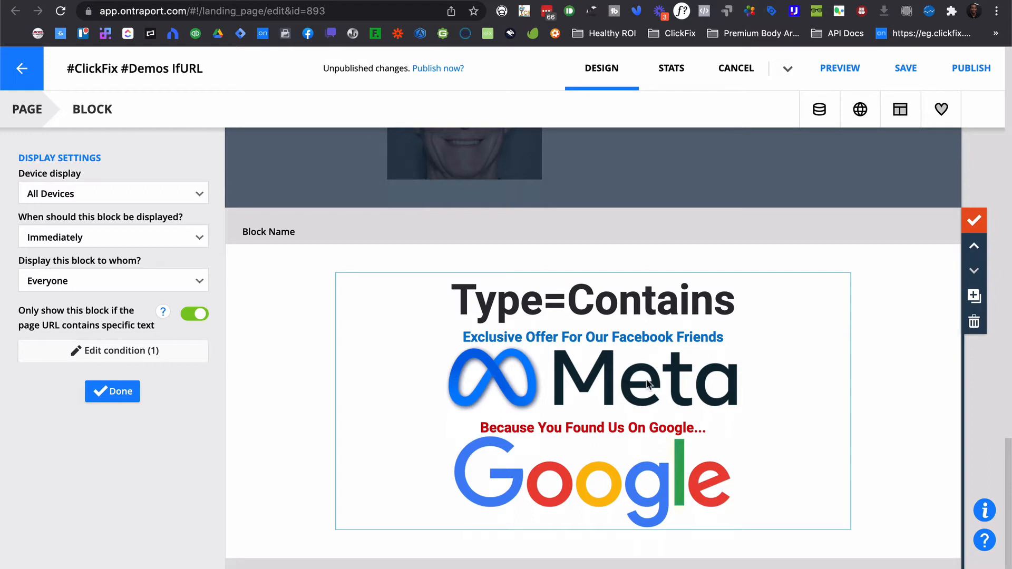
pyautogui.moveTo(701, 364)
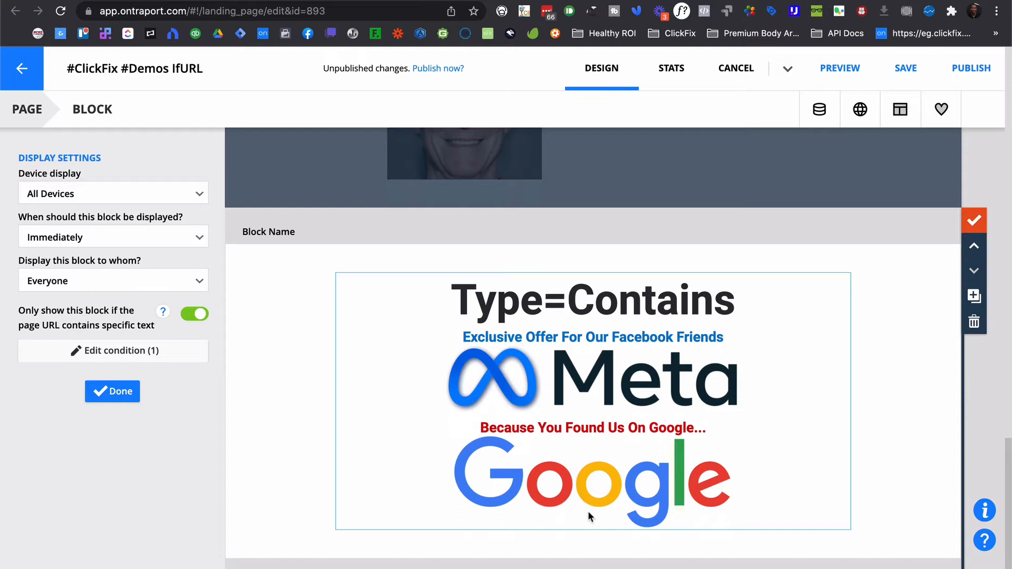
pyautogui.moveTo(613, 365)
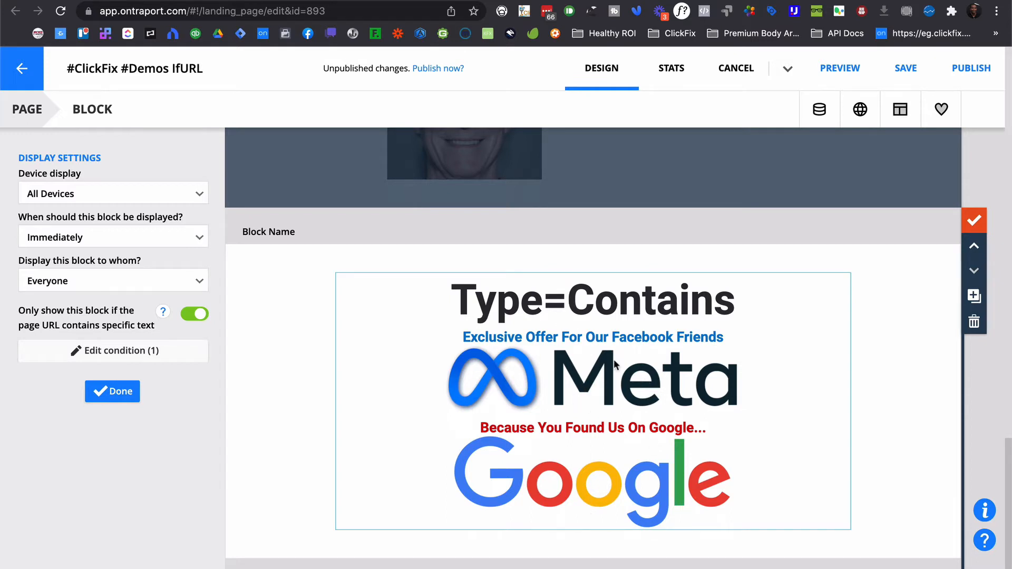
pyautogui.moveTo(714, 378)
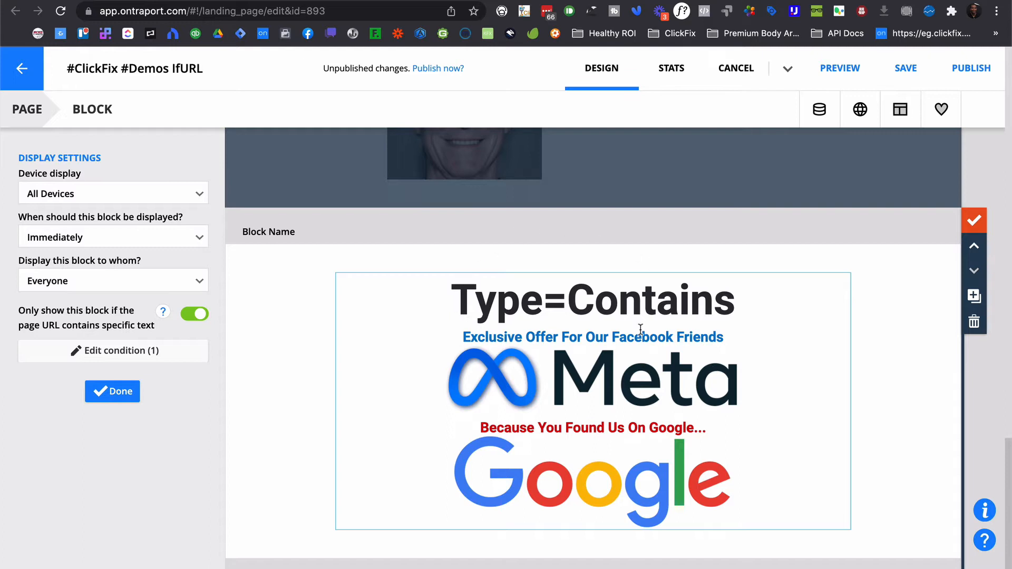
pyautogui.moveTo(770, 314)
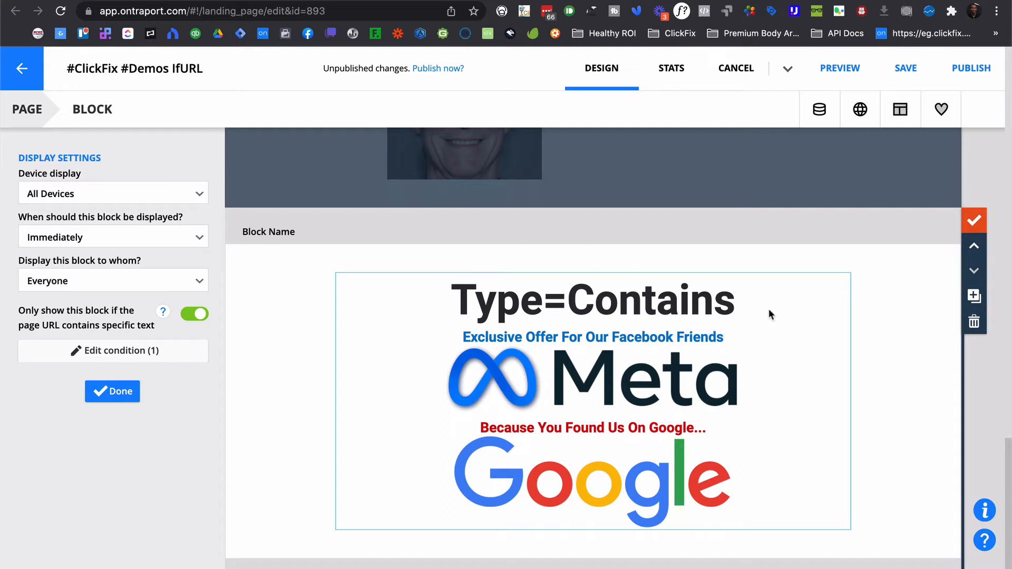
pyautogui.moveTo(750, 309)
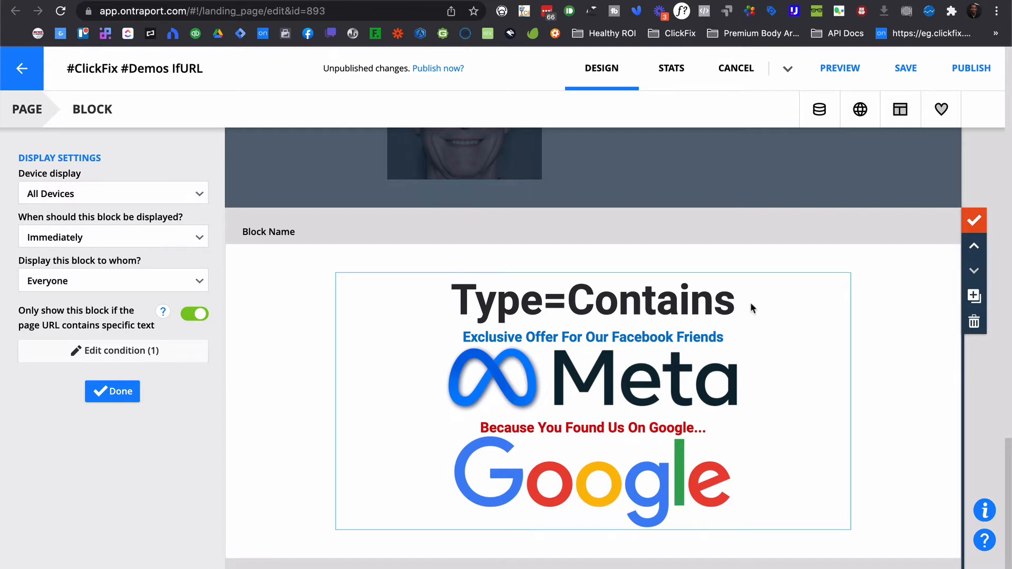
pyautogui.moveTo(710, 319)
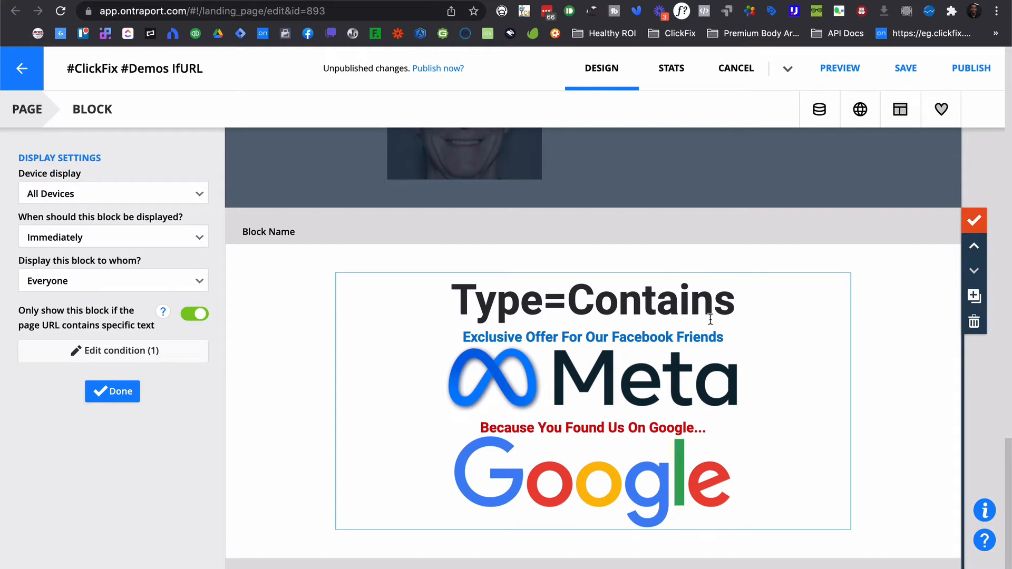
pyautogui.moveTo(576, 313)
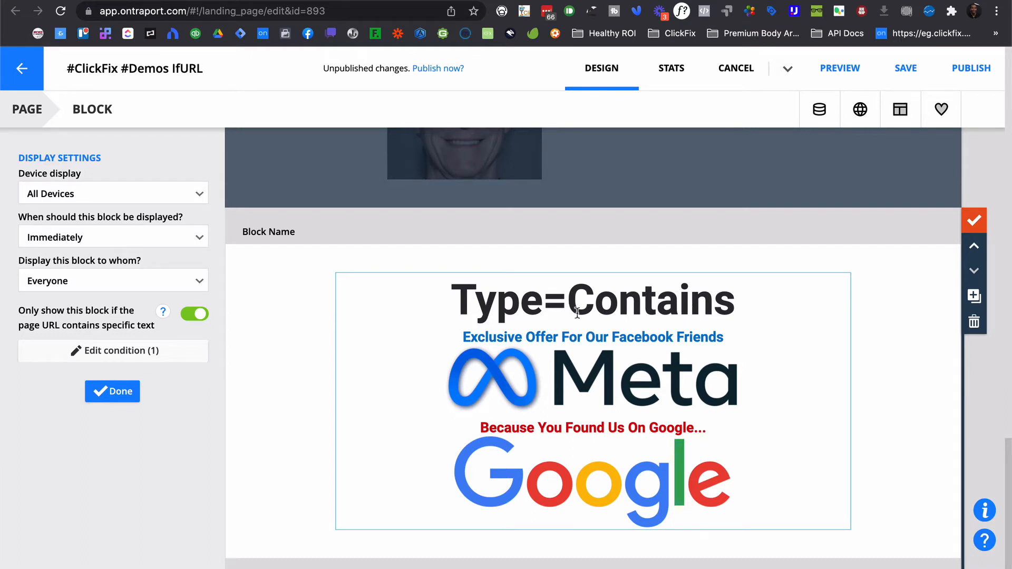
pyautogui.moveTo(477, 359)
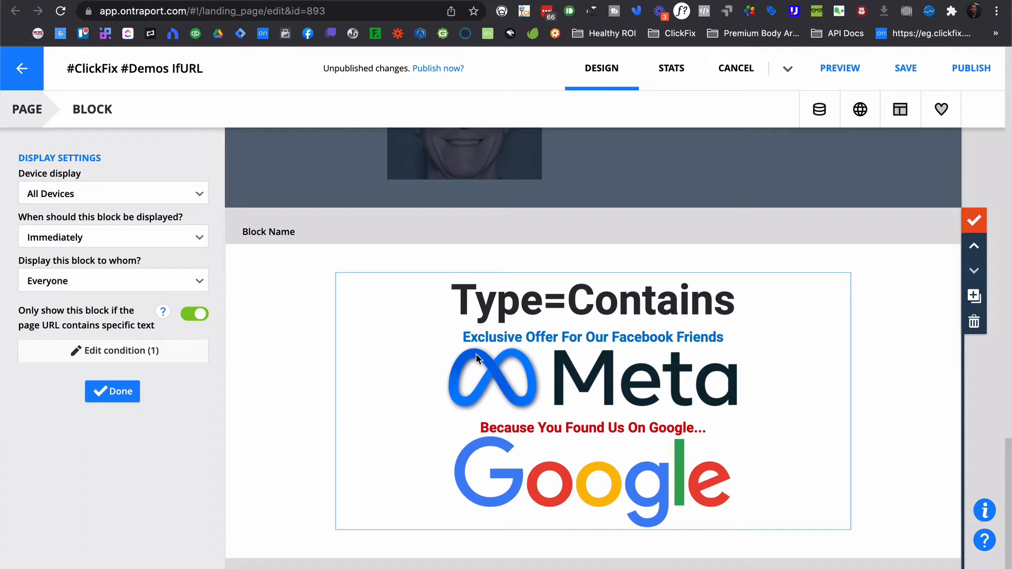
pyautogui.moveTo(681, 369)
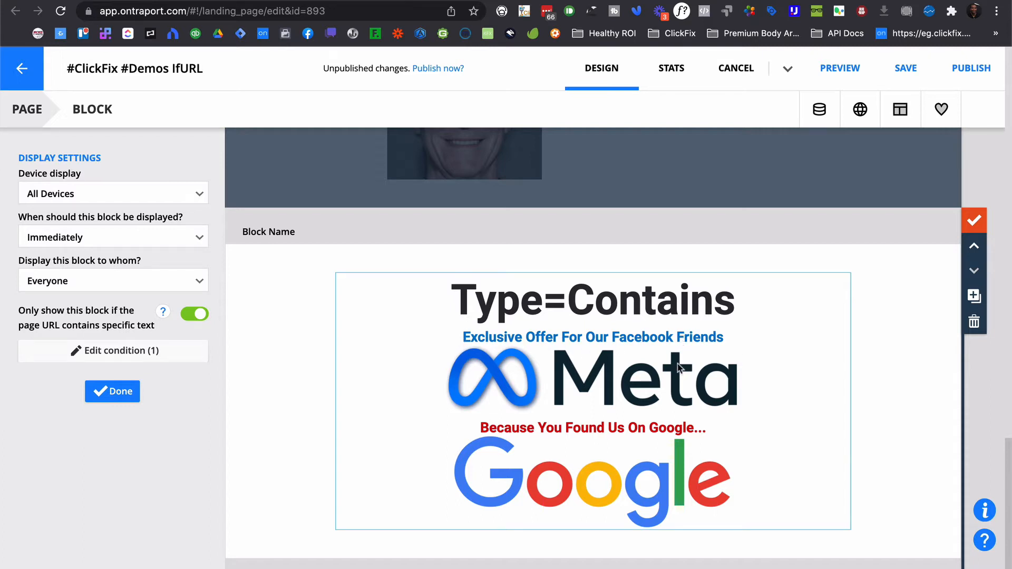
pyautogui.moveTo(606, 380)
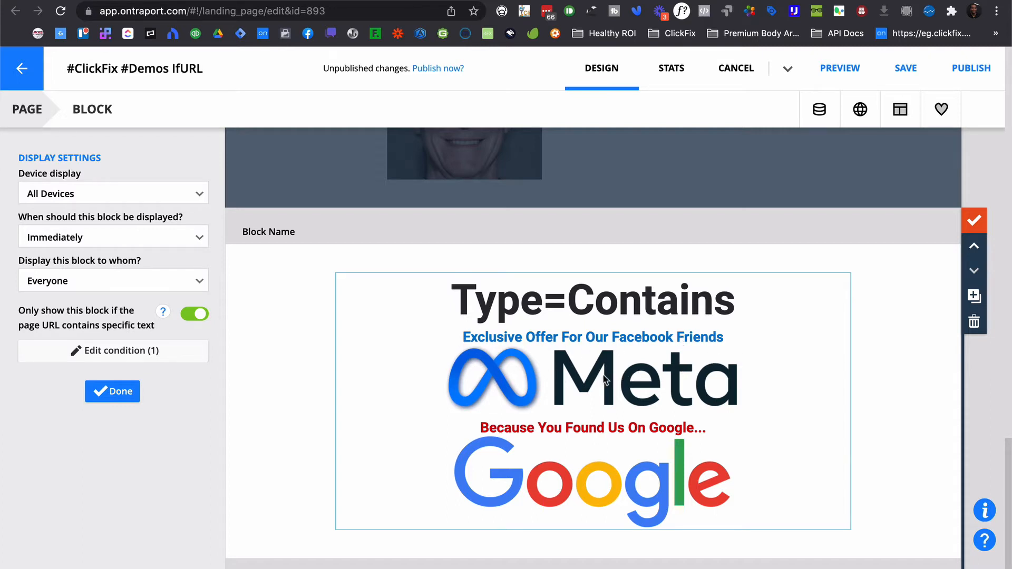
pyautogui.moveTo(549, 449)
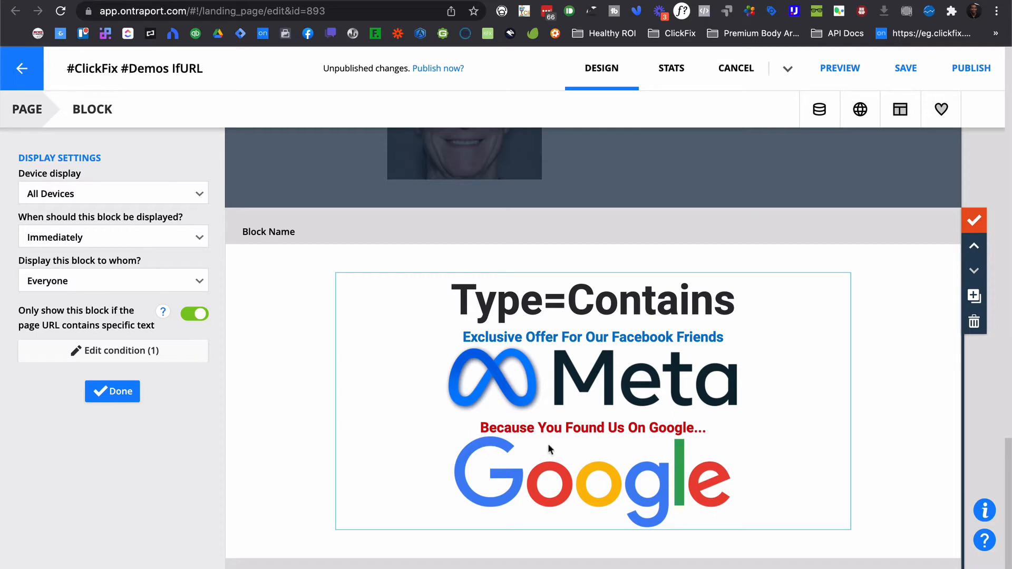
pyautogui.moveTo(565, 457)
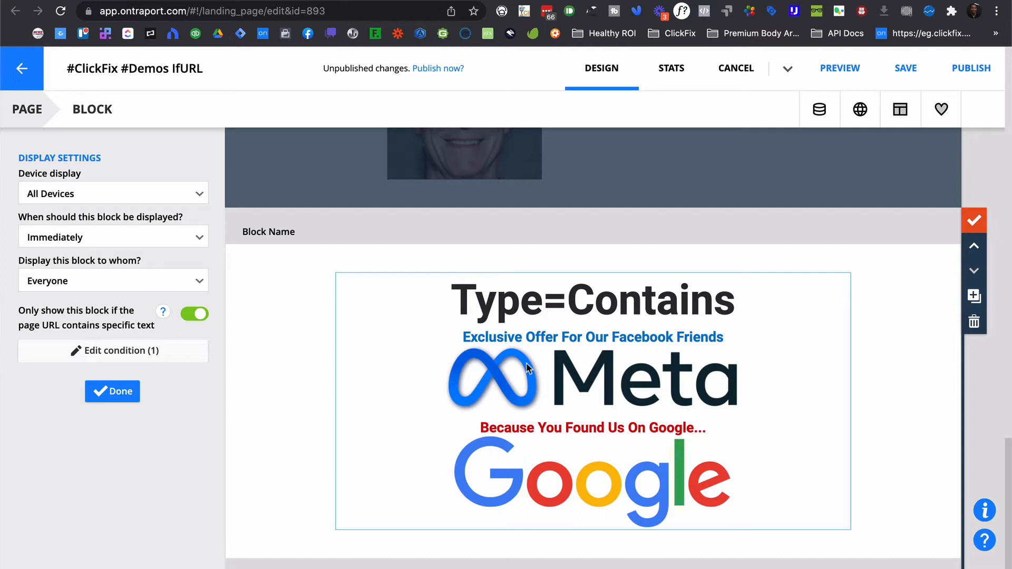
pyautogui.moveTo(571, 390)
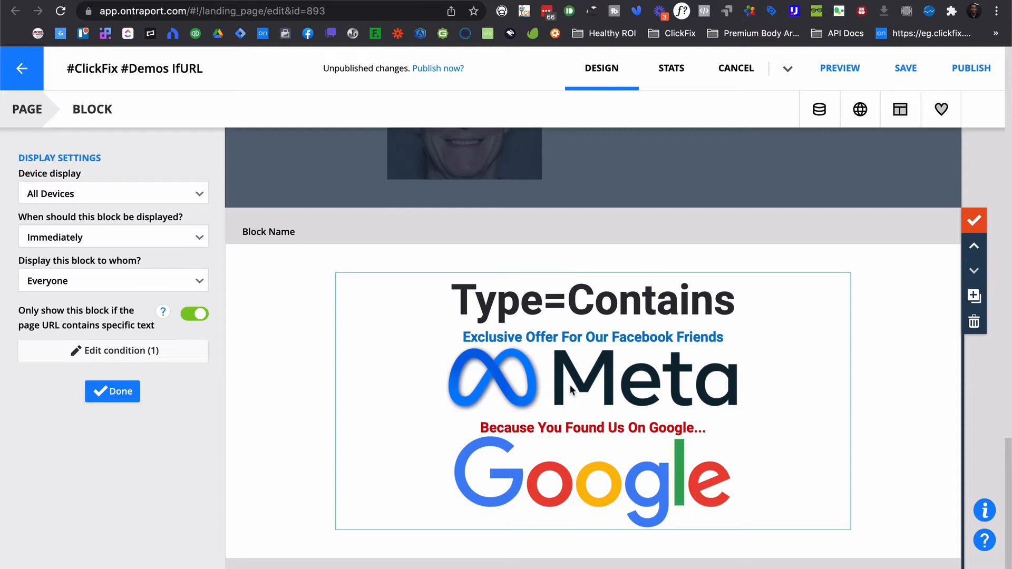
pyautogui.moveTo(596, 364)
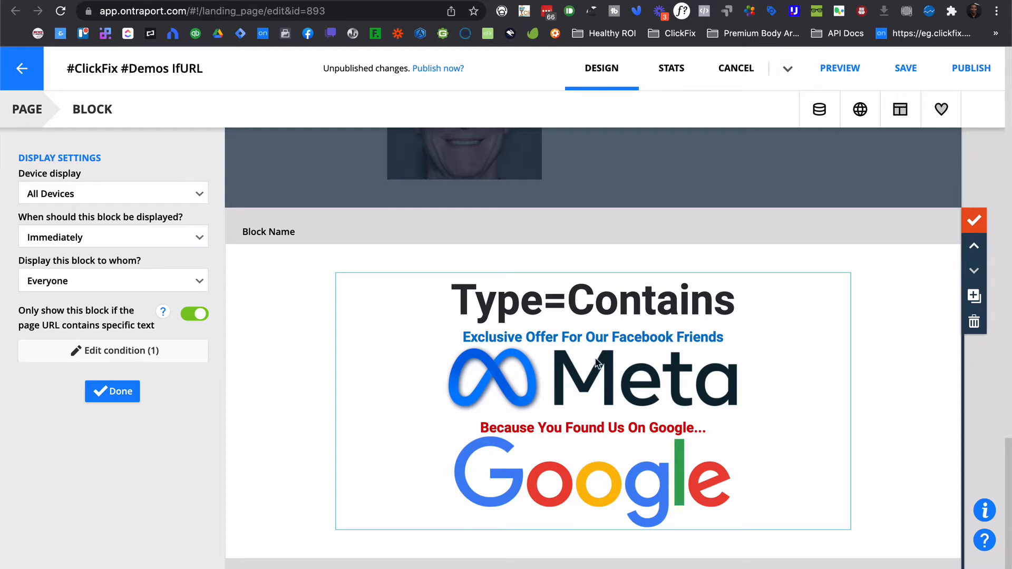
pyautogui.moveTo(615, 389)
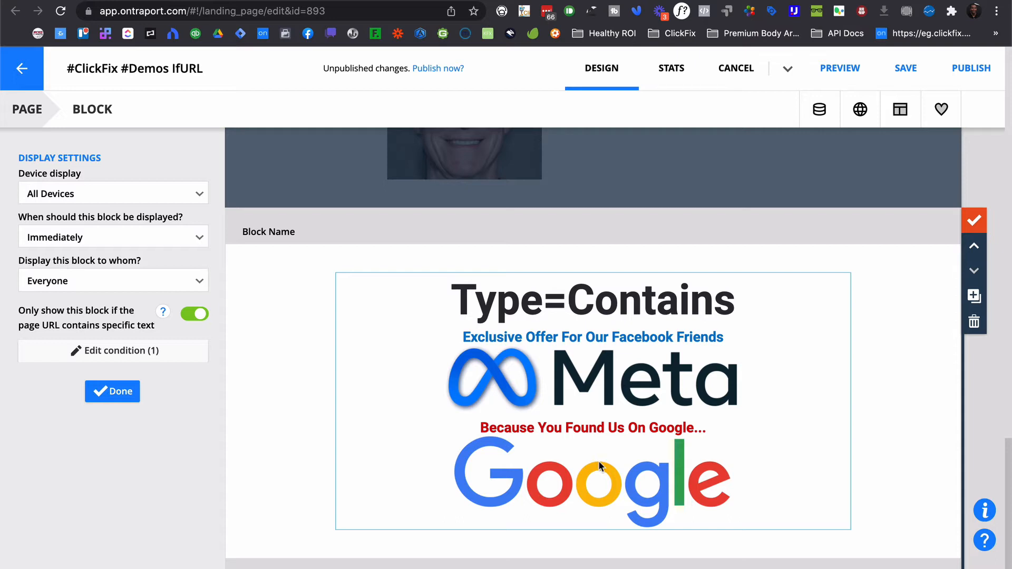
pyautogui.moveTo(187, 405)
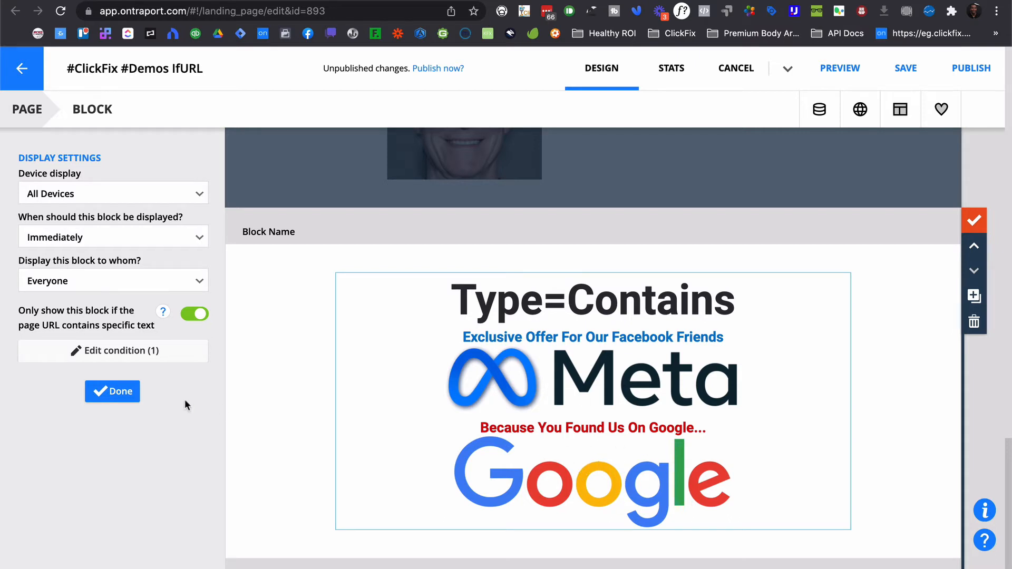
# - Close the Type=Contains block's display settings
pyautogui.click(112, 391)
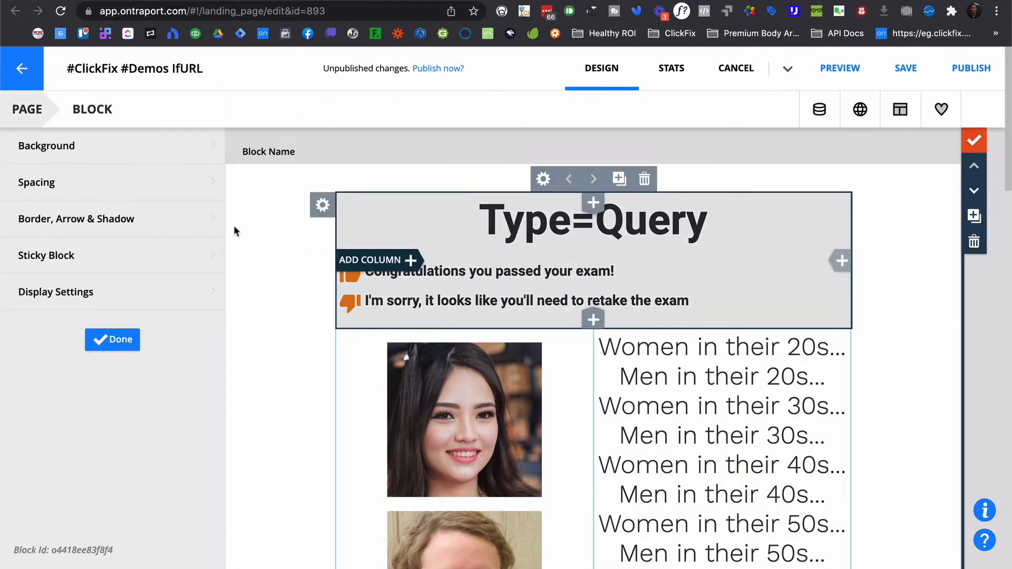
# - Review the Type=Query block's two URL conditions, then close its block settings
pyautogui.click(55, 291)
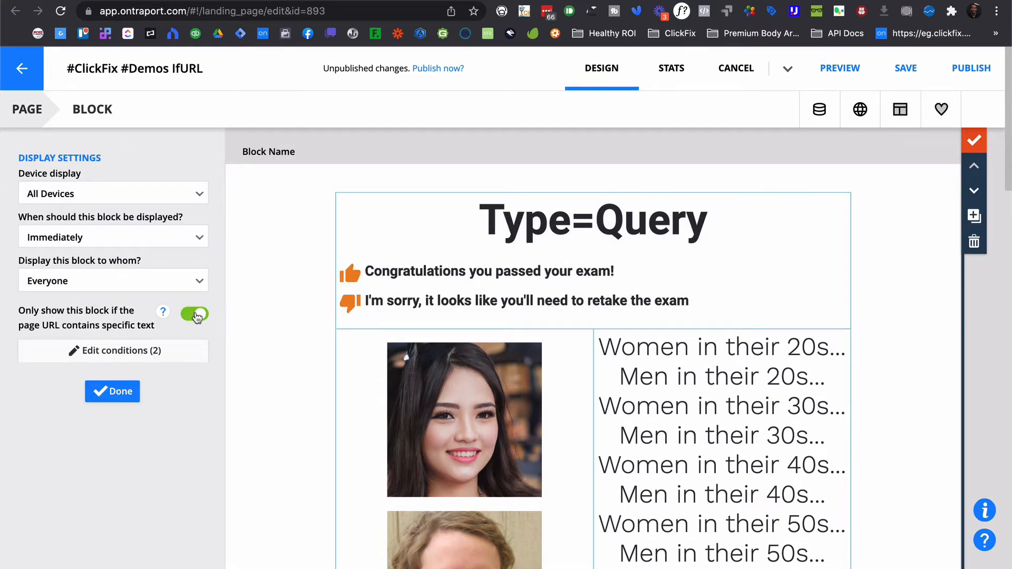
pyautogui.click(112, 391)
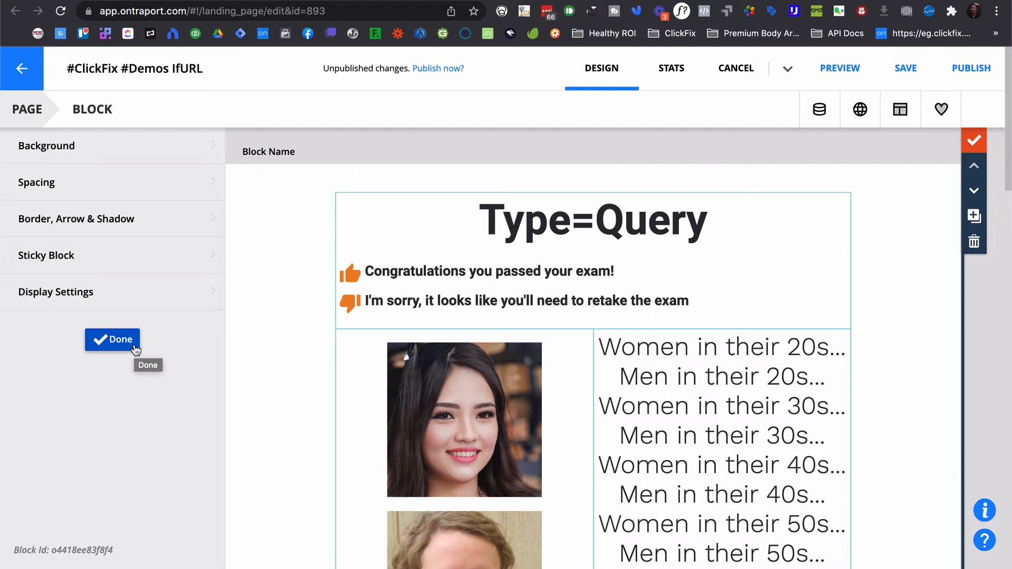
pyautogui.click(112, 339)
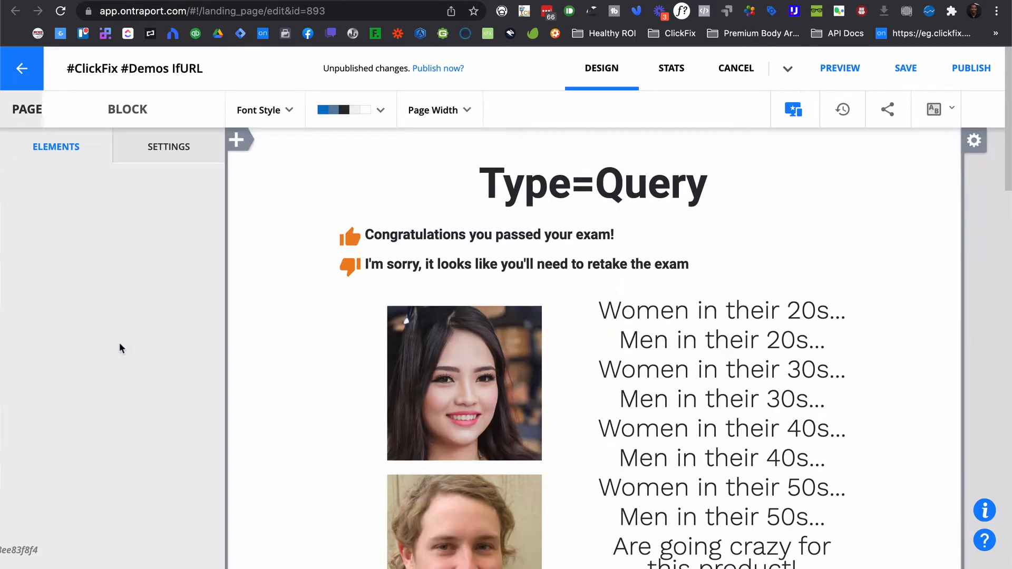
pyautogui.click(523, 264)
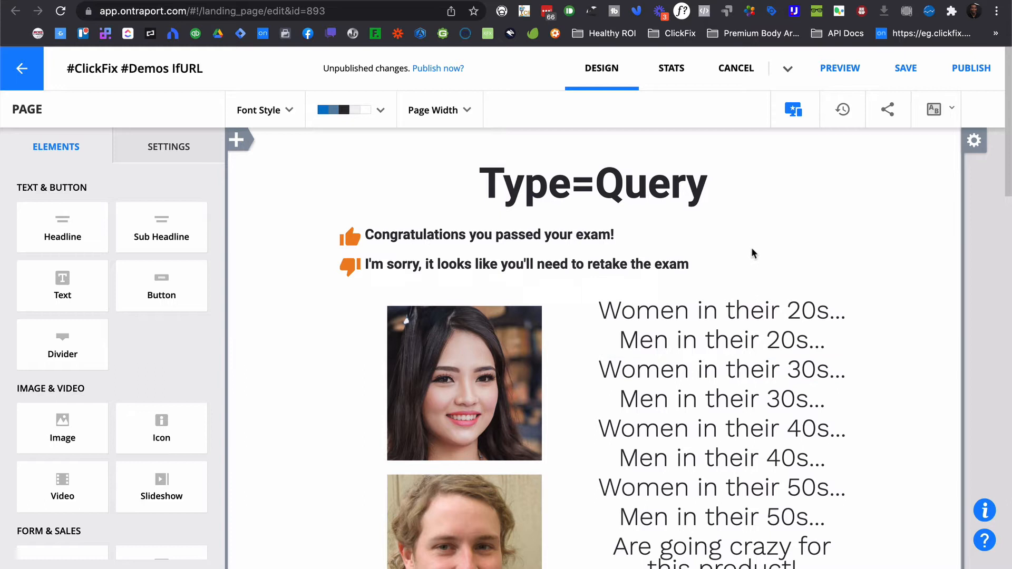
pyautogui.click(722, 428)
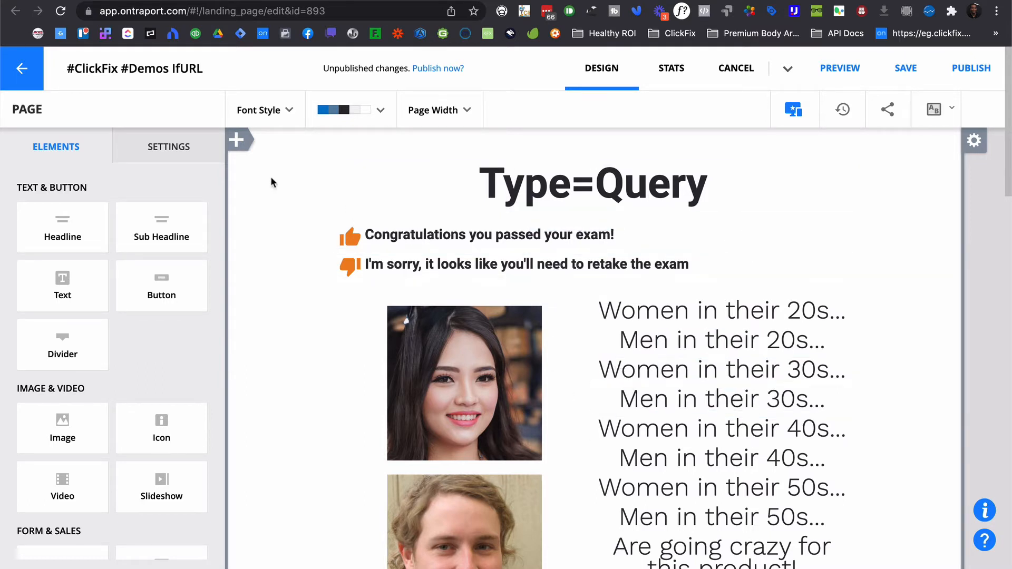
# - Inspect the page's Custom Code header with IfUrl and HideElement shortcodes, then close it
pyautogui.click(168, 147)
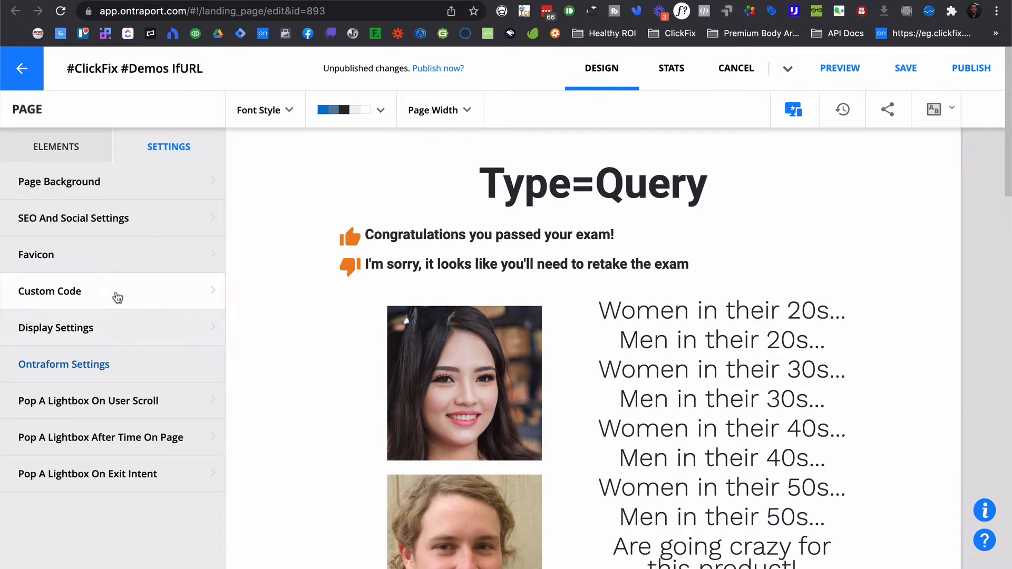
pyautogui.click(49, 291)
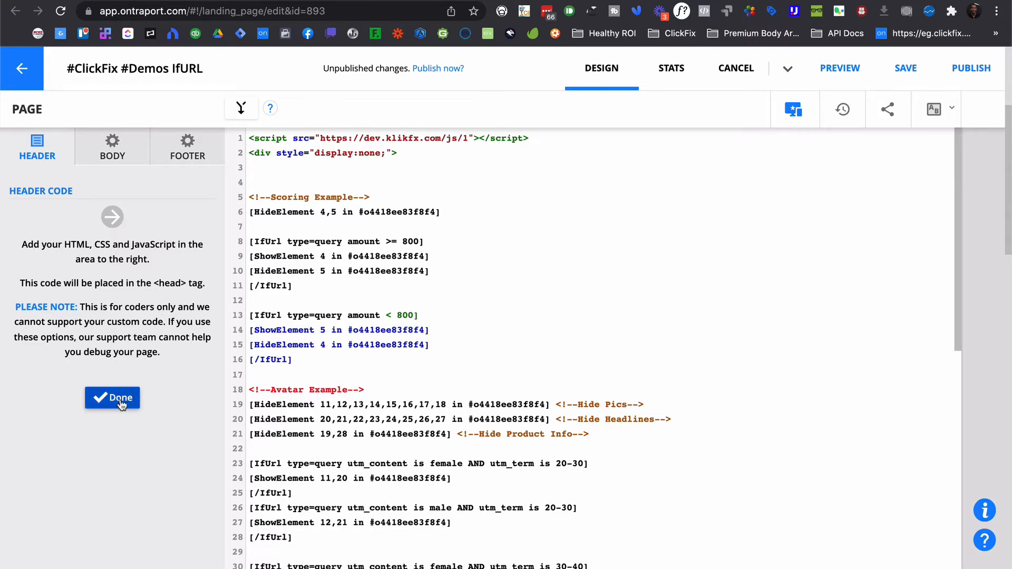
pyautogui.click(111, 397)
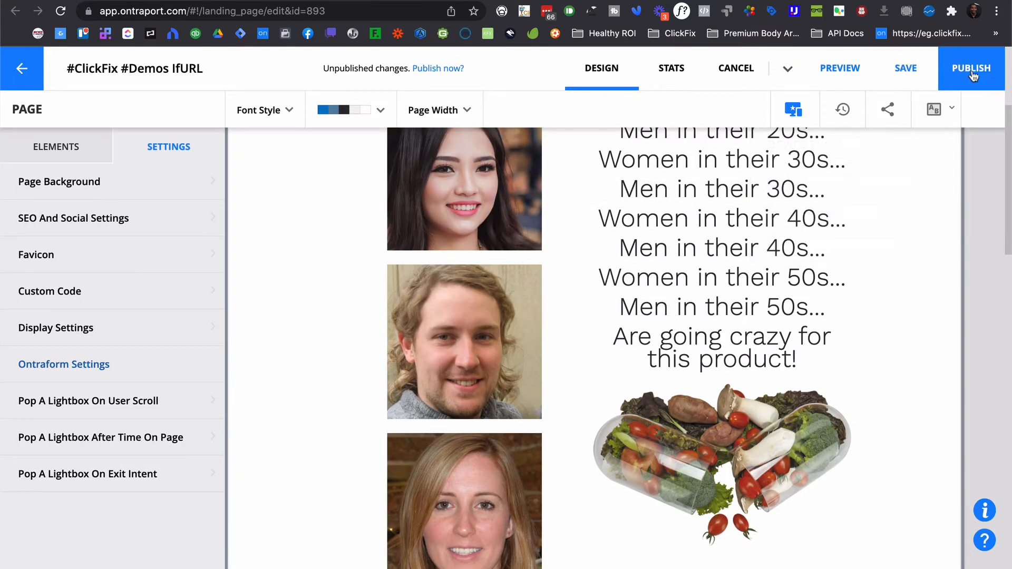
# - Publish the landing page and switch to the live amount=799 page tab
pyautogui.click(970, 68)
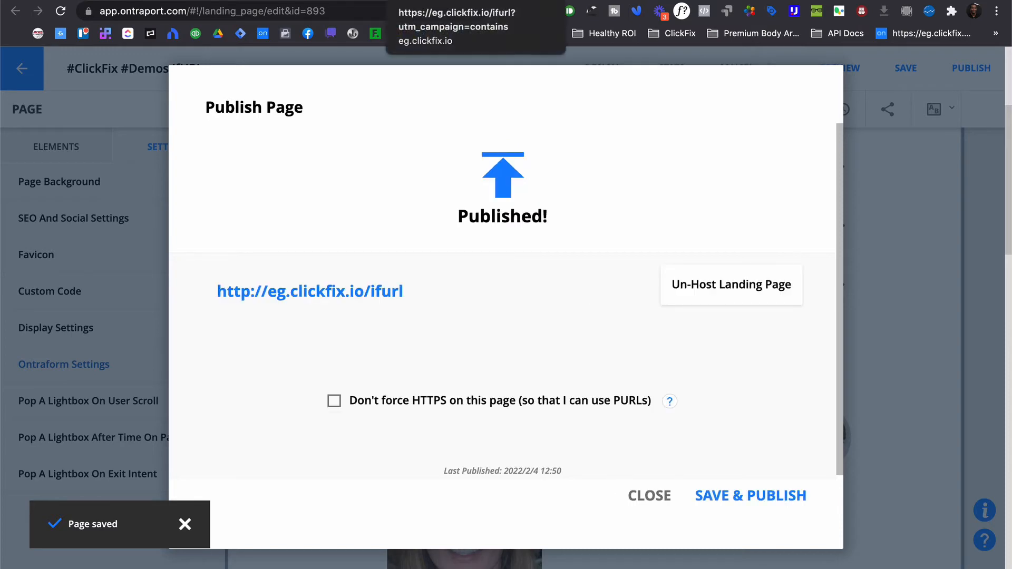
pyautogui.click(310, 291)
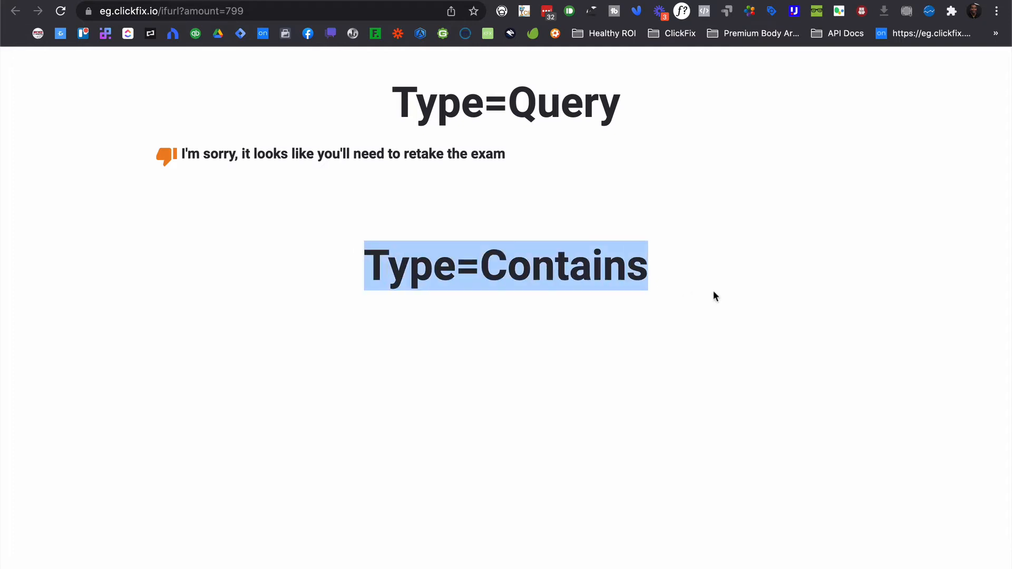
# - Change the amount in the live page's address from 799 to 800
pyautogui.click(512, 312)
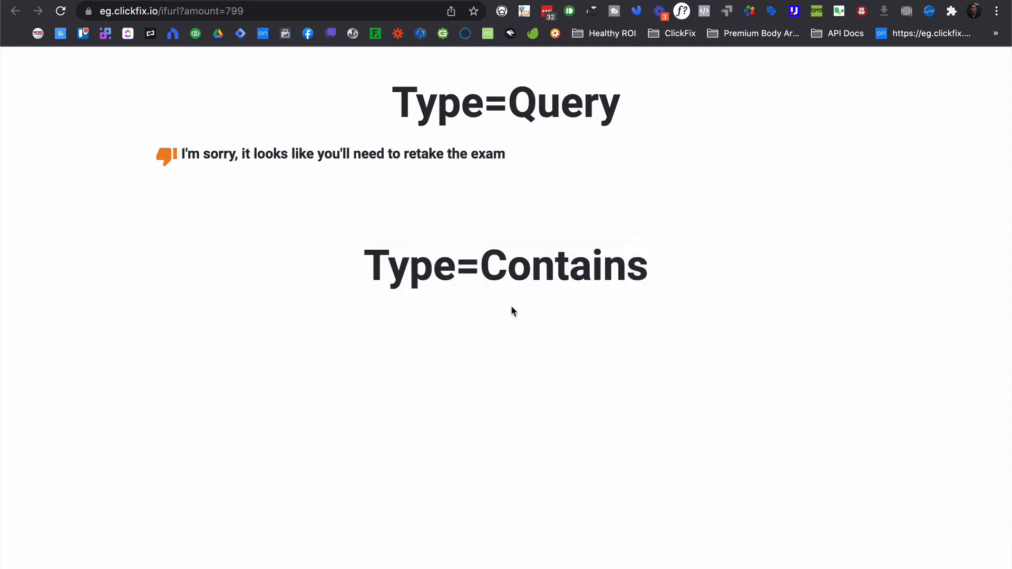
pyautogui.moveTo(542, 351)
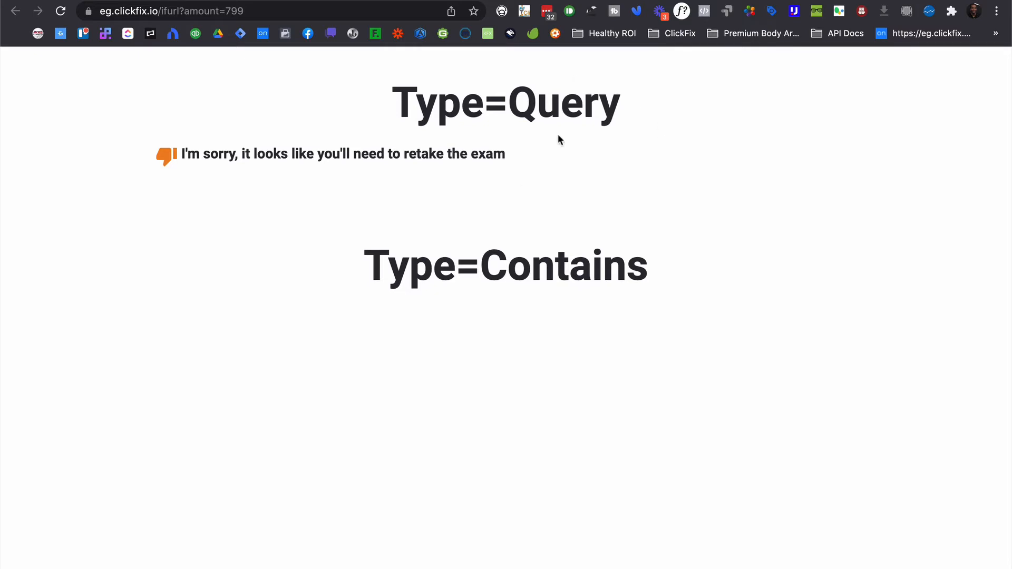
pyautogui.moveTo(579, 299)
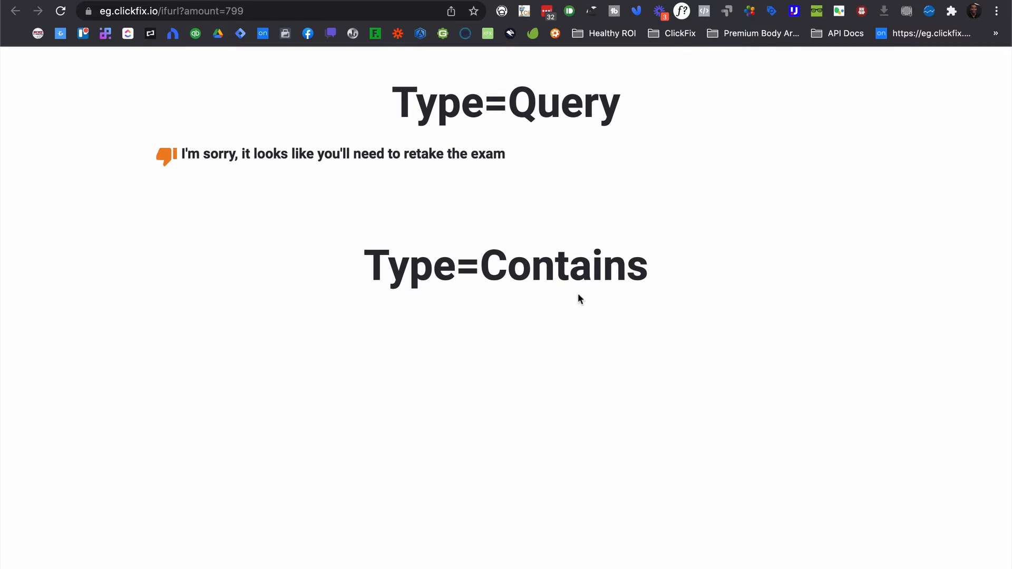
pyautogui.moveTo(511, 155)
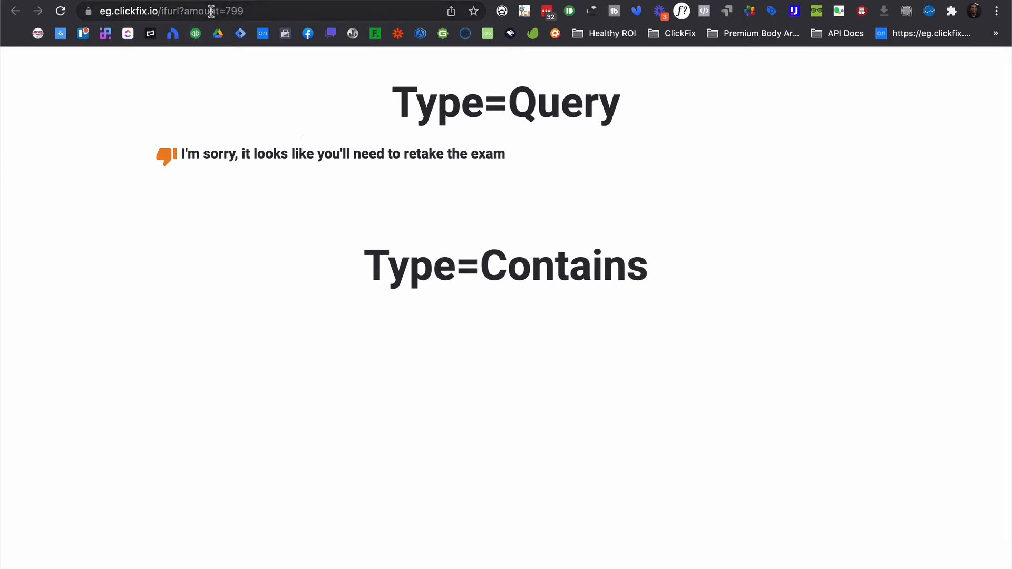
pyautogui.moveTo(252, 11)
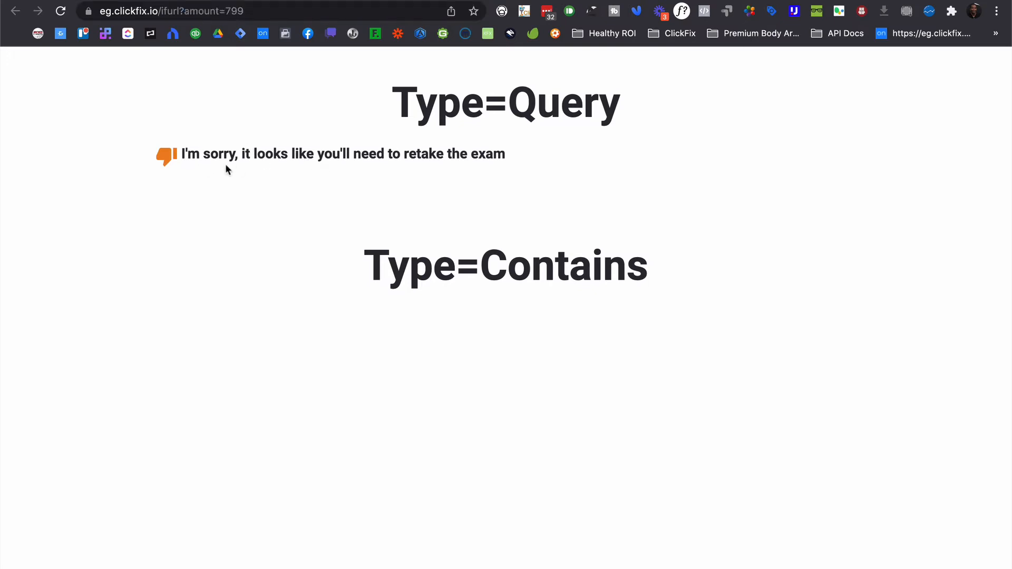
pyautogui.moveTo(469, 169)
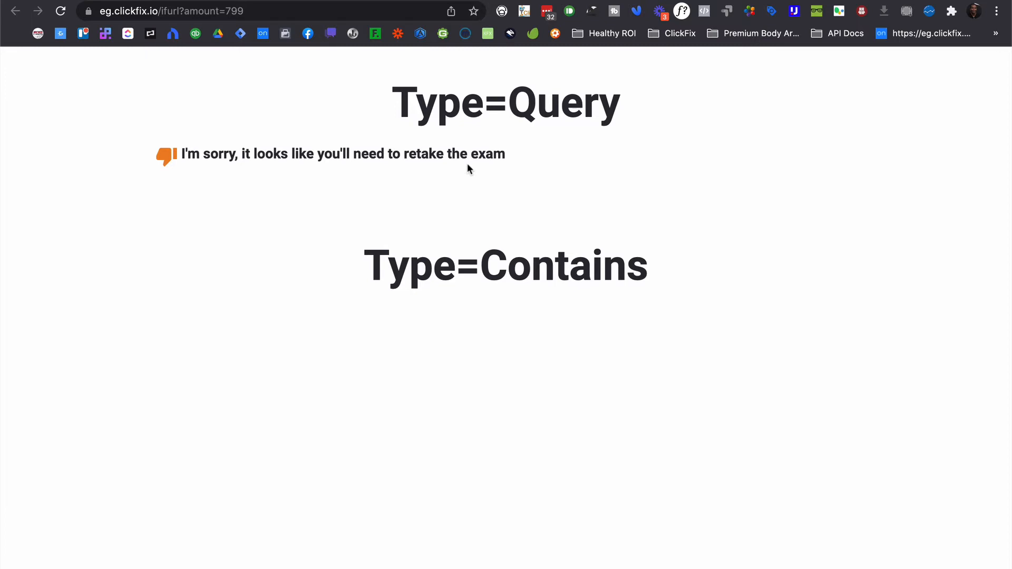
pyautogui.moveTo(345, 78)
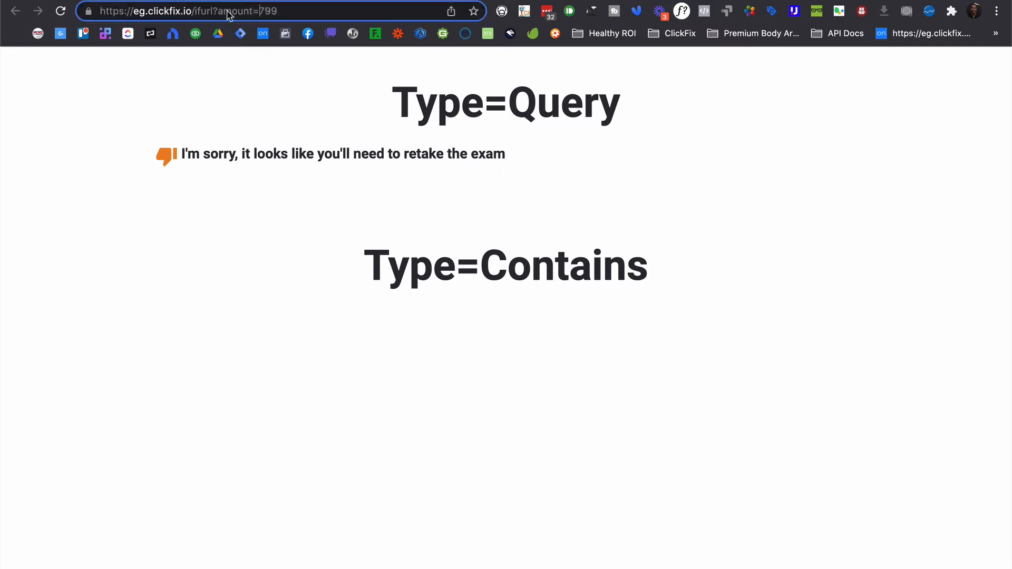
pyautogui.doubleClick(262, 11)
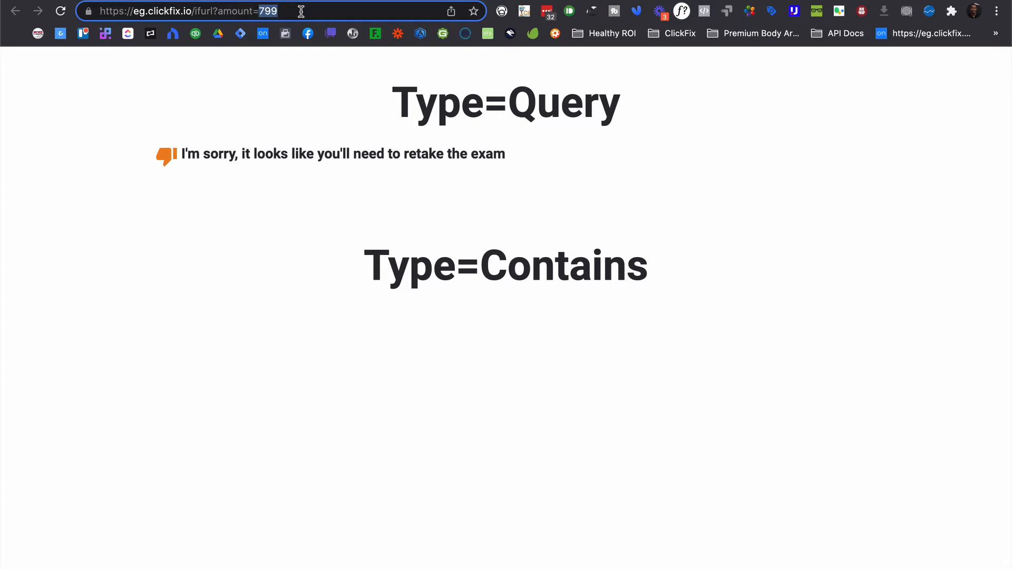
pyautogui.write('800')
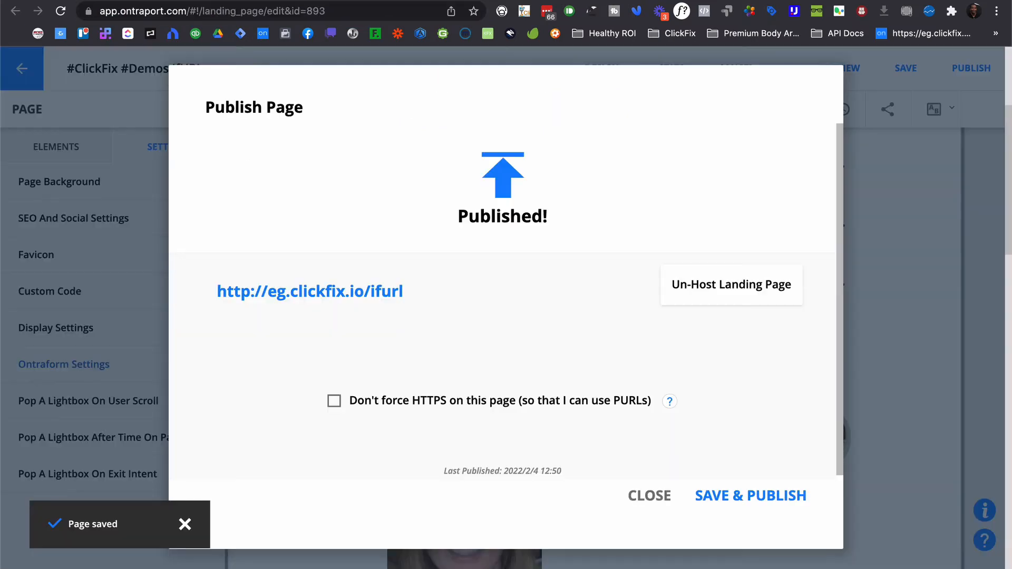
# - Close the Publish Page confirmation and reopen the page's Custom Code header editor
pyautogui.click(648, 495)
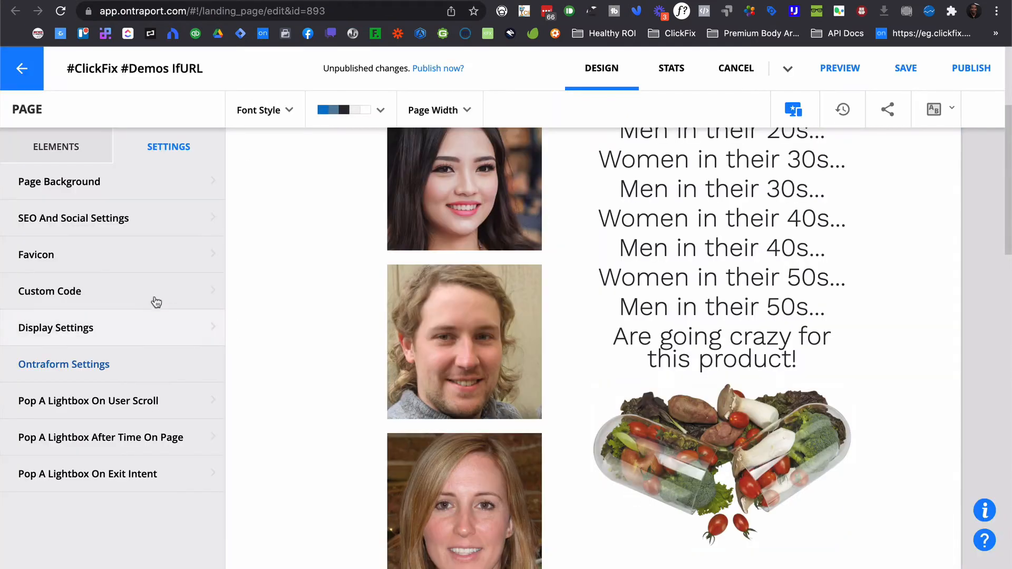
pyautogui.click(49, 291)
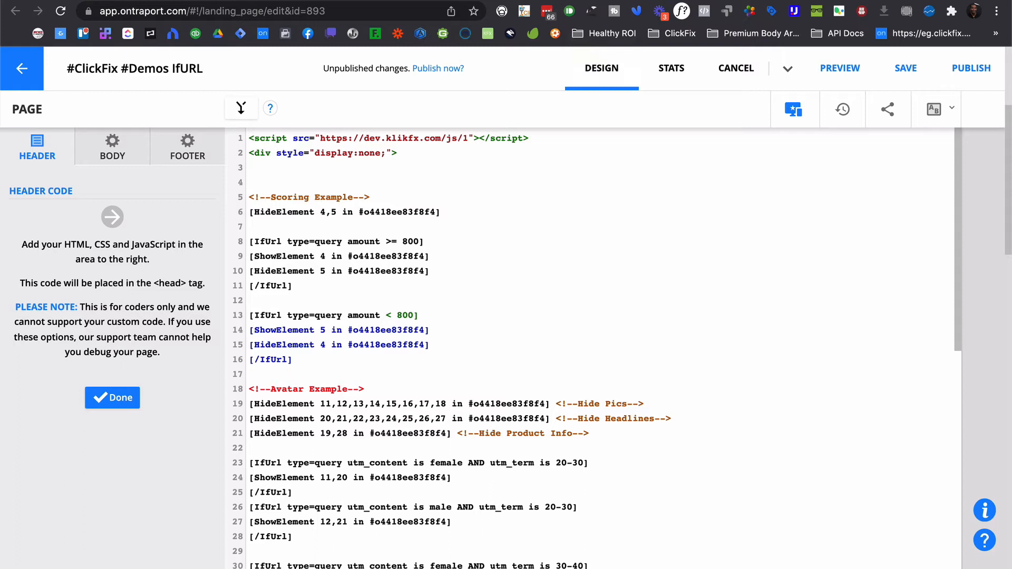
pyautogui.moveTo(566, 131)
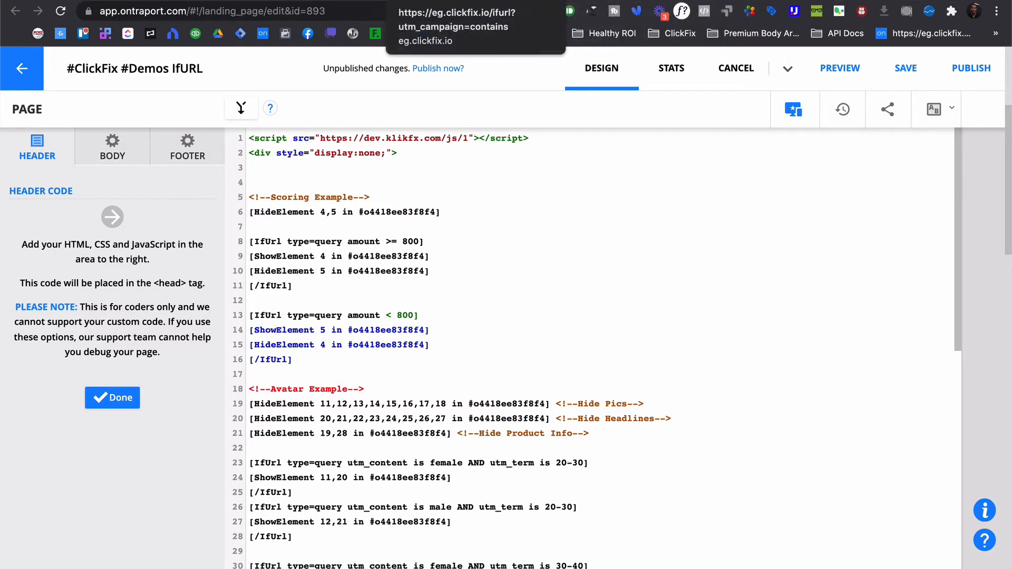
# - Load the demo page with amount=800 to show the congratulations-you-passed message
pyautogui.press('Enter')
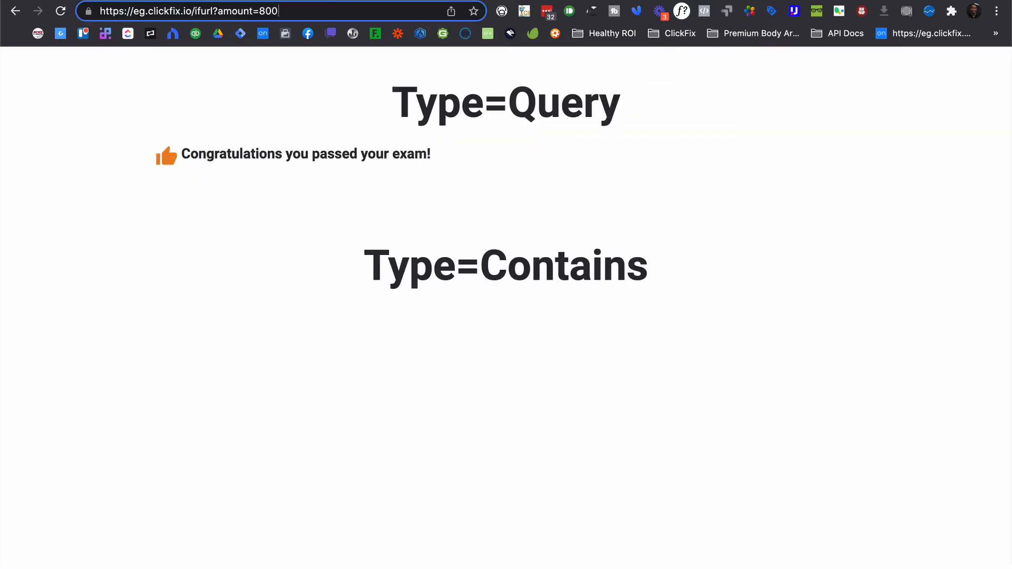
pyautogui.moveTo(288, 11)
pyautogui.write('6')
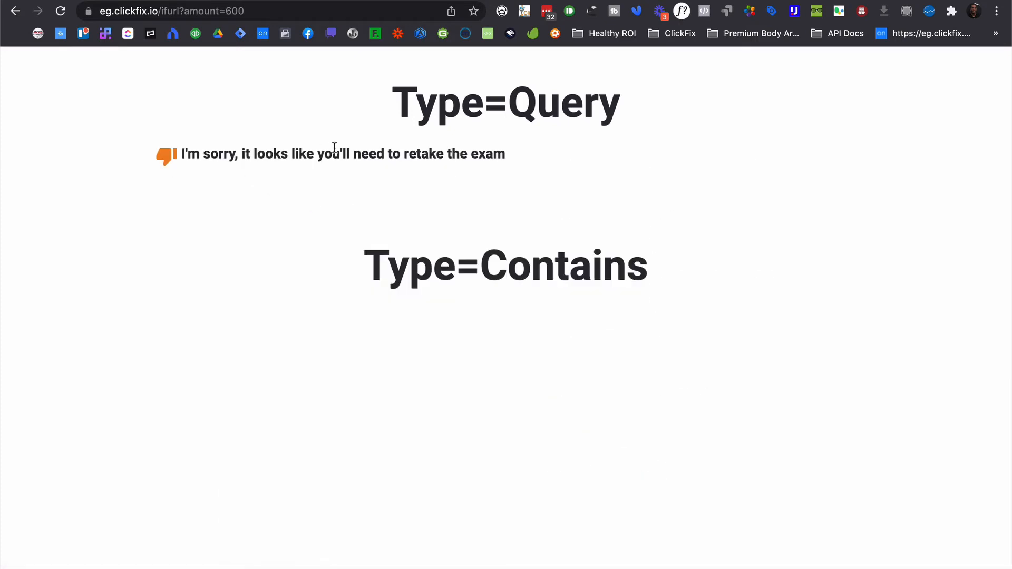
pyautogui.moveTo(462, 210)
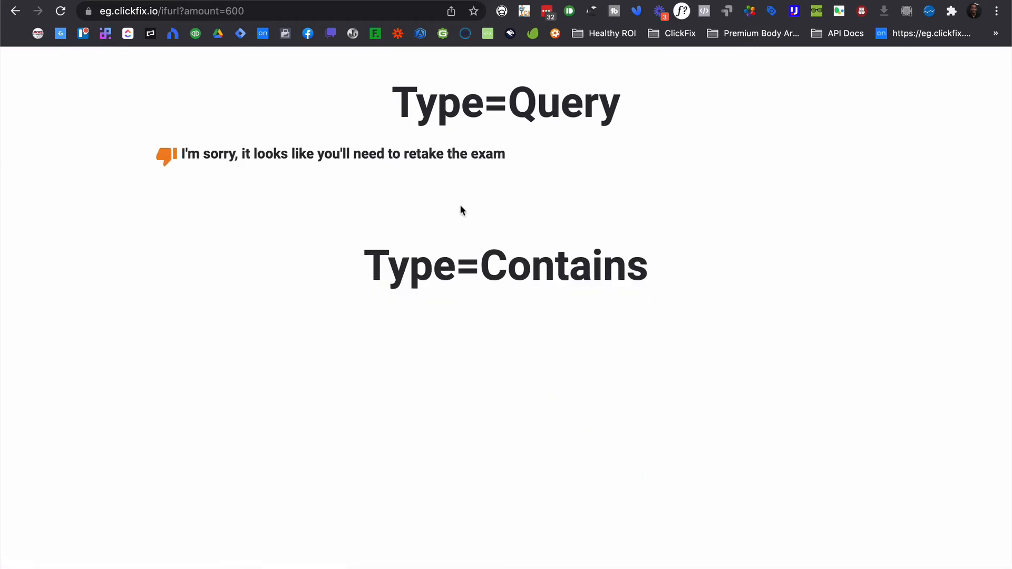
pyautogui.moveTo(557, 122)
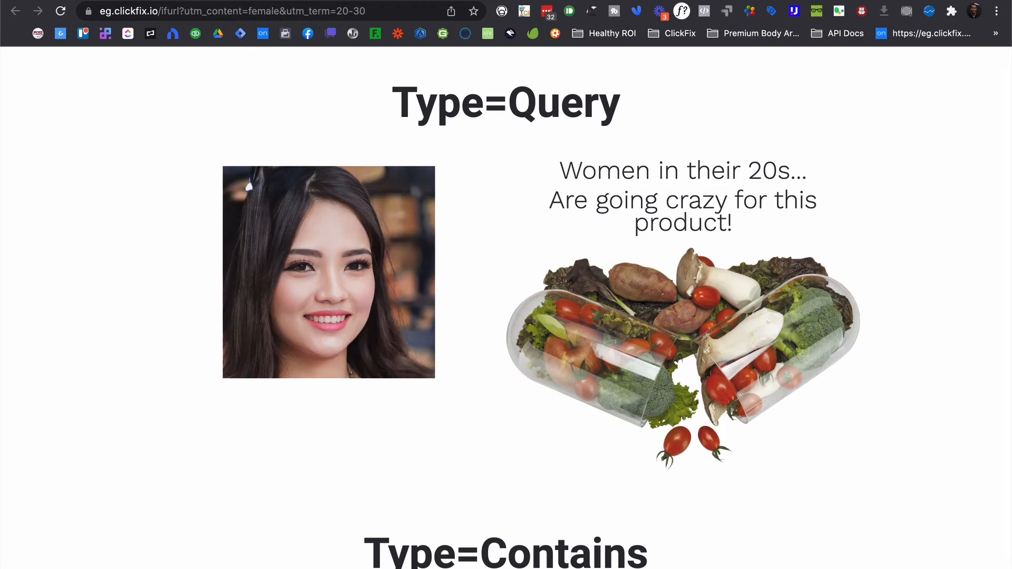
pyautogui.moveTo(589, 294)
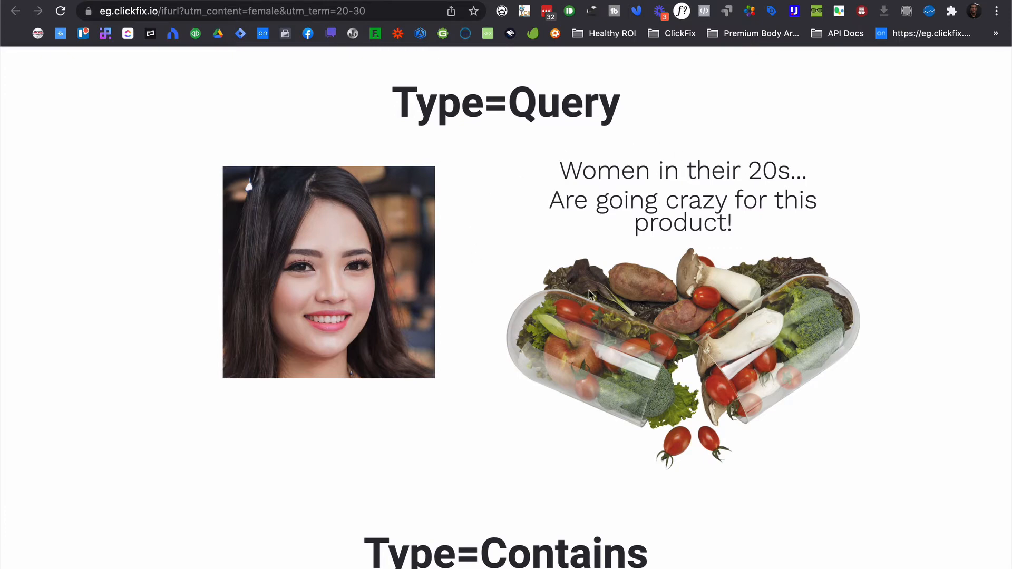
pyautogui.moveTo(411, 188)
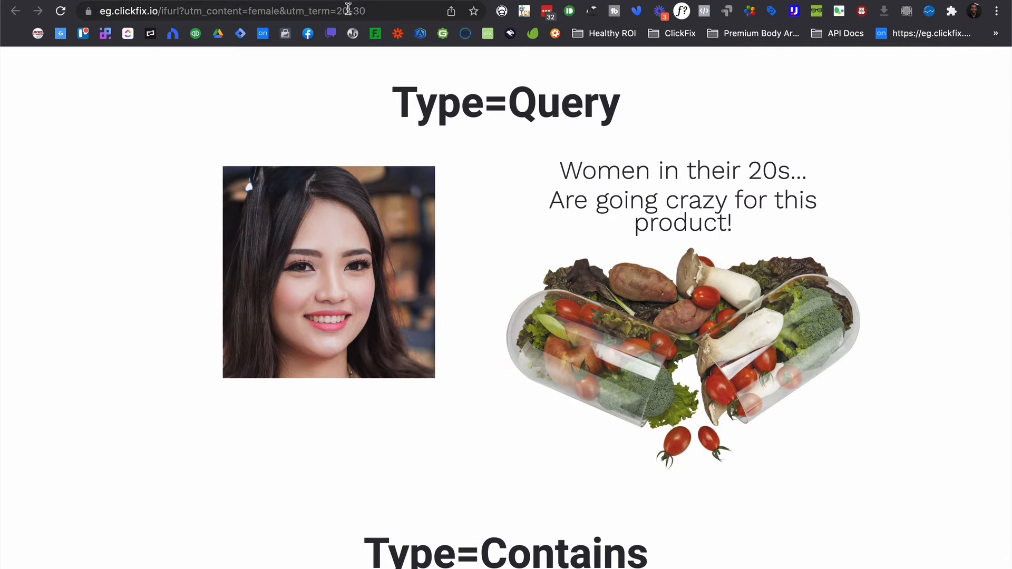
pyautogui.moveTo(431, 340)
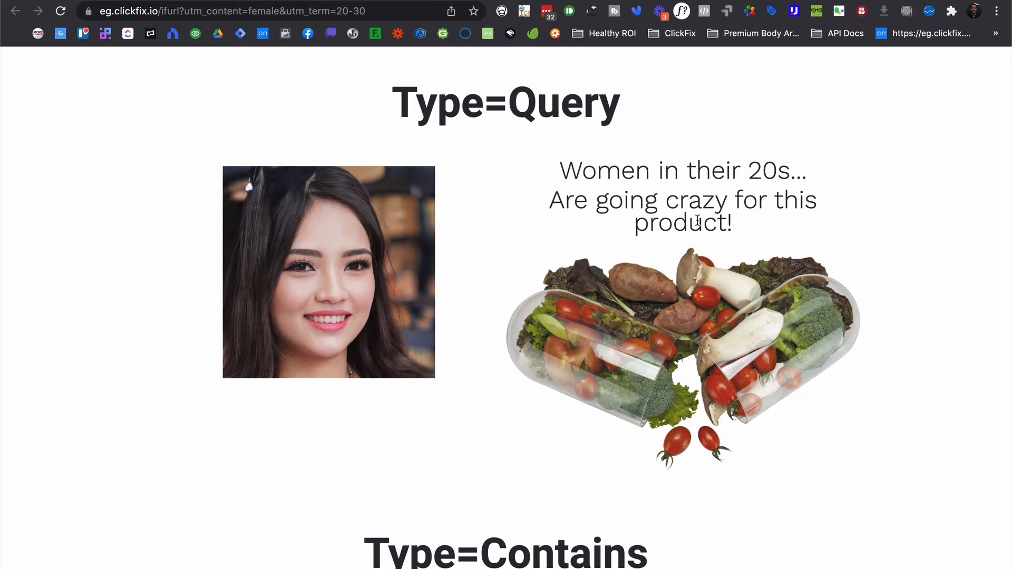
pyautogui.moveTo(380, 317)
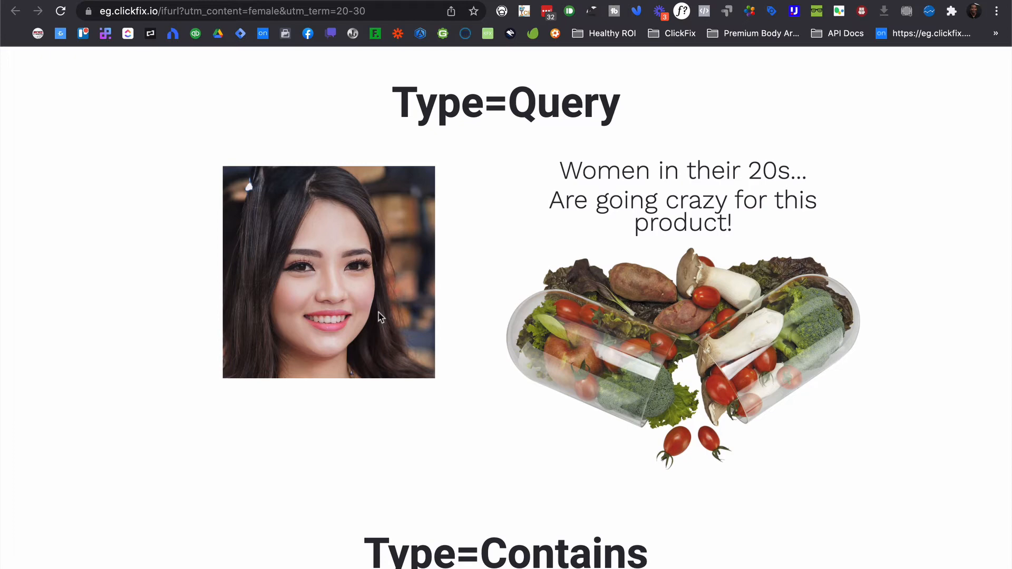
pyautogui.moveTo(306, 83)
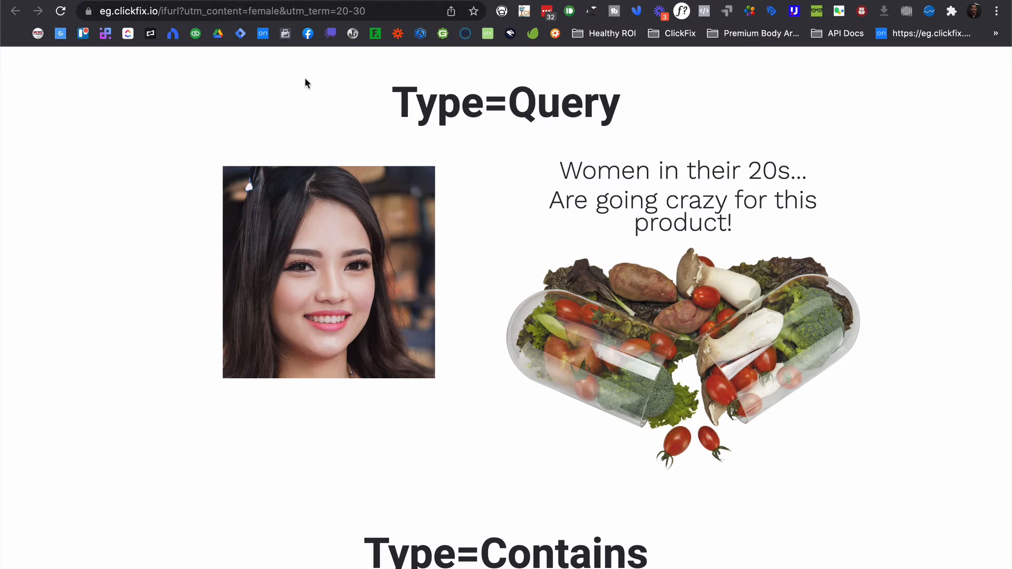
pyautogui.moveTo(338, 318)
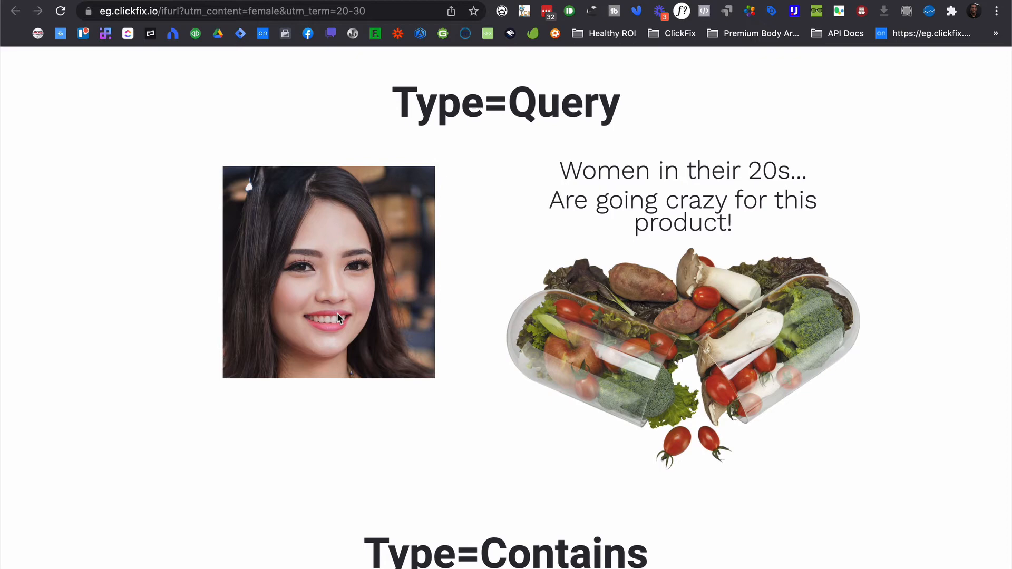
pyautogui.moveTo(371, 36)
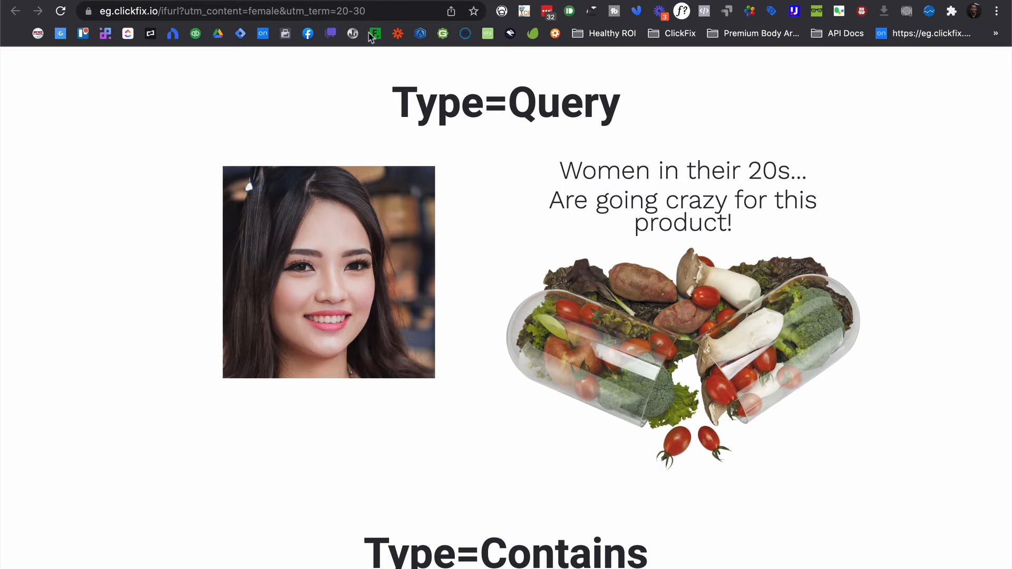
# - Start editing the address of the utm_content=female&utm_term=20-30 demo page
pyautogui.click(278, 11)
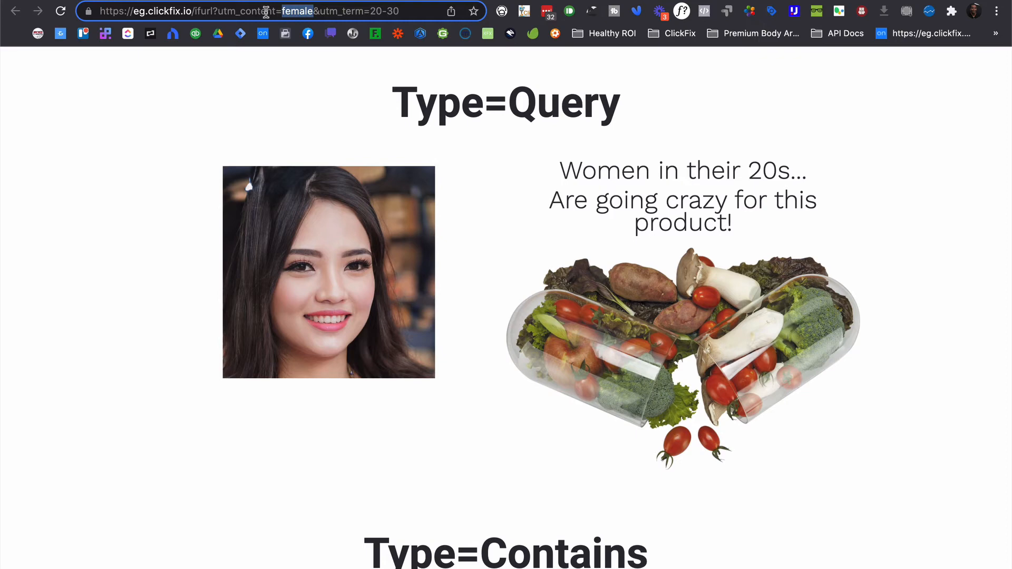
pyautogui.moveTo(303, 28)
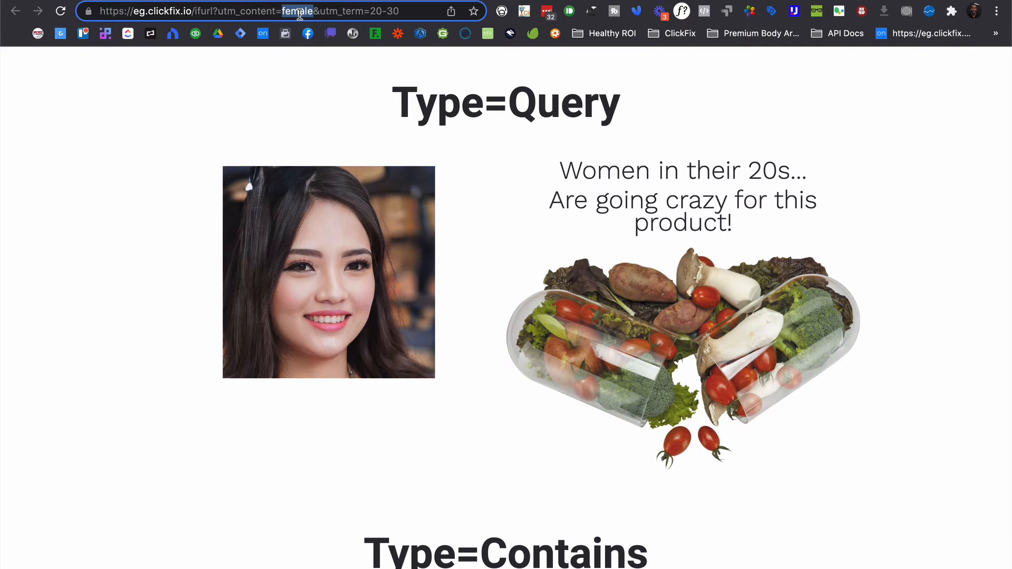
# - Change the URL parameters to utm_content=male and utm_term=50-60
pyautogui.write('male')
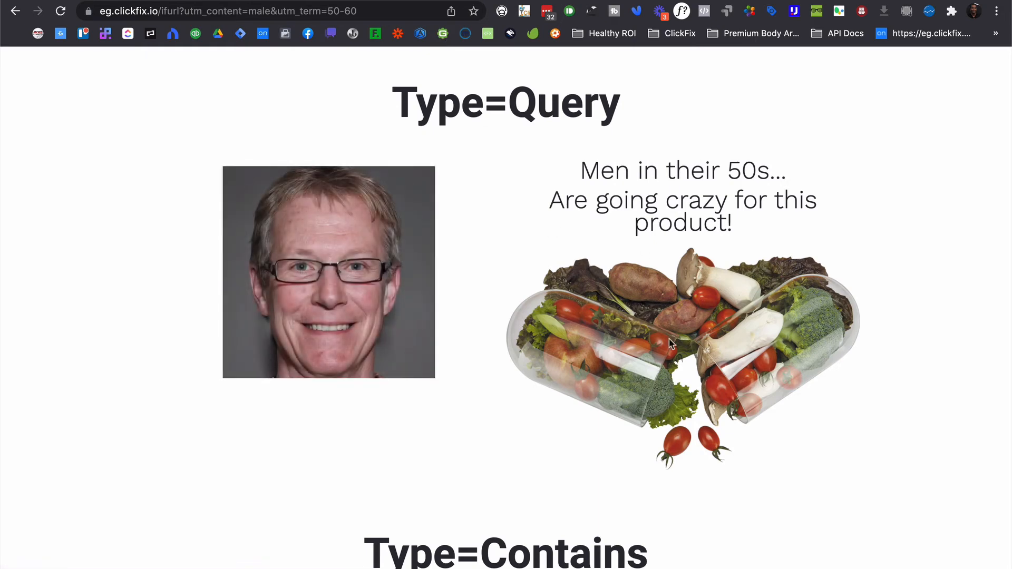
pyautogui.moveTo(394, 478)
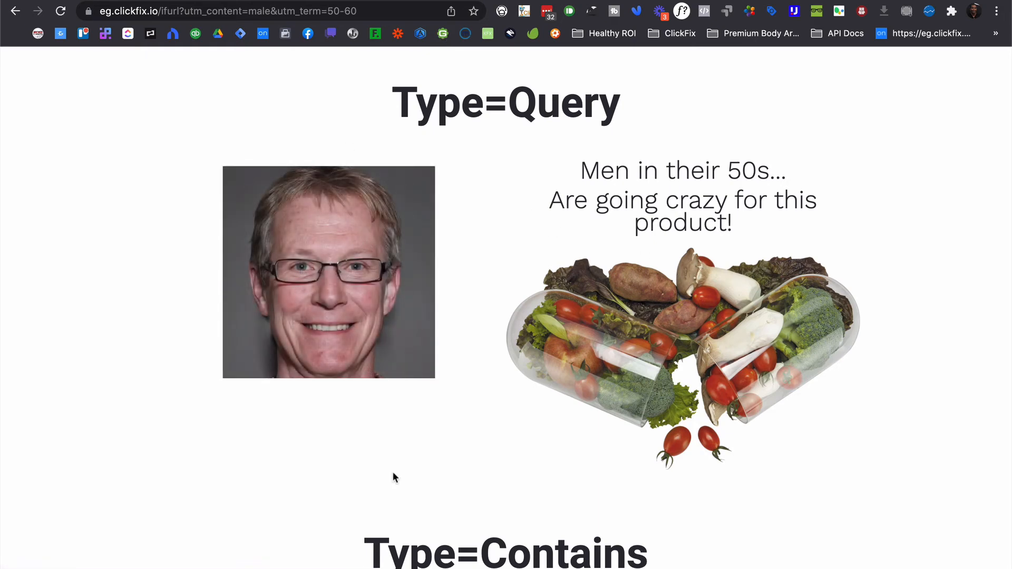
pyautogui.moveTo(307, 250)
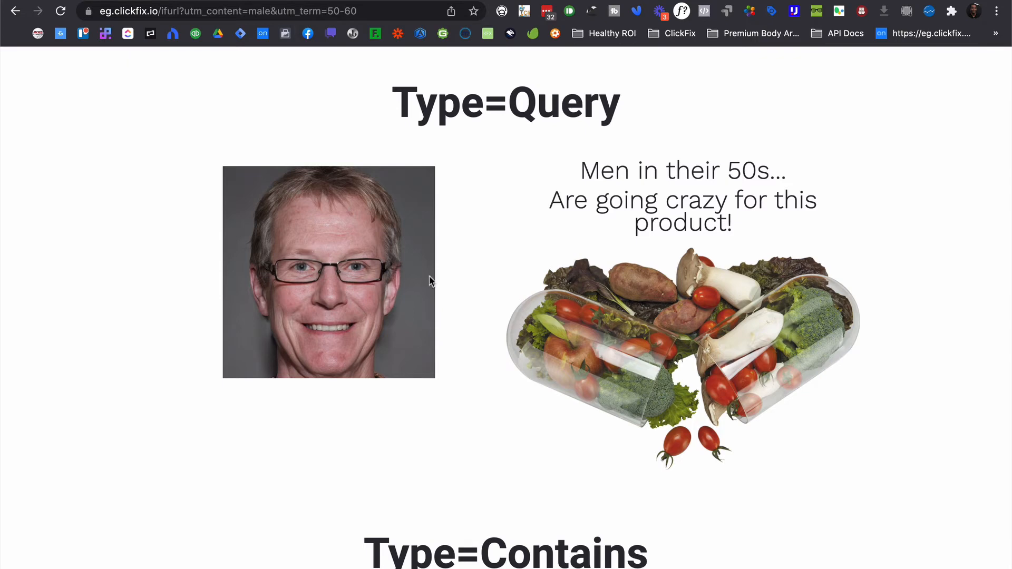
pyautogui.moveTo(580, 170); pyautogui.dragTo(733, 170)
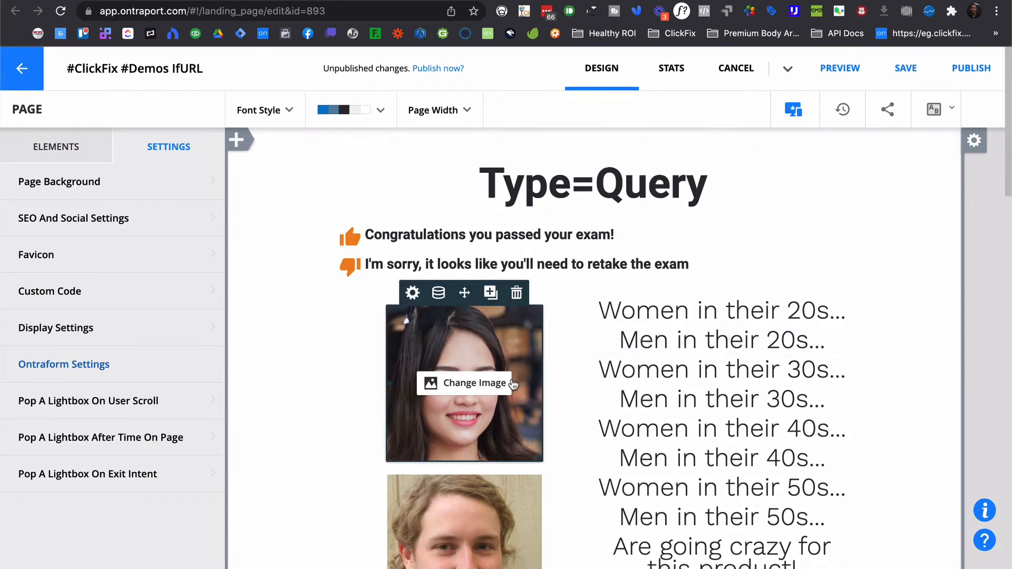
# - Review the Type=Query avatar photos and age headlines, then return to the live demo tab
pyautogui.scroll(-3)
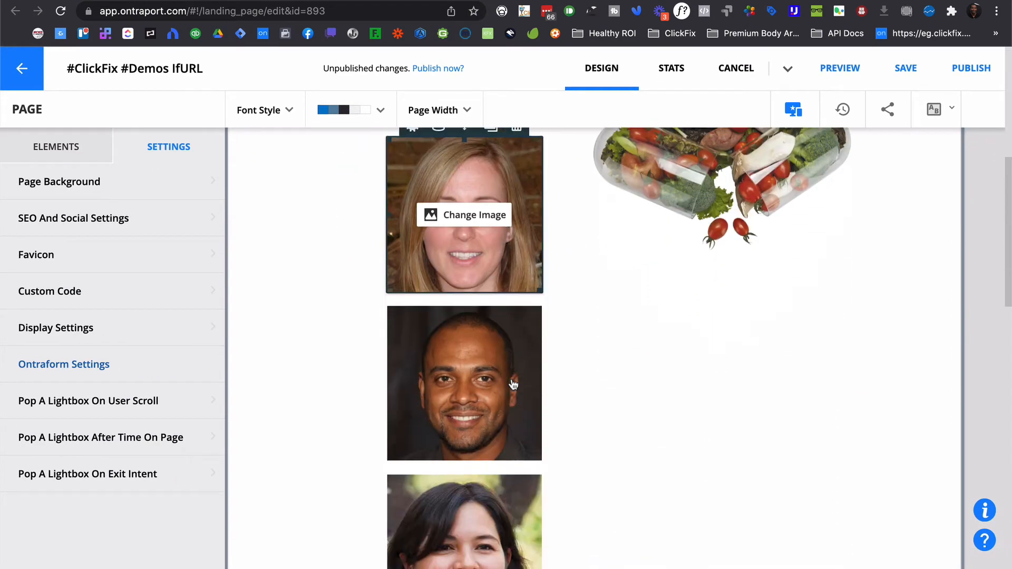
pyautogui.scroll(-3)
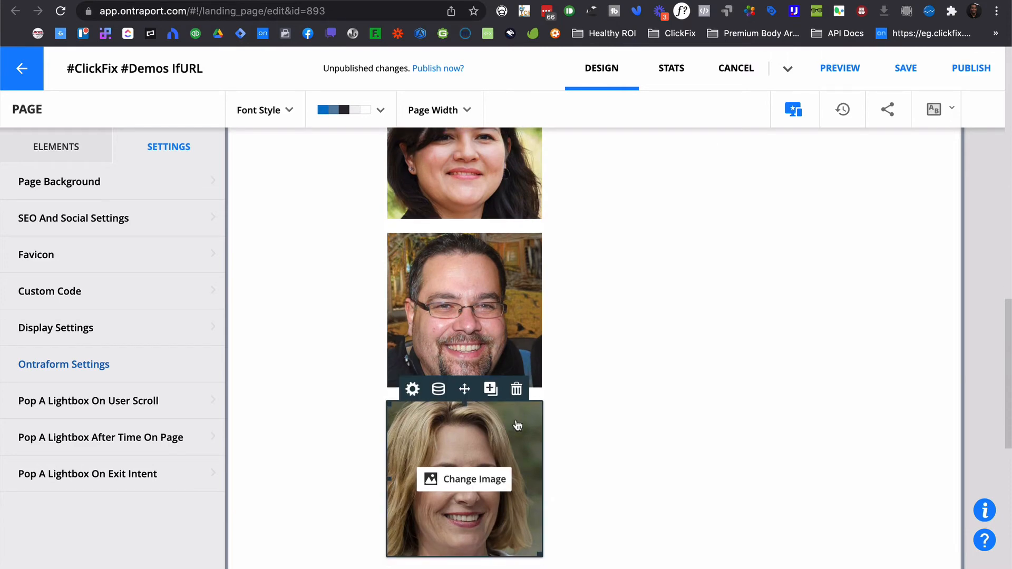
pyautogui.scroll(-3)
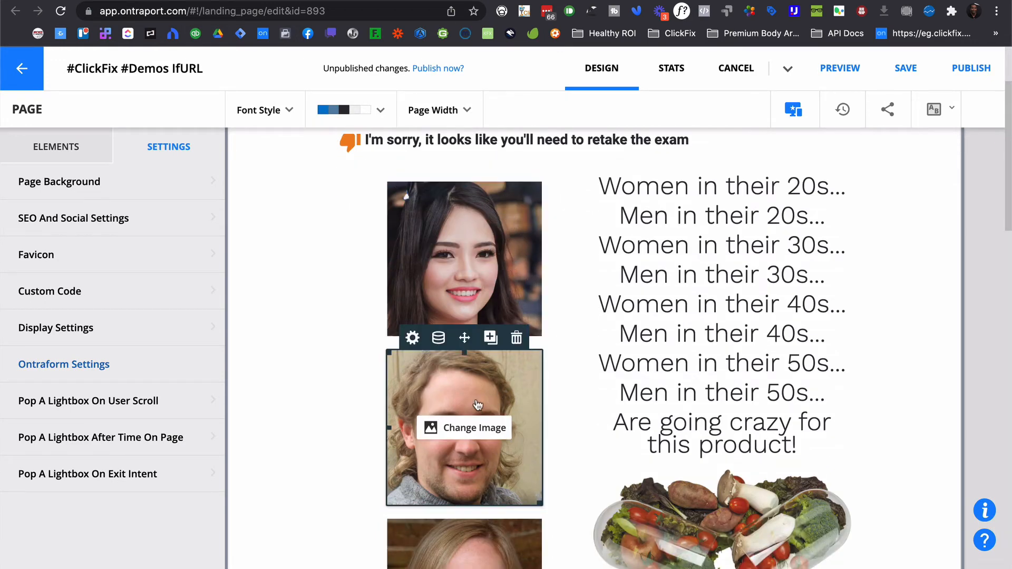
pyautogui.scroll(-3)
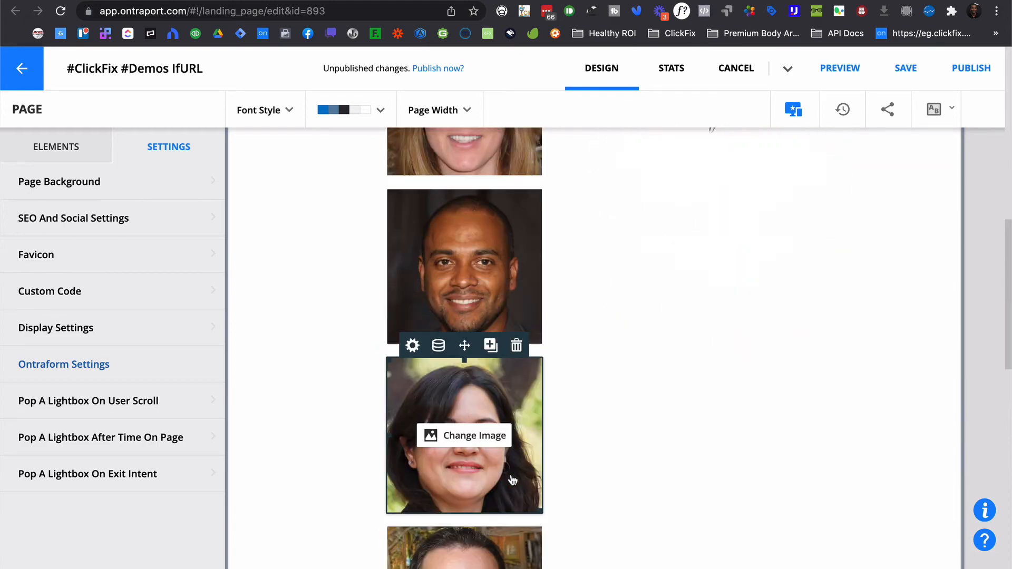
pyautogui.scroll(-3)
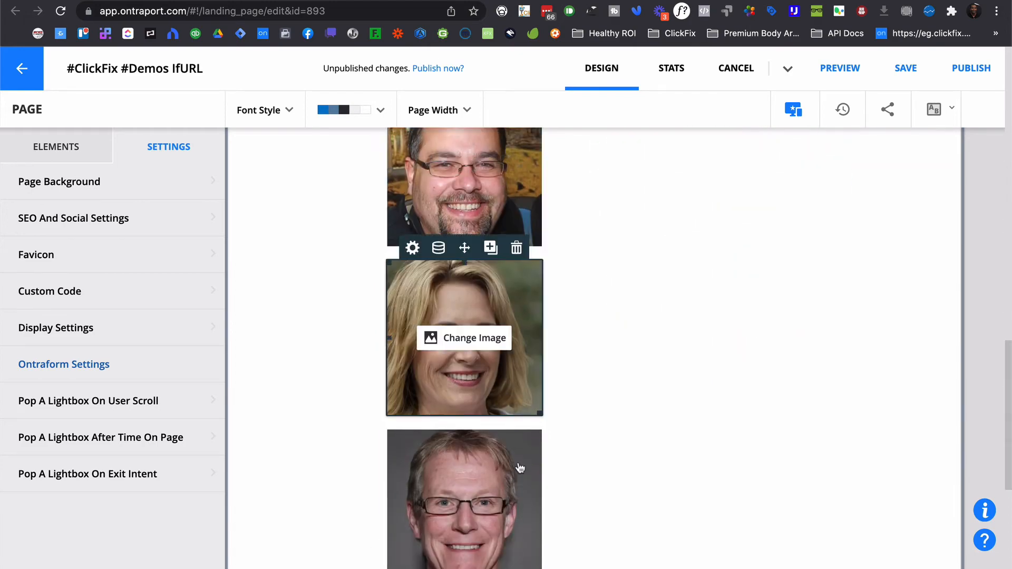
pyautogui.scroll(-3)
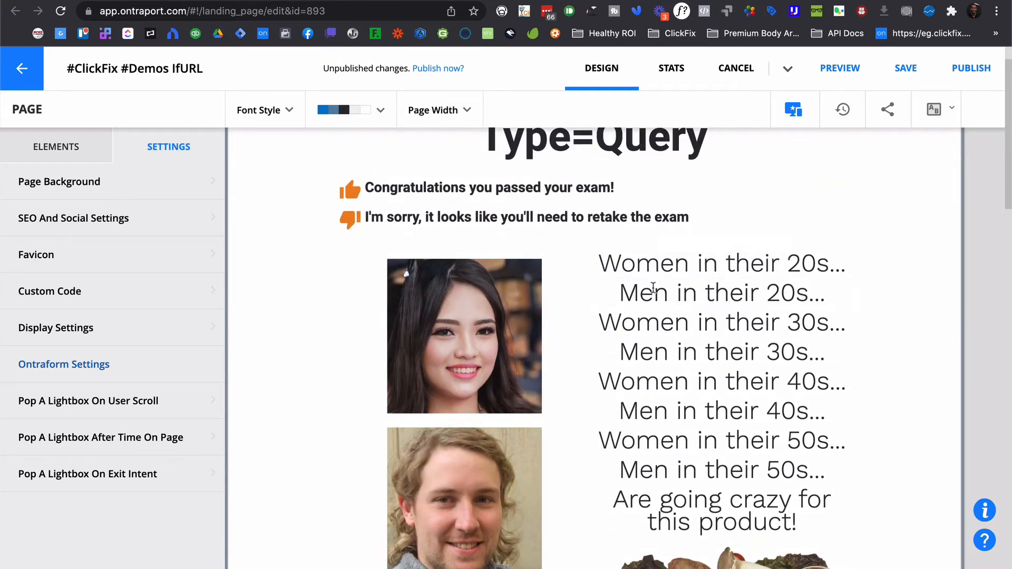
pyautogui.click(721, 440)
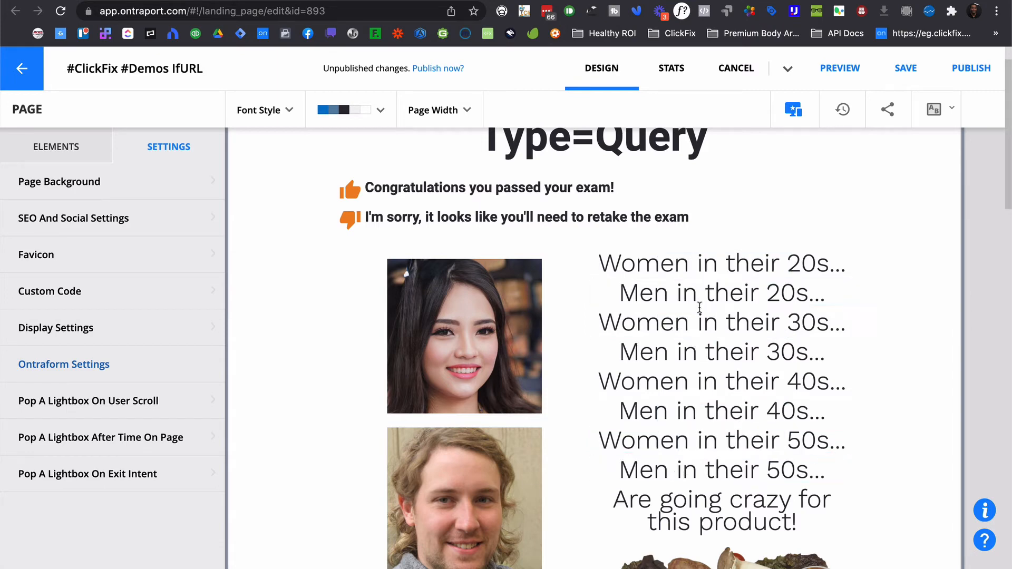
pyautogui.click(721, 381)
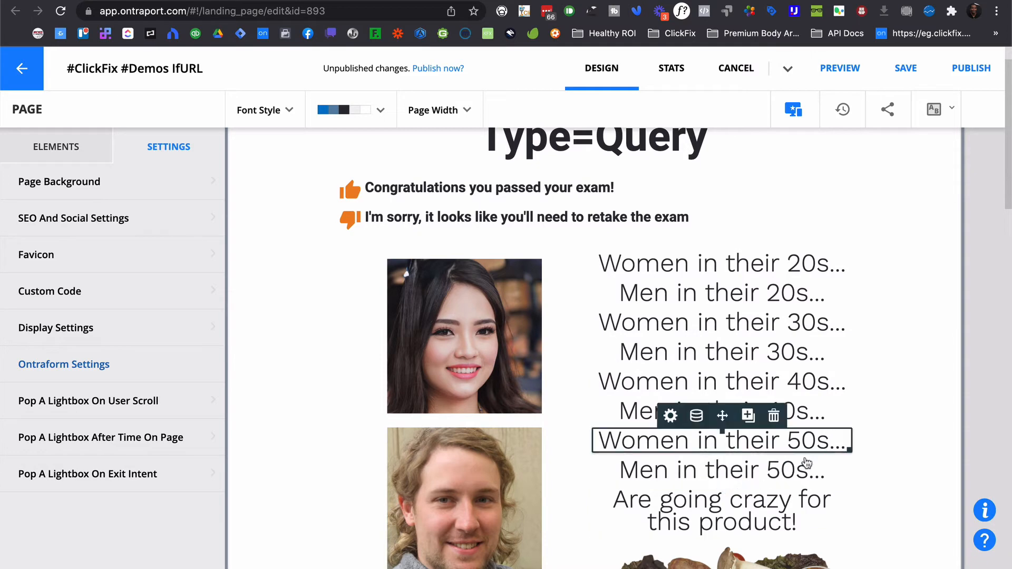
pyautogui.scroll(-3)
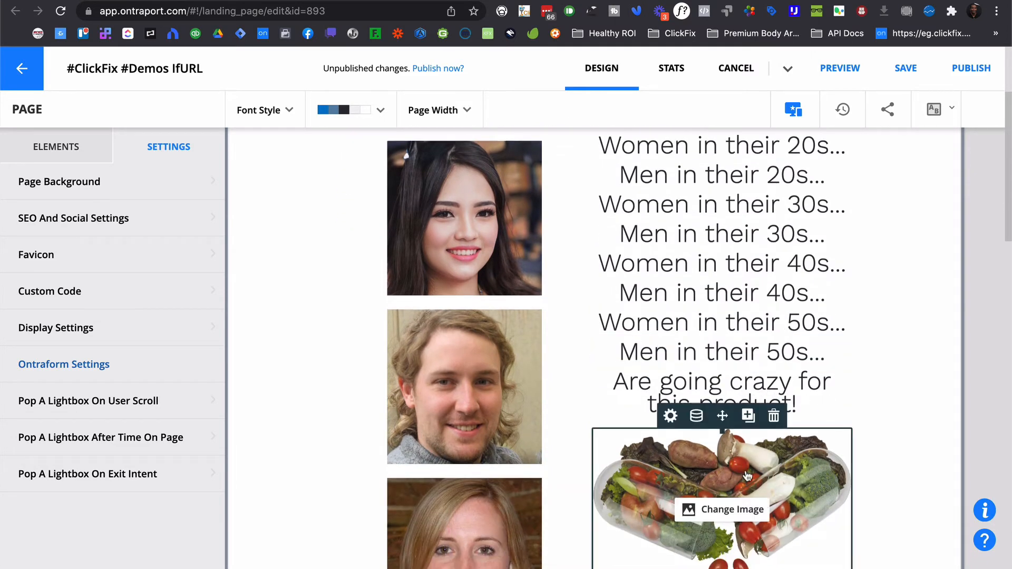
pyautogui.scroll(-3)
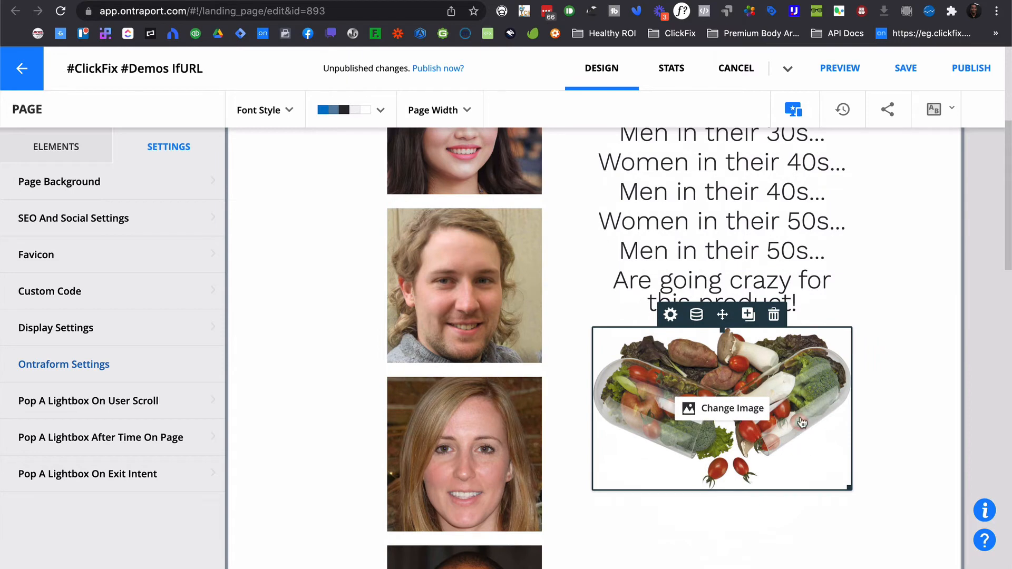
pyautogui.moveTo(812, 417)
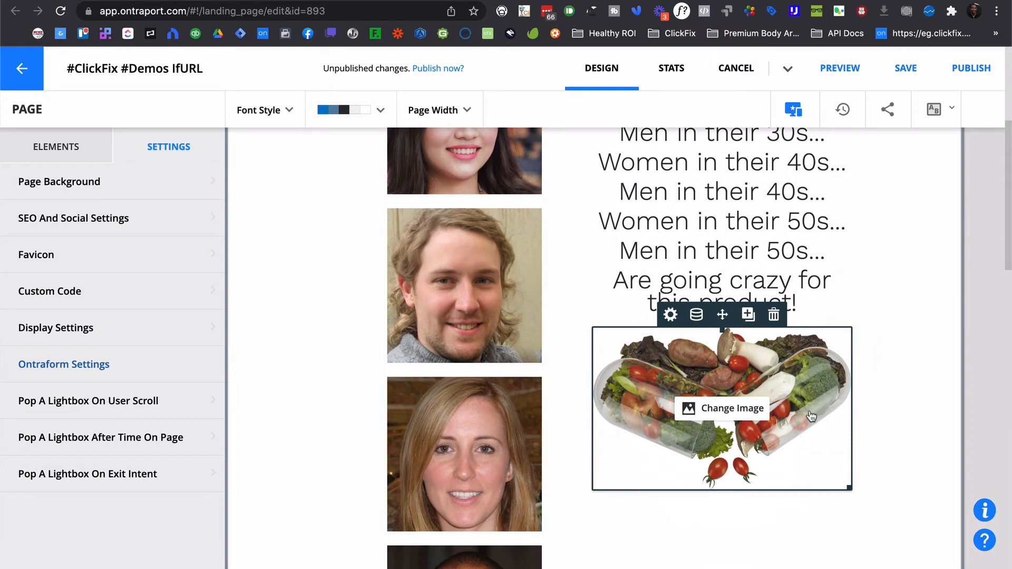
pyautogui.click(839, 68)
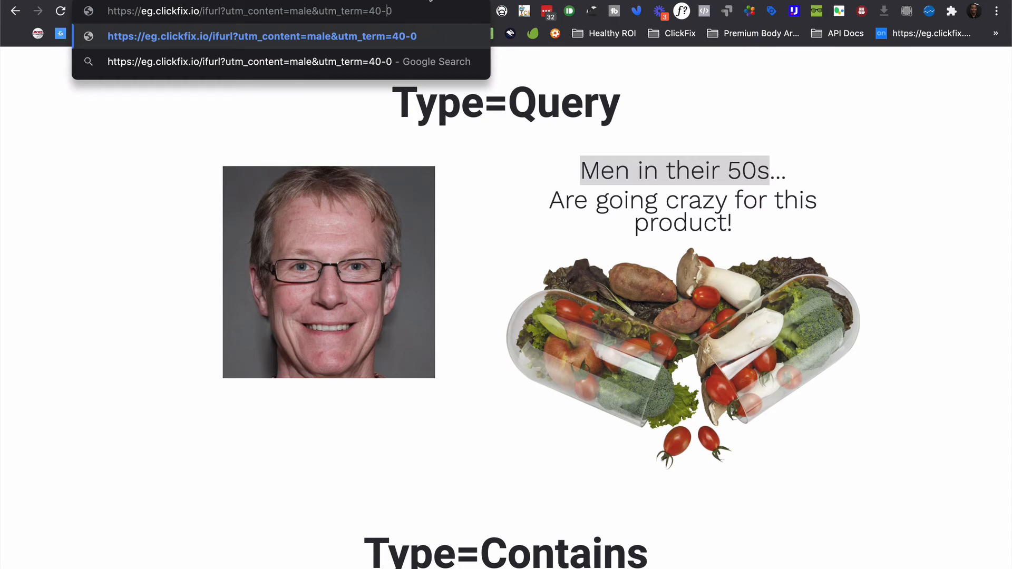
# - Load the live page with utm_content=female&utm_term=40-50 to show Women in their 40s
pyautogui.write('50')
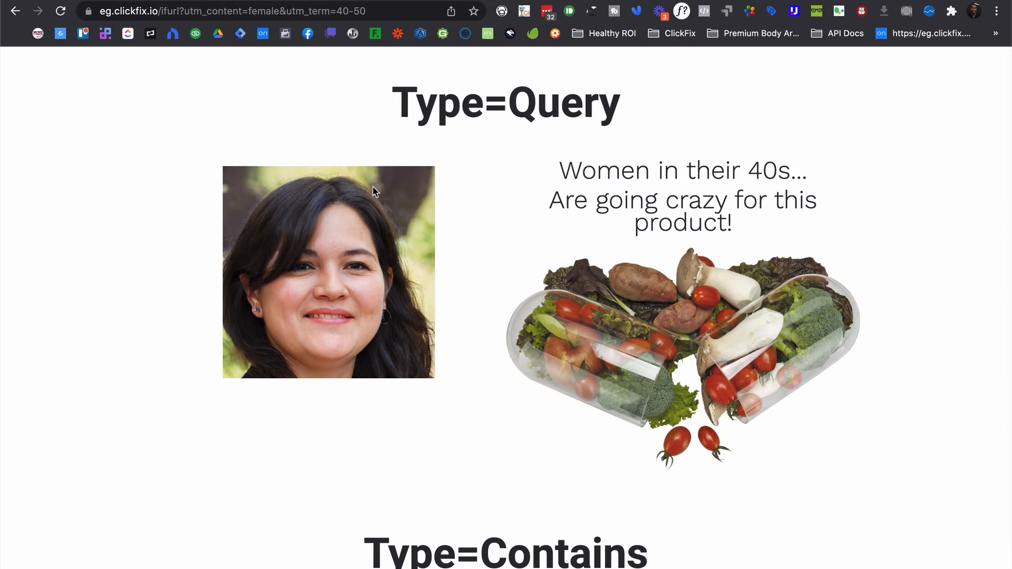
pyautogui.moveTo(770, 150)
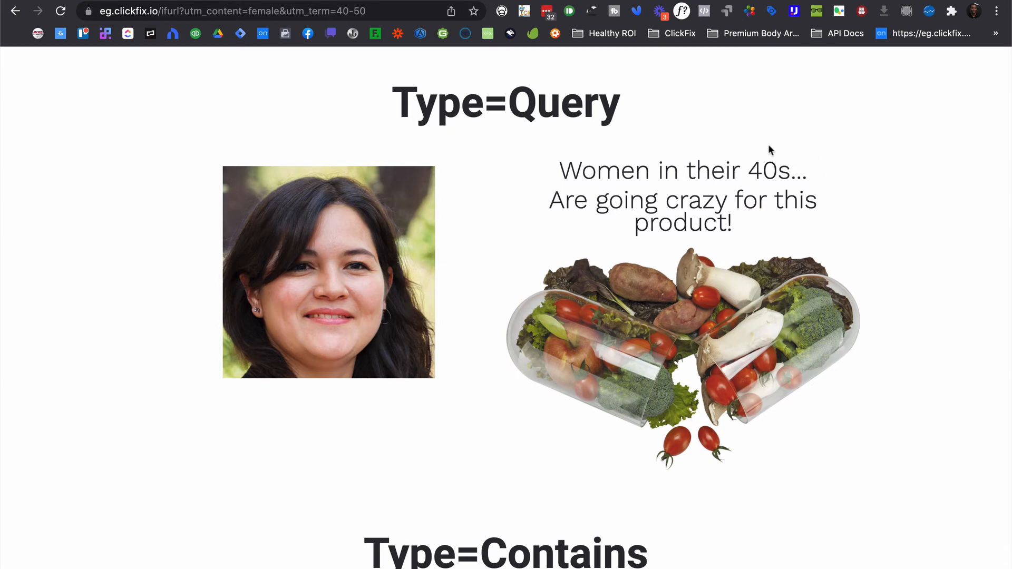
pyautogui.moveTo(690, 276)
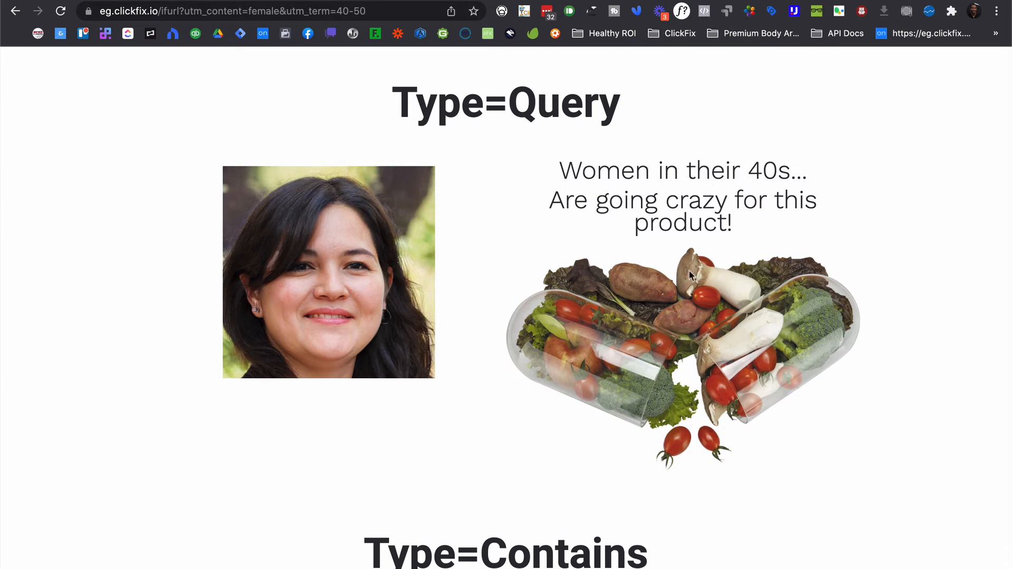
pyautogui.moveTo(535, 280)
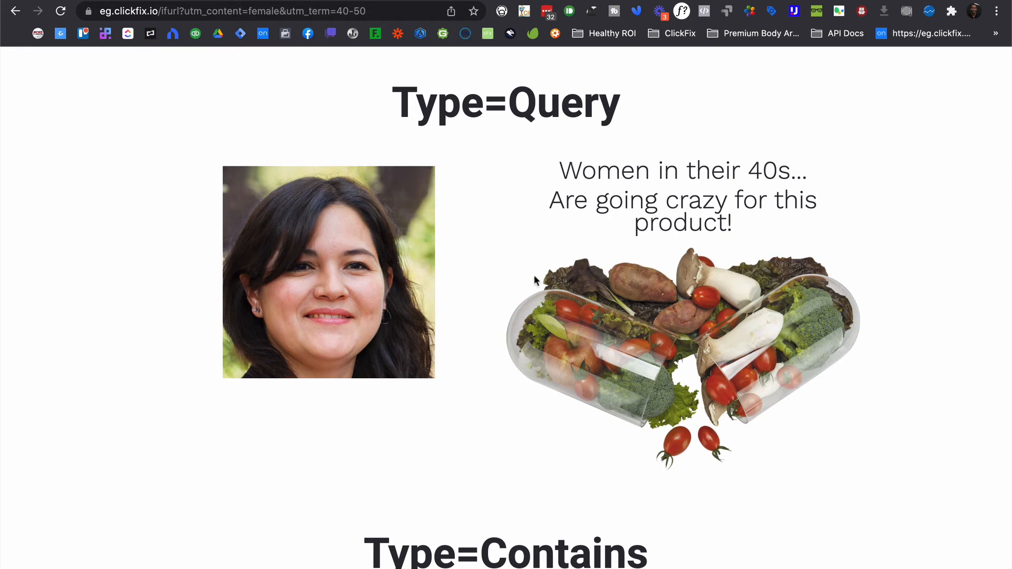
pyautogui.moveTo(568, 321)
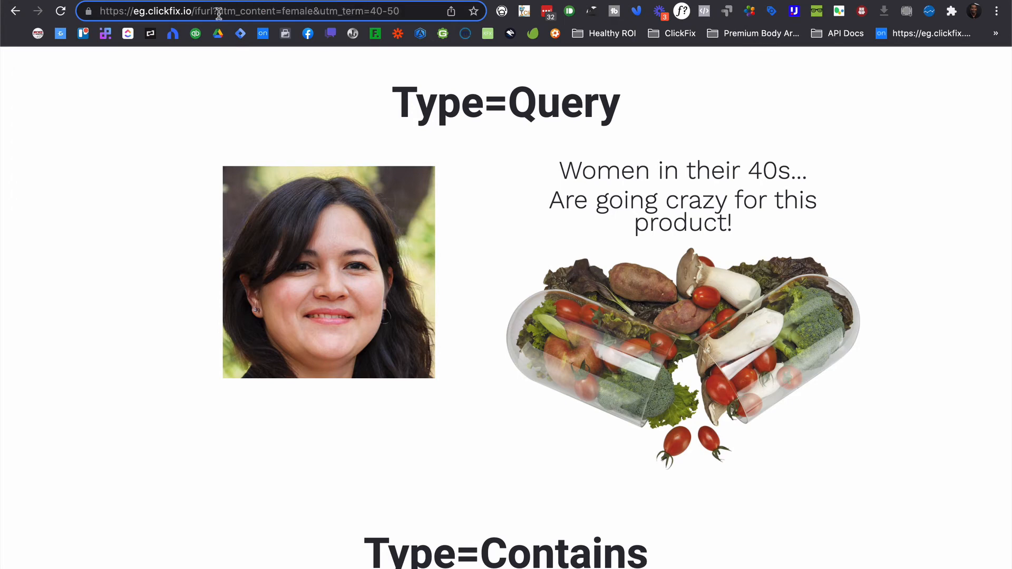
pyautogui.doubleClick(245, 11)
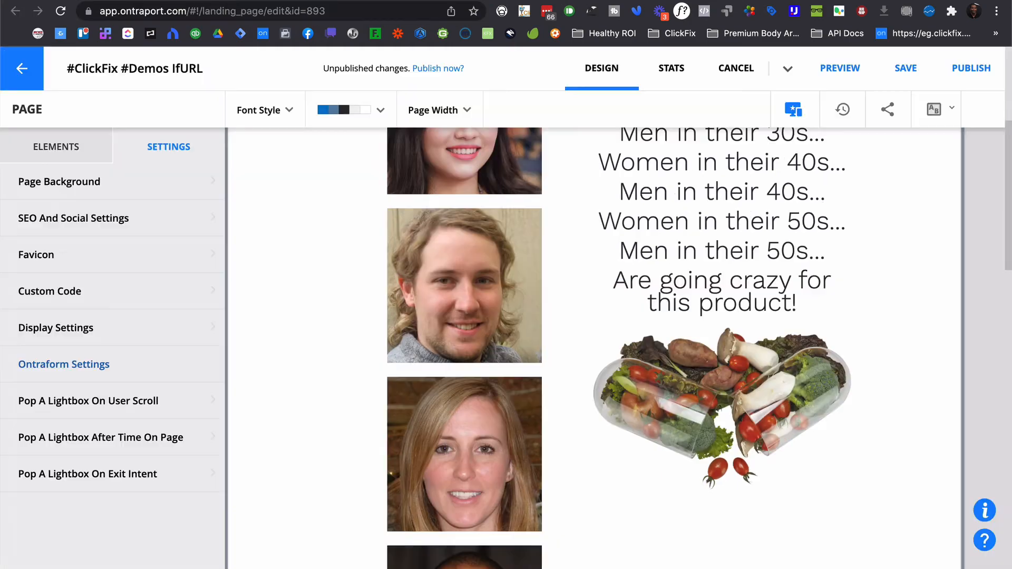
# - Review the Avatar Example IfUrl query rules, highlighting the AND joining their conditions
pyautogui.click(49, 291)
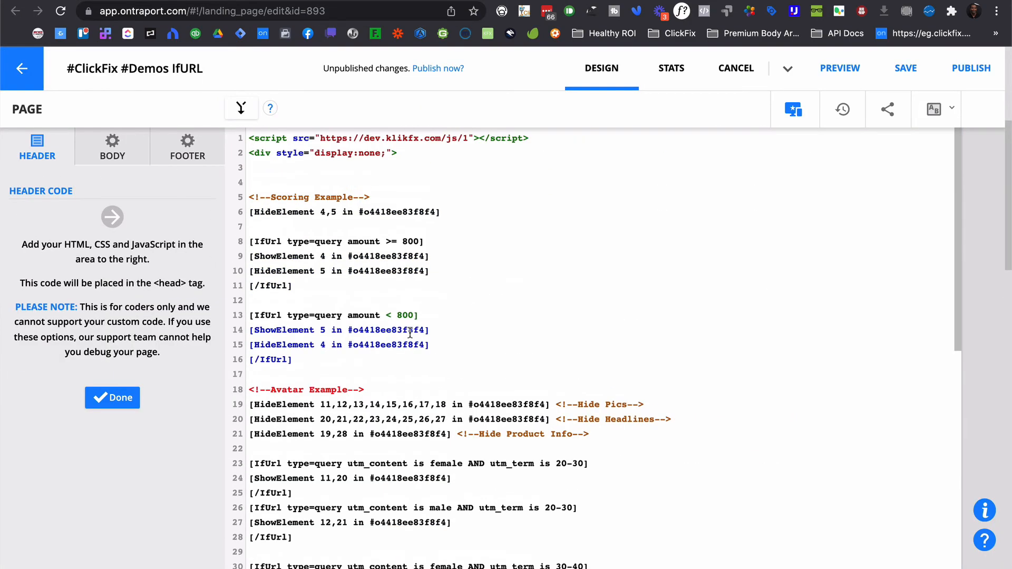
pyautogui.scroll(-3)
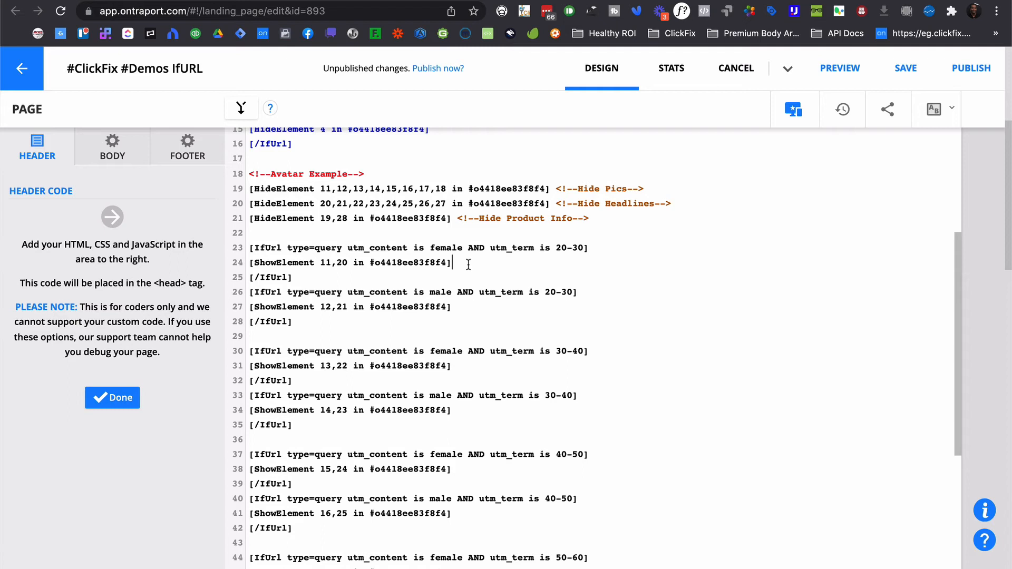
pyautogui.click(454, 262)
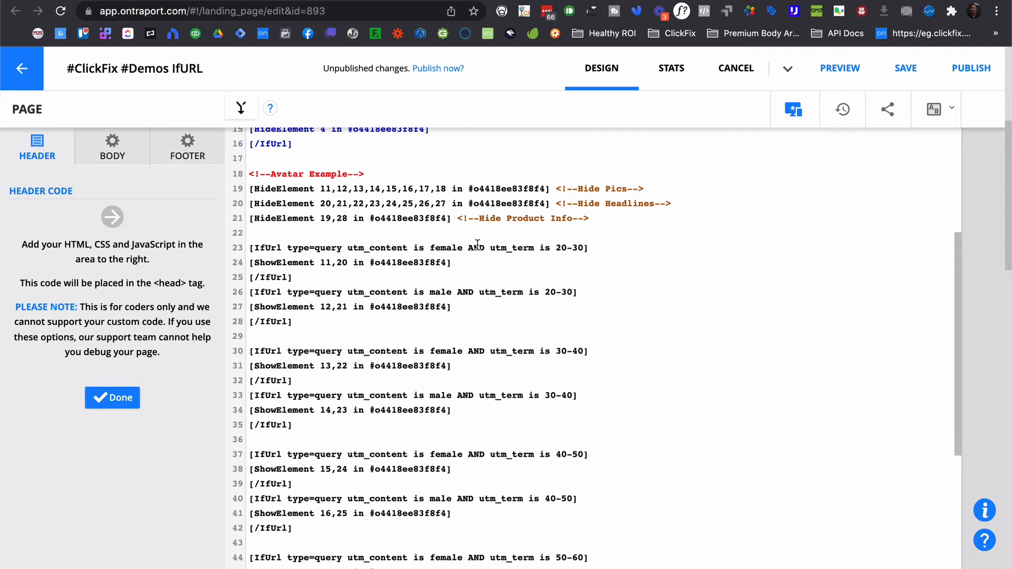
pyautogui.doubleClick(475, 247)
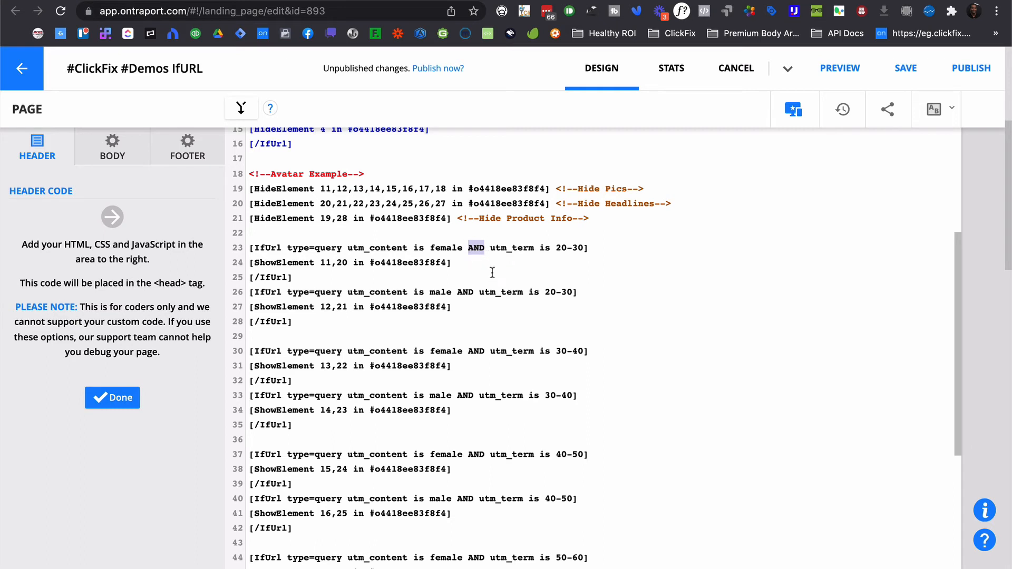
pyautogui.moveTo(312, 268)
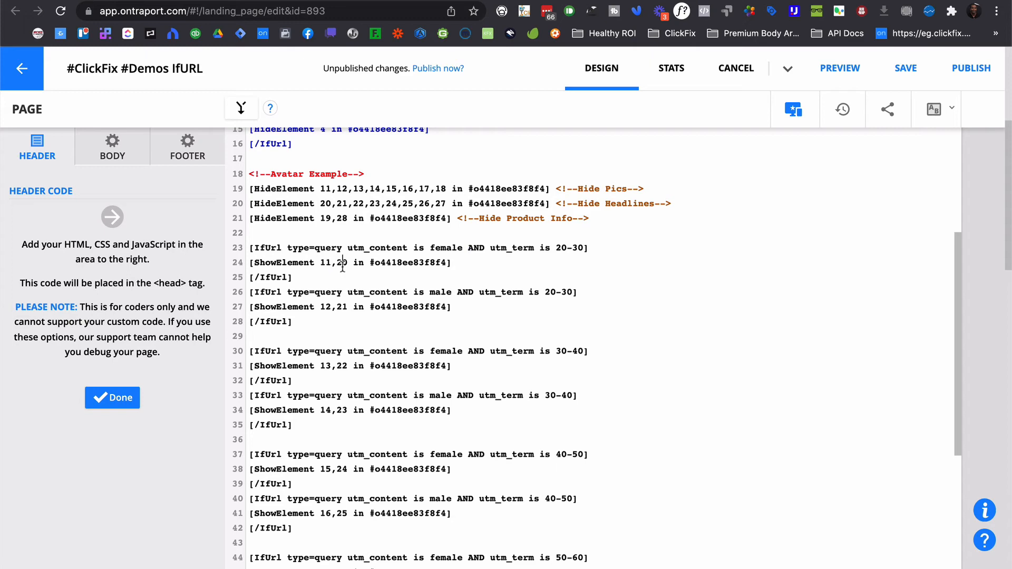
pyautogui.click(112, 398)
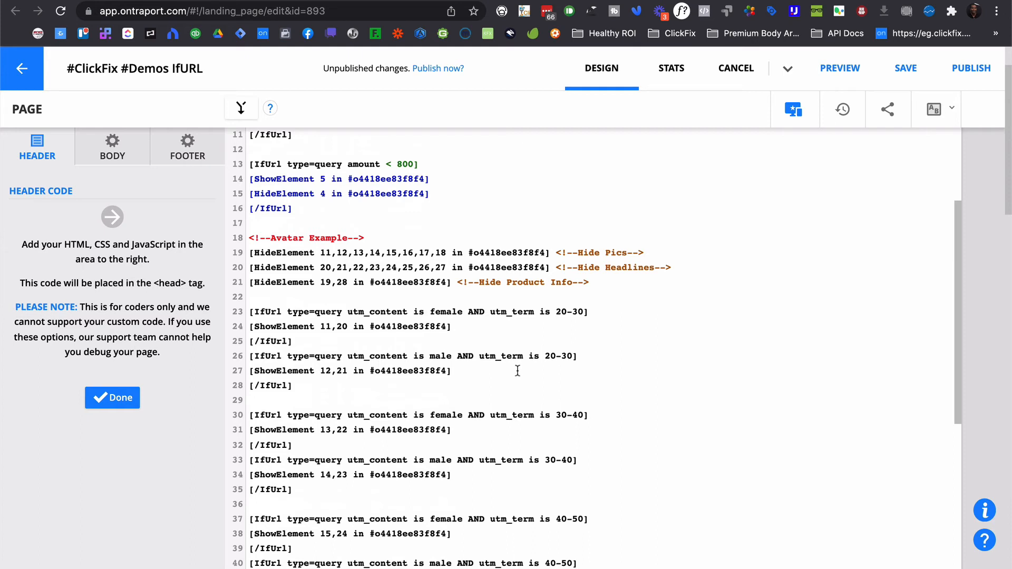
pyautogui.moveTo(572, 370)
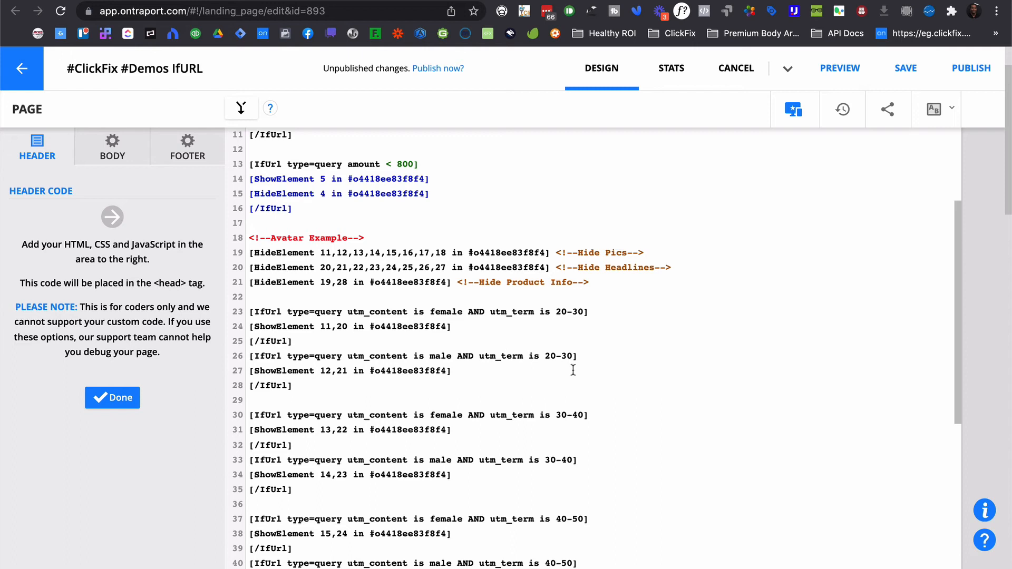
pyautogui.moveTo(578, 351)
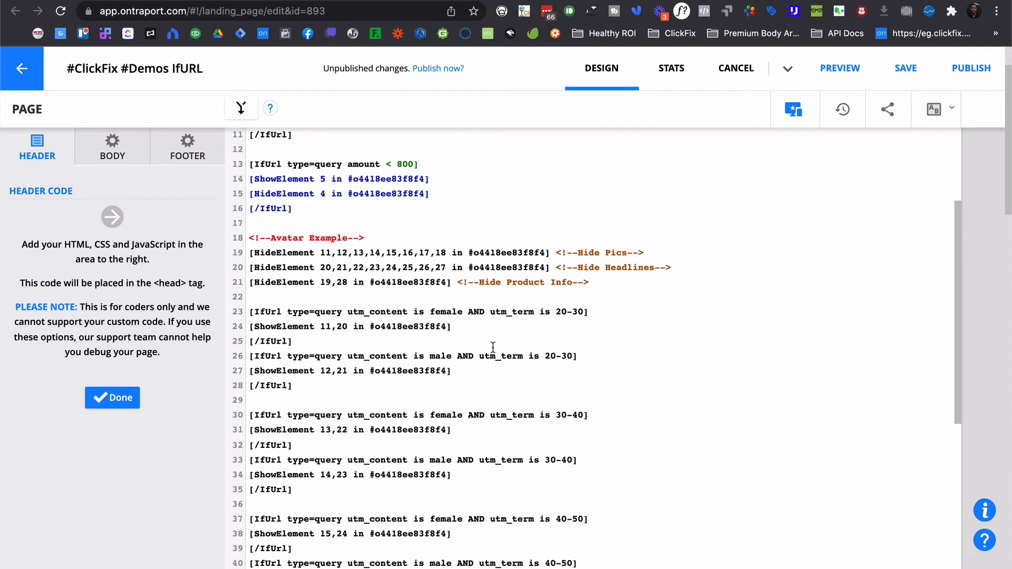
pyautogui.moveTo(535, 372)
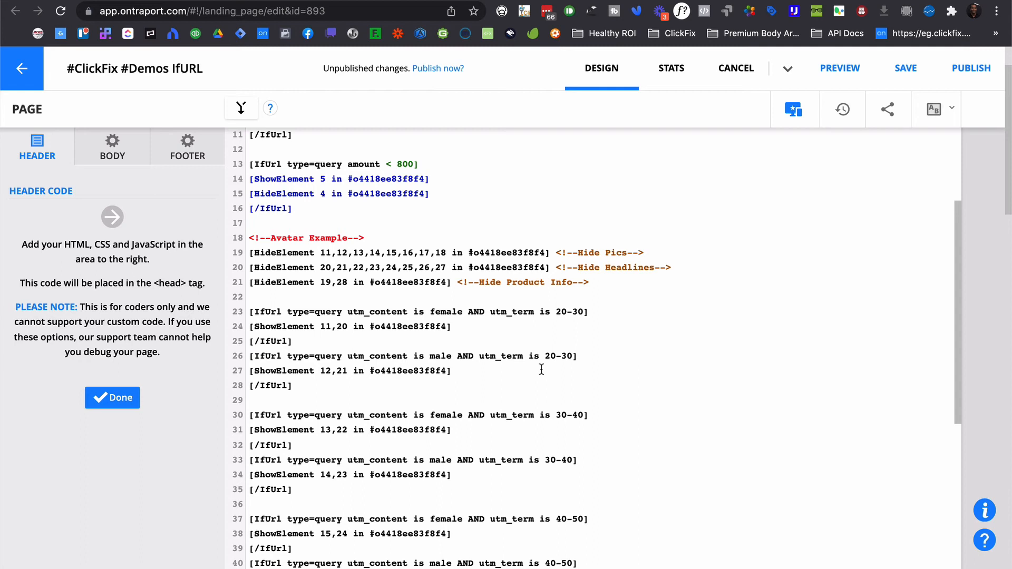
pyautogui.moveTo(521, 386)
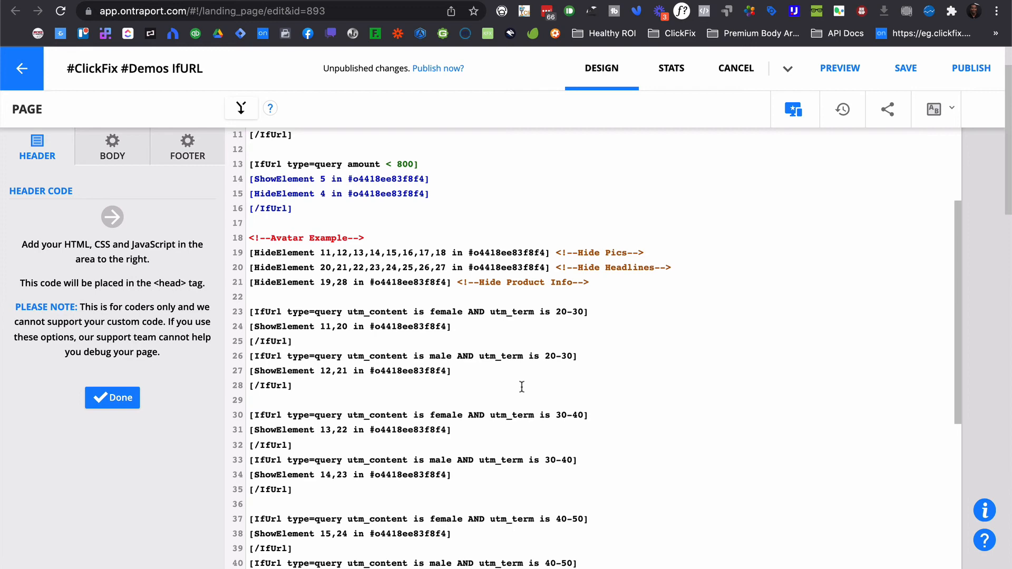
# - Review the remaining age-range rules and the final type=contains utm_content shortcode
pyautogui.scroll(-3)
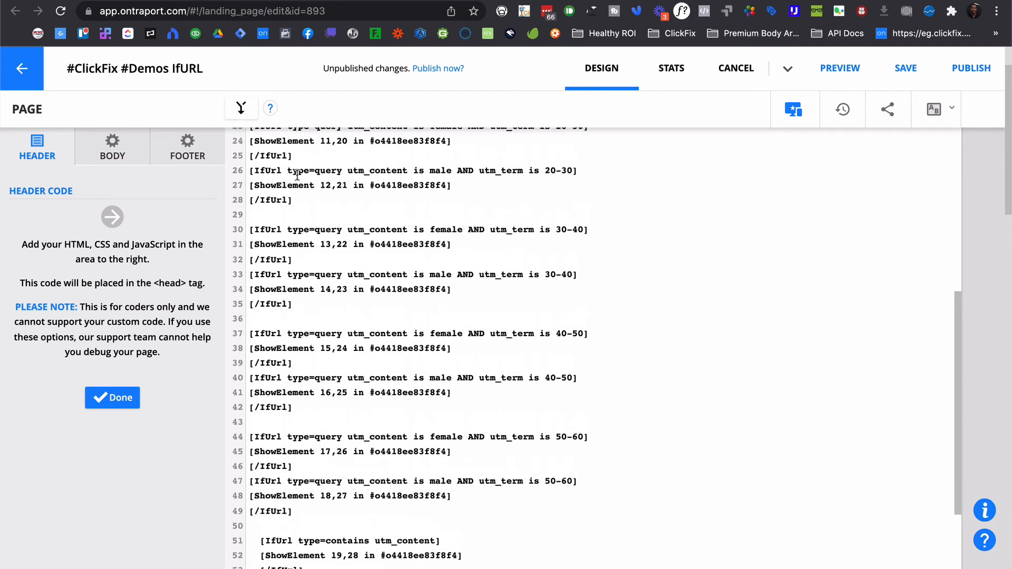
pyautogui.doubleClick(309, 170)
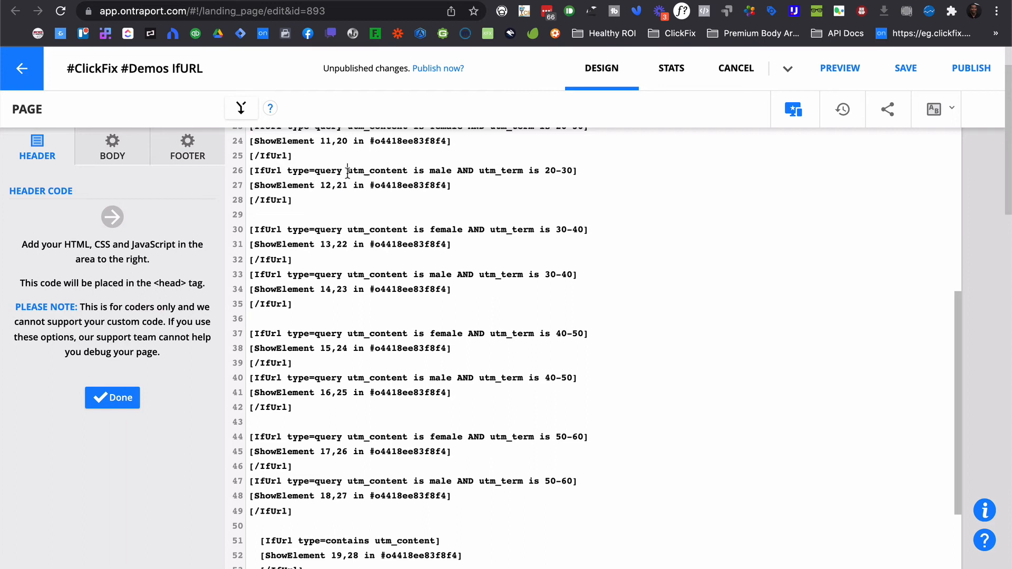
pyautogui.doubleClick(377, 170)
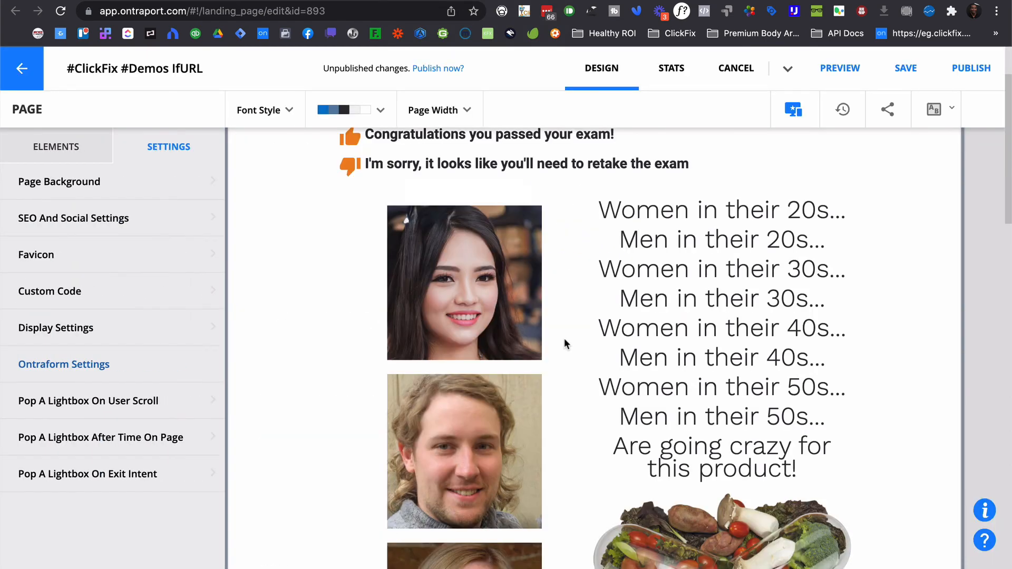
# - Inspect the Meta and Google offer blocks, then view the live page with fbclid=666
pyautogui.scroll(-3)
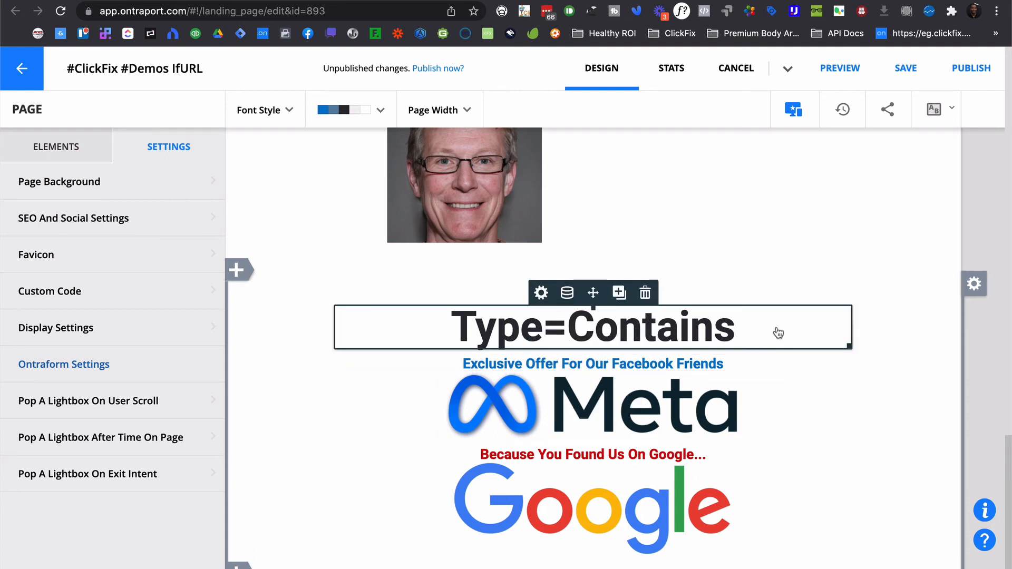
pyautogui.moveTo(743, 312)
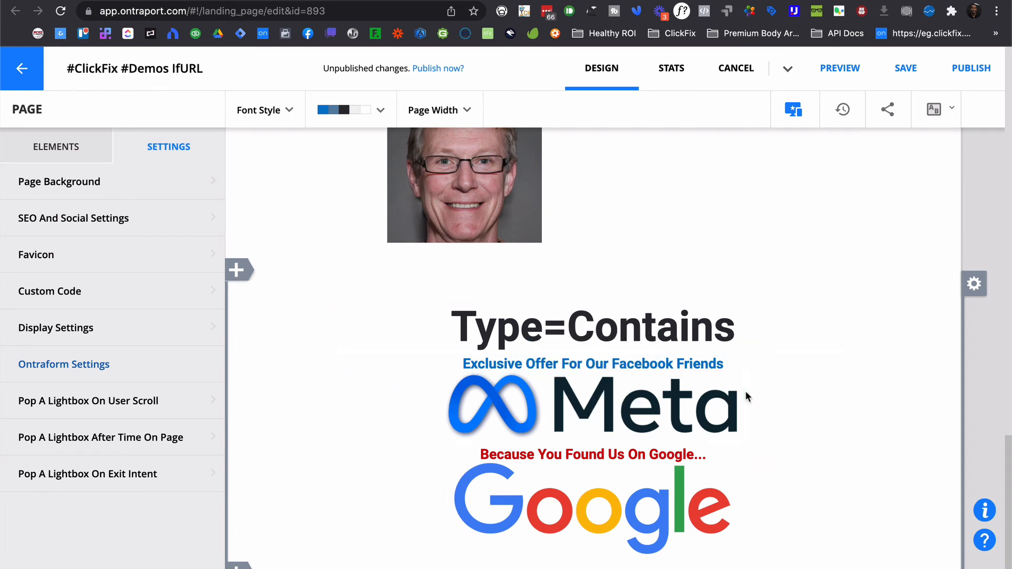
pyautogui.click(591, 327)
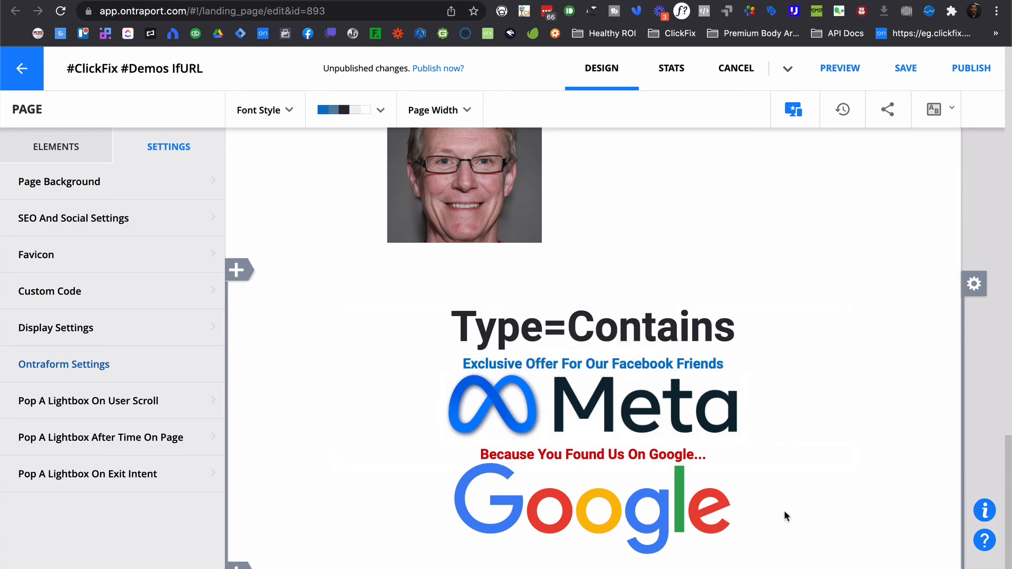
pyautogui.click(590, 510)
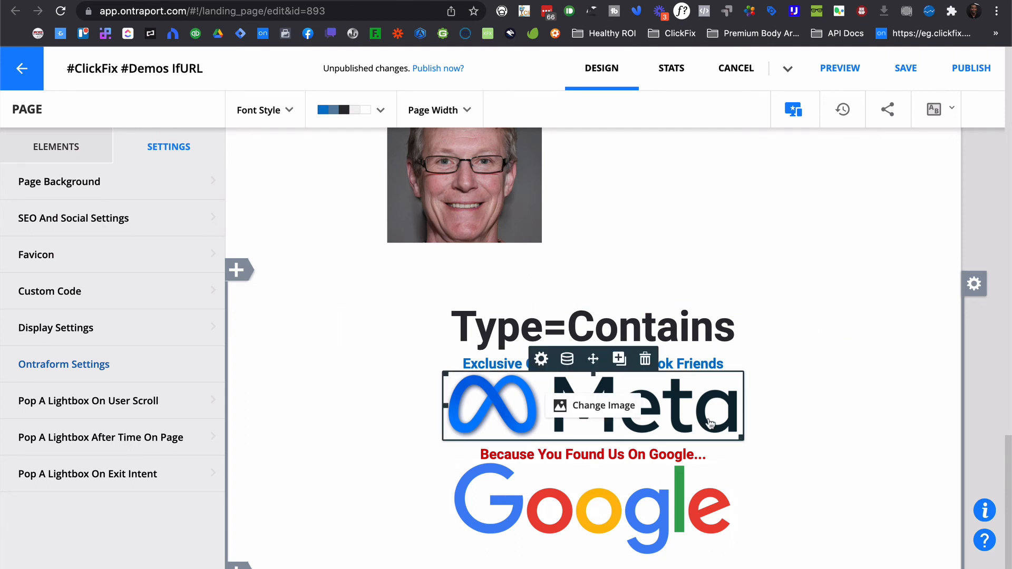
pyautogui.moveTo(486, 196)
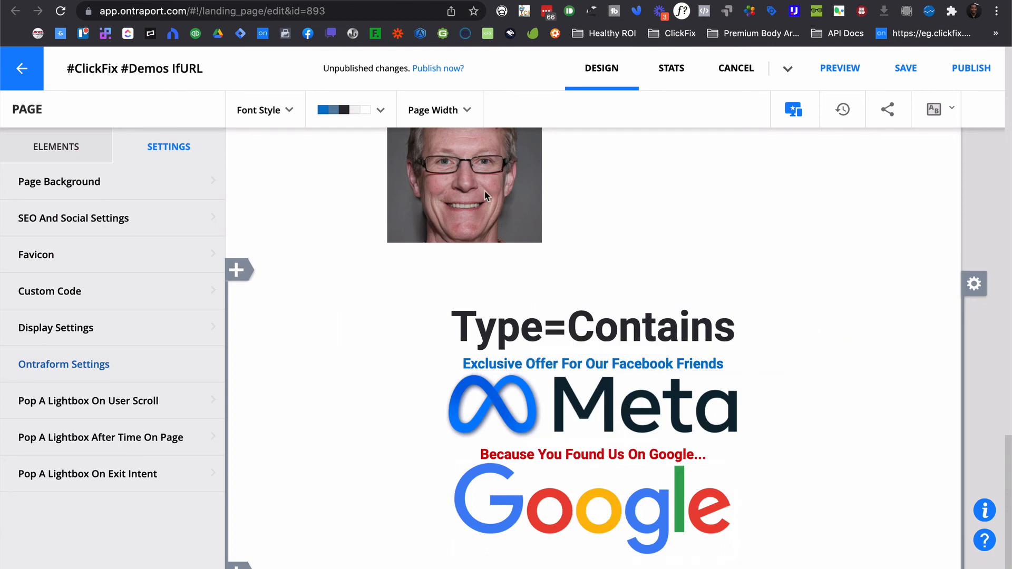
pyautogui.click(840, 68)
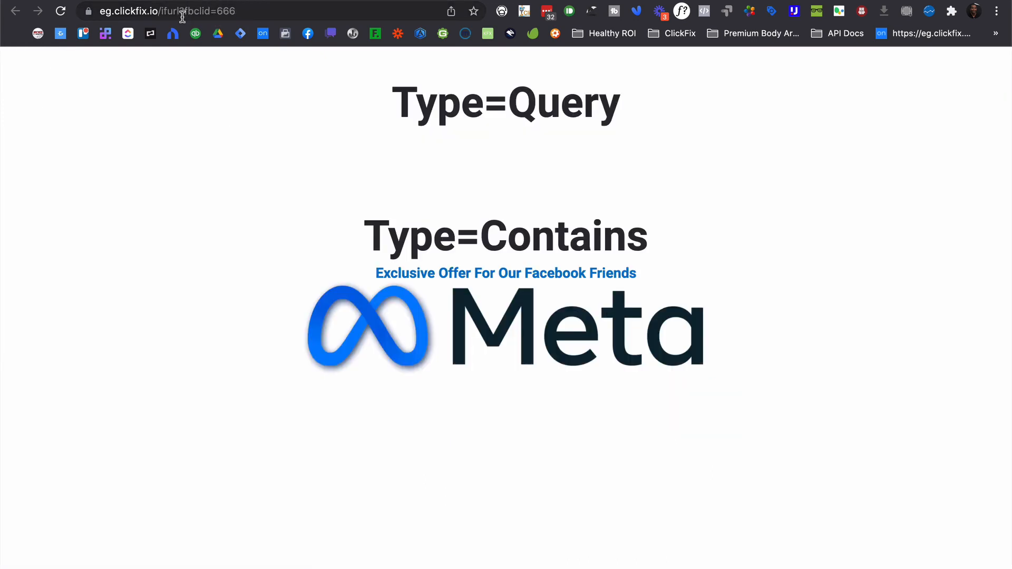
# - Place the cursor at the fbclid=666 parameter in the live page address
pyautogui.click(187, 11)
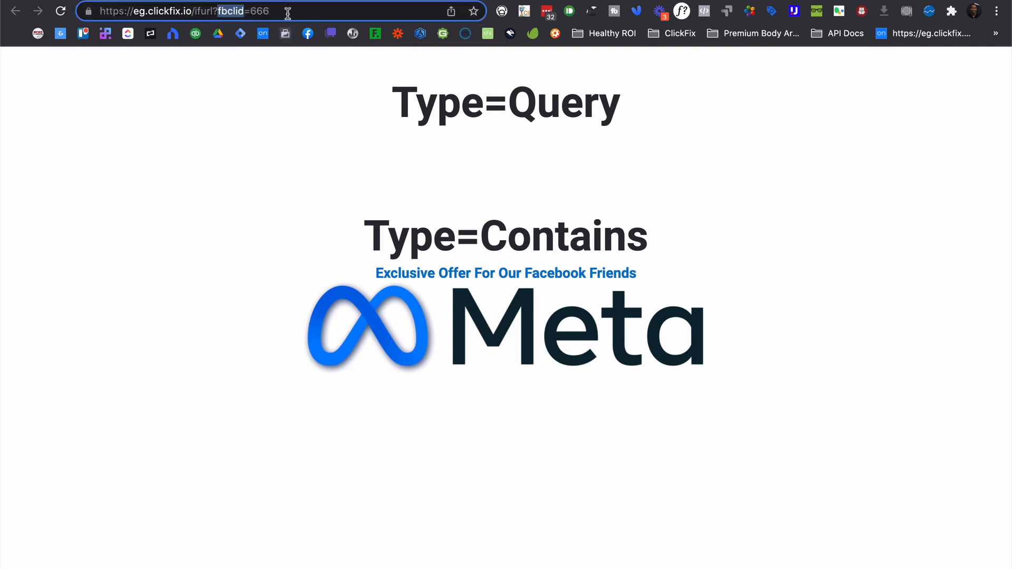
pyautogui.moveTo(332, 286)
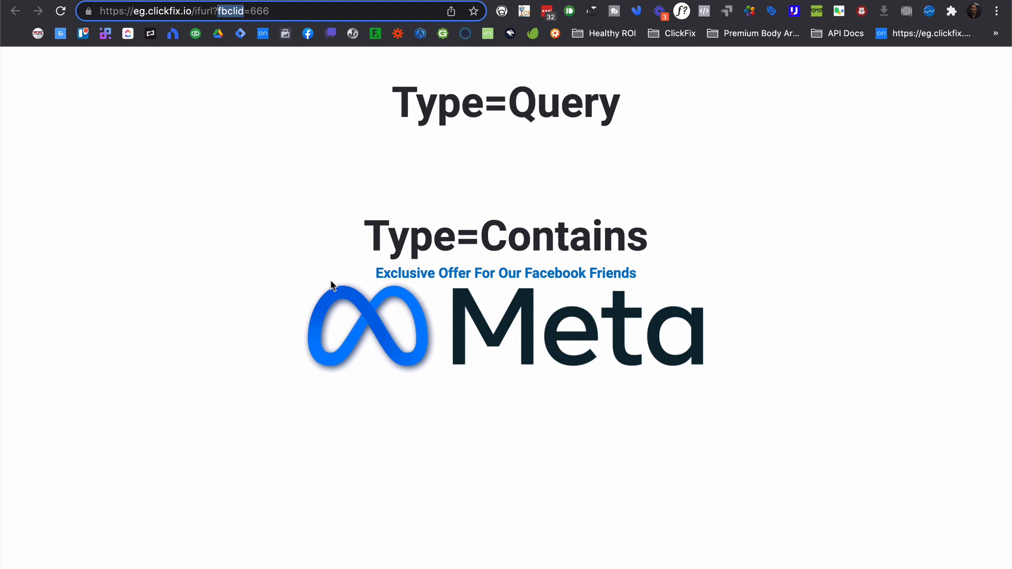
pyautogui.moveTo(589, 259)
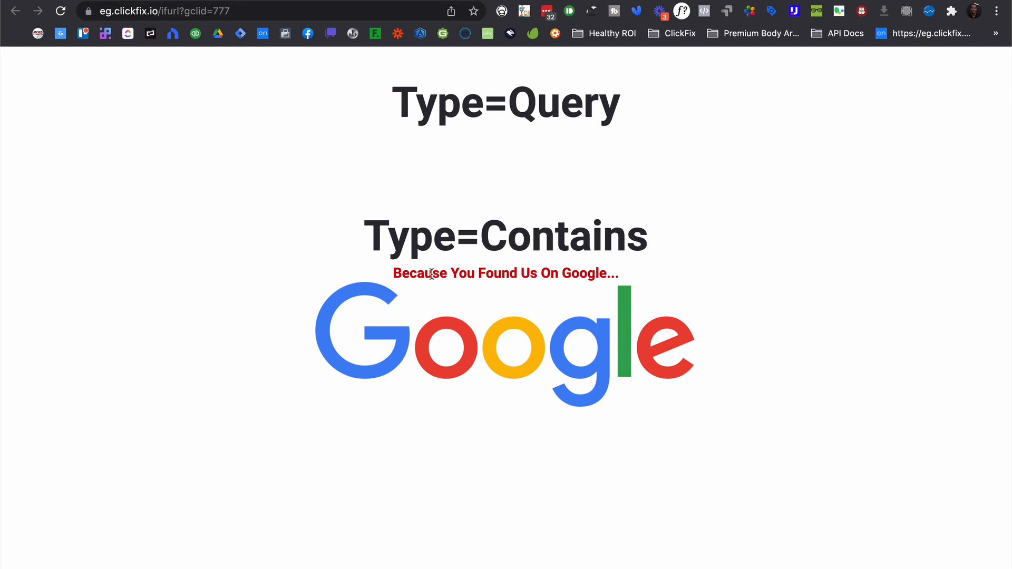
pyautogui.moveTo(461, 325)
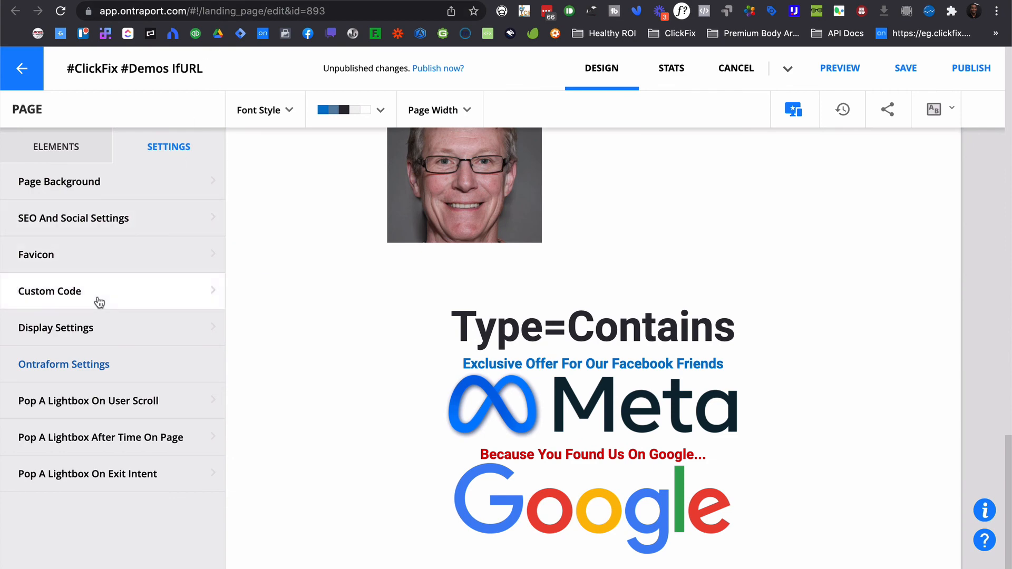
# - Open the header Custom Code and select the fbclid ShowElement rule line
pyautogui.click(49, 291)
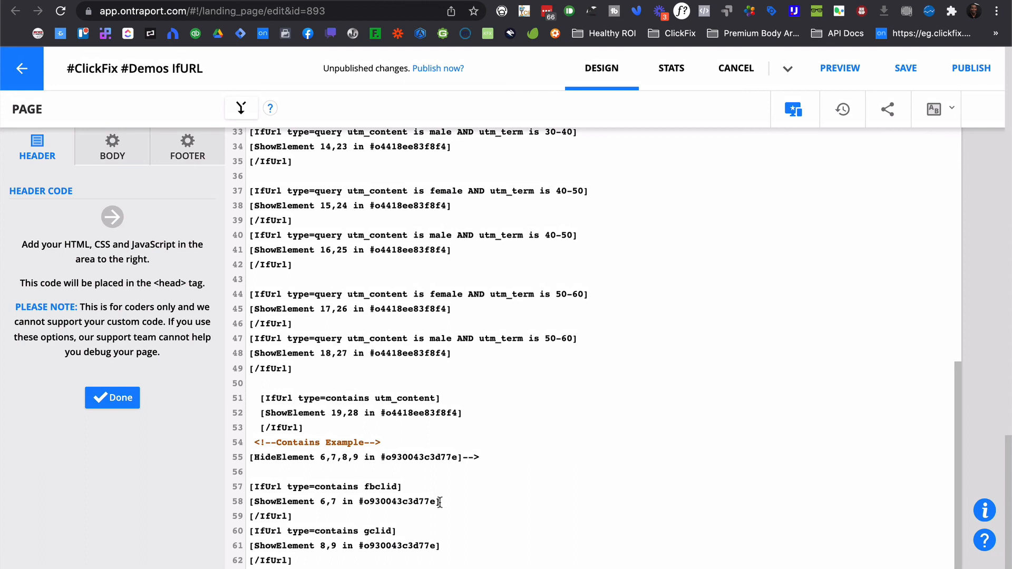
pyautogui.moveTo(411, 362)
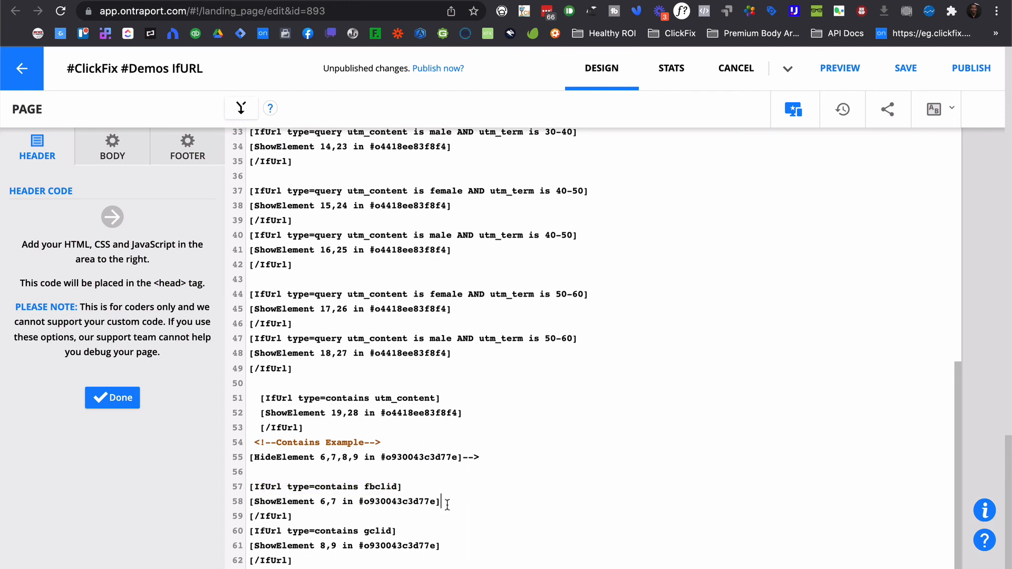
pyautogui.tripleClick(345, 501)
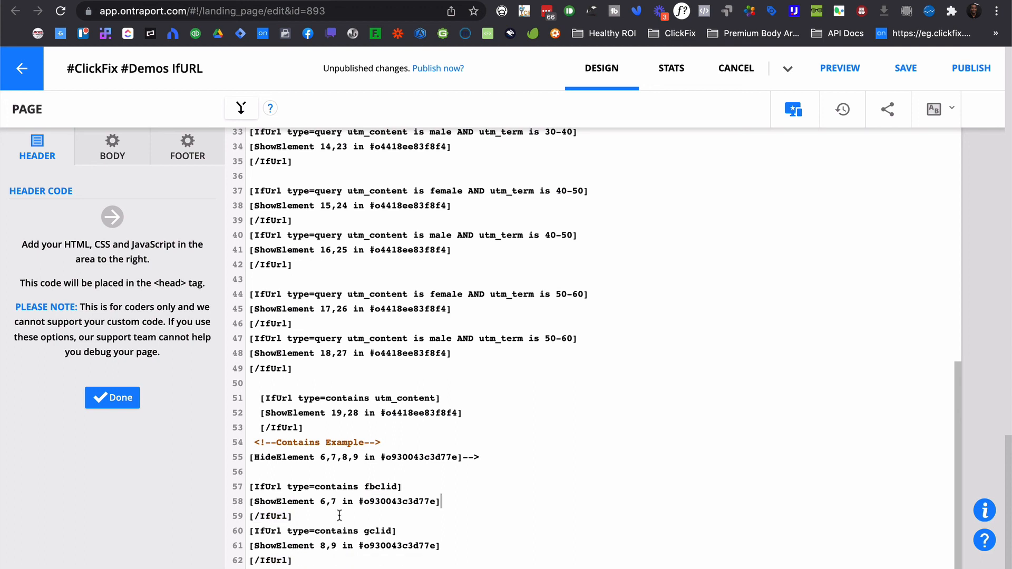
pyautogui.moveTo(332, 535)
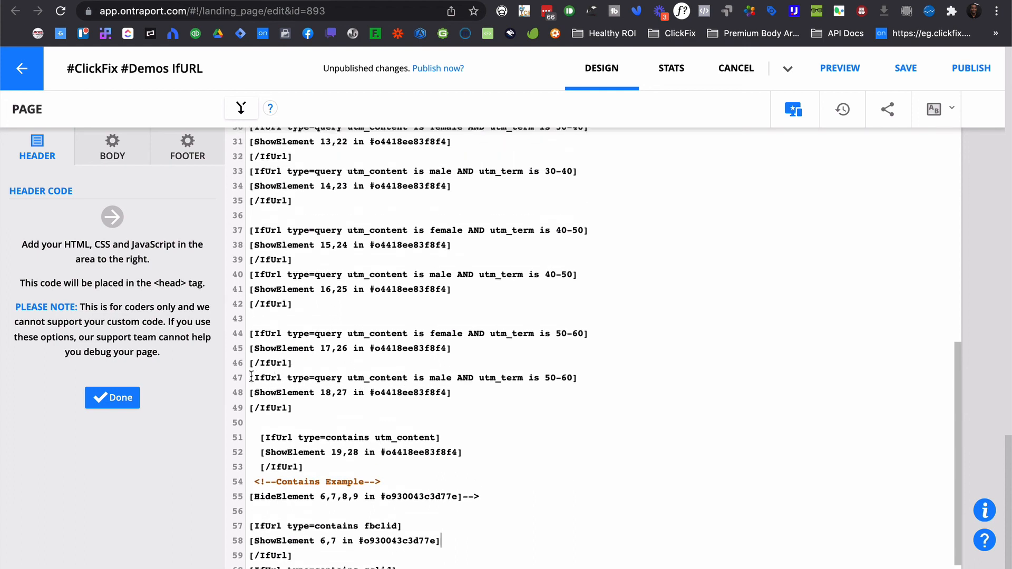
pyautogui.doubleClick(294, 377)
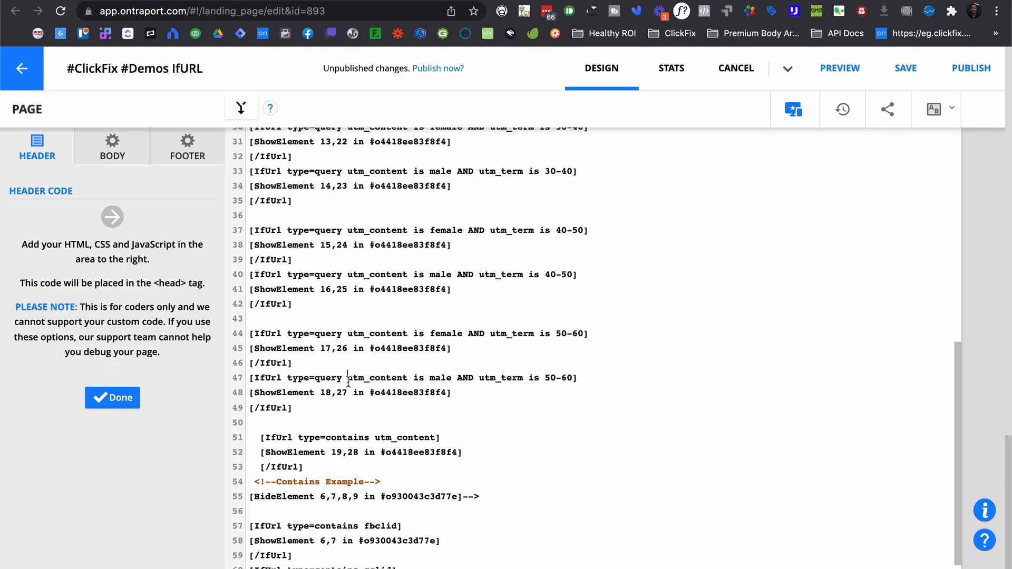
pyautogui.doubleClick(377, 377)
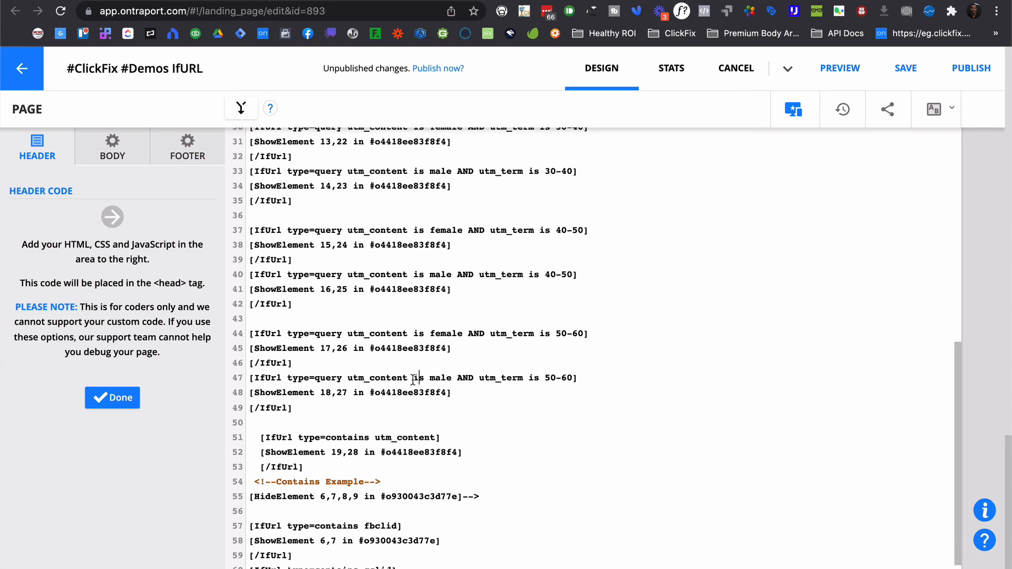
pyautogui.doubleClick(416, 377)
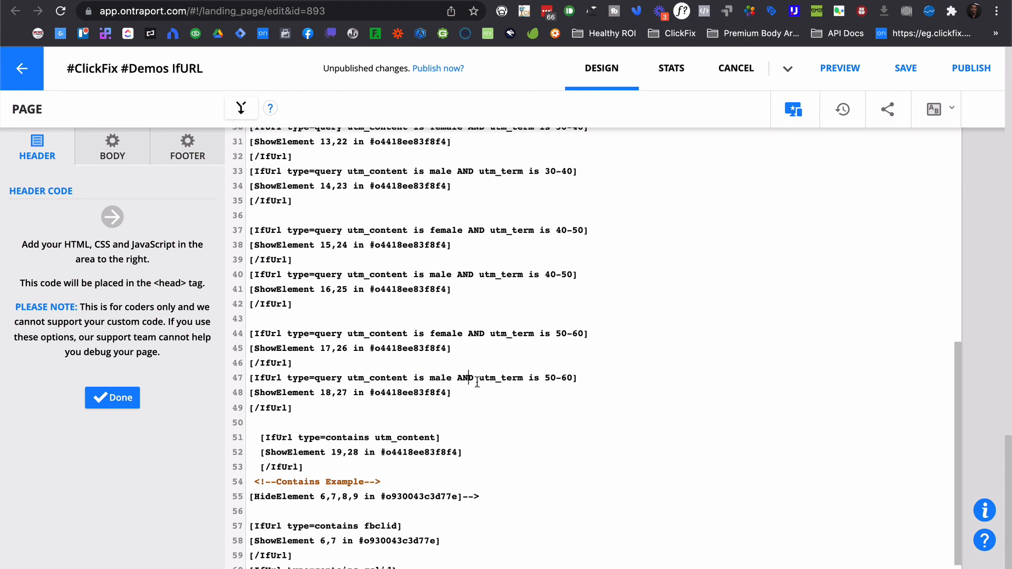
pyautogui.doubleClick(502, 377)
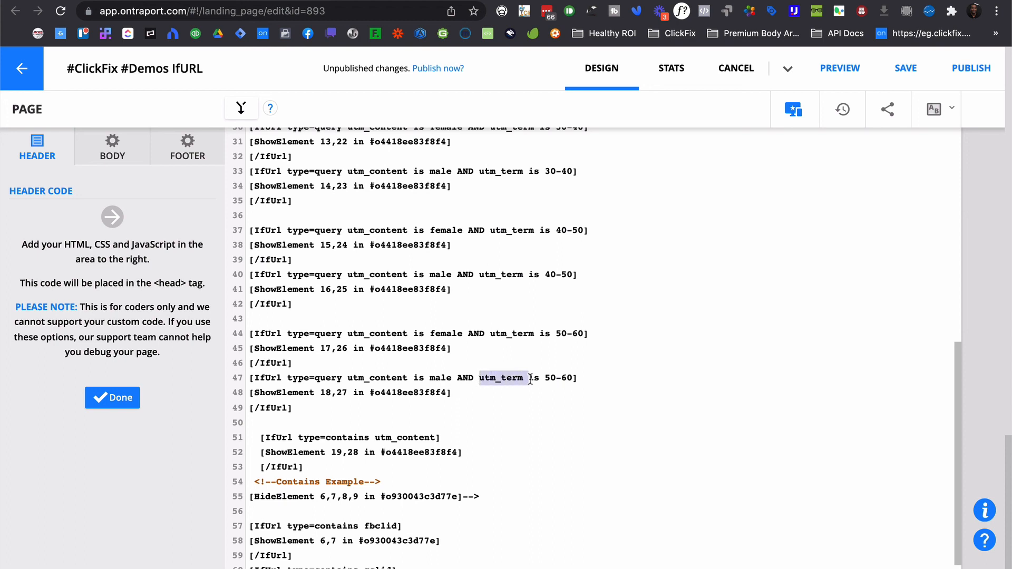
pyautogui.moveTo(481, 378); pyautogui.dragTo(561, 377)
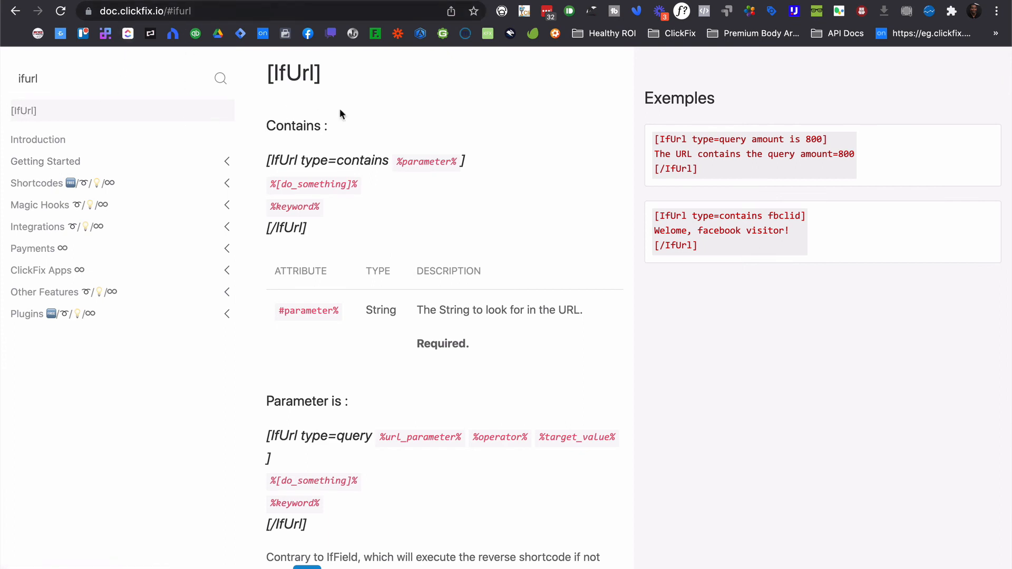
pyautogui.moveTo(46, 116)
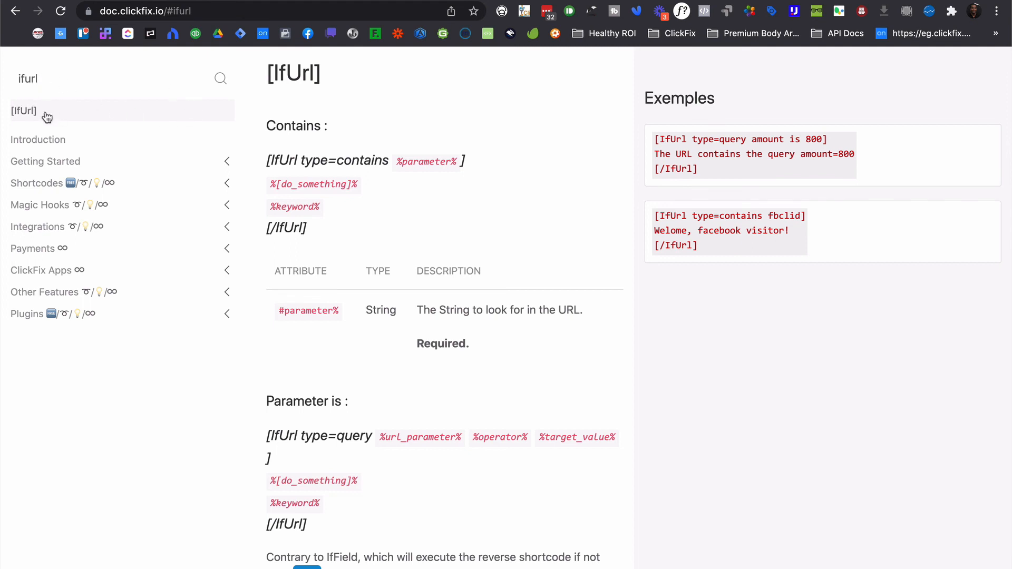
pyautogui.moveTo(424, 267)
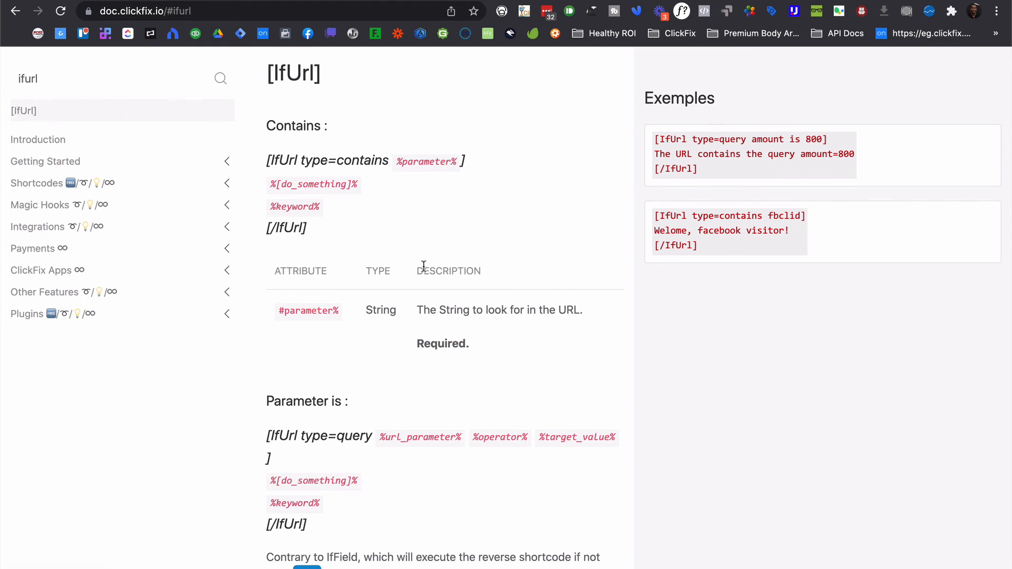
pyautogui.moveTo(460, 211)
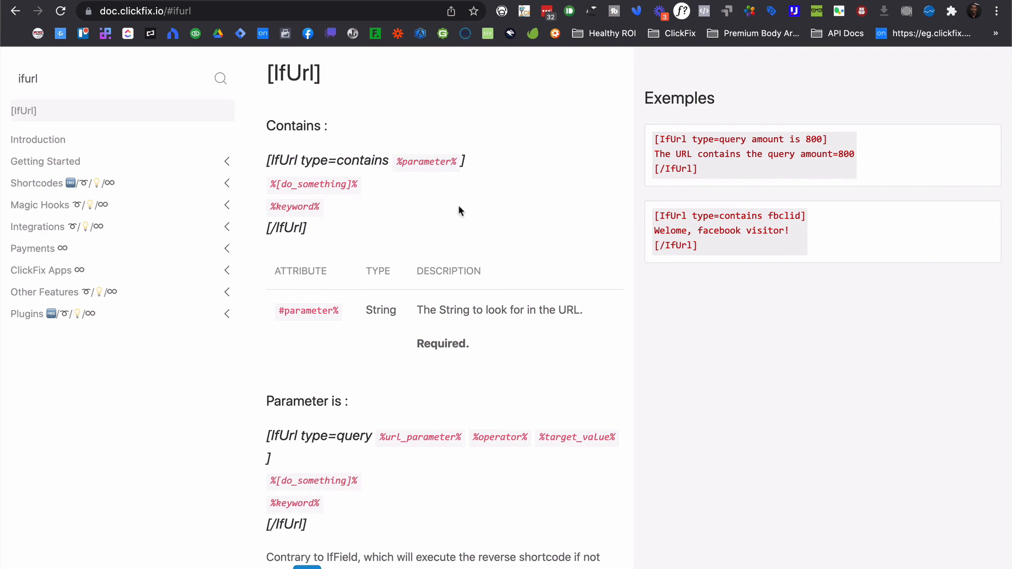
# - Scroll past Contains to the query operator table (is, not, >, <, >=, <=, OR)
pyautogui.scroll(-3)
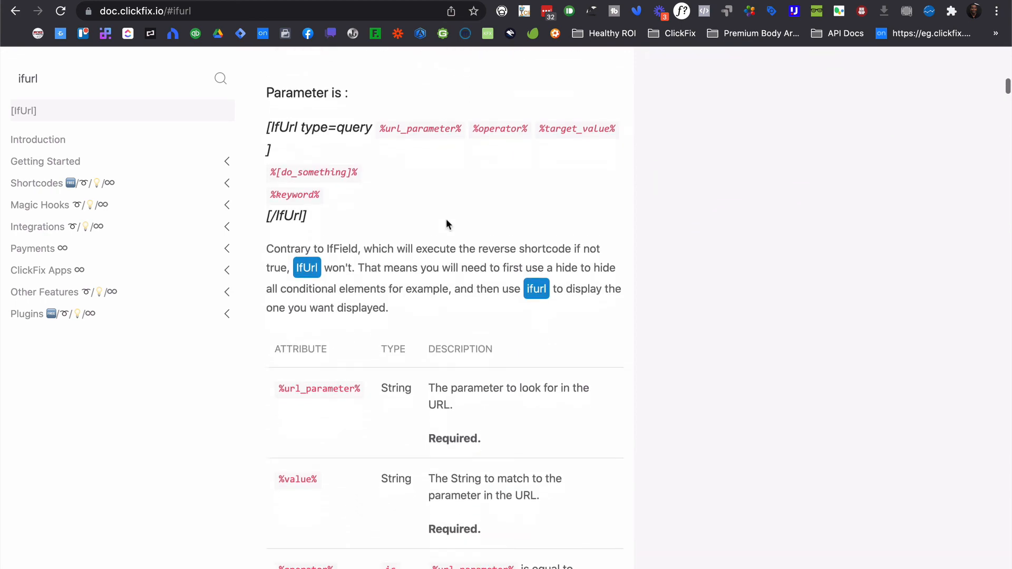
pyautogui.scroll(-3)
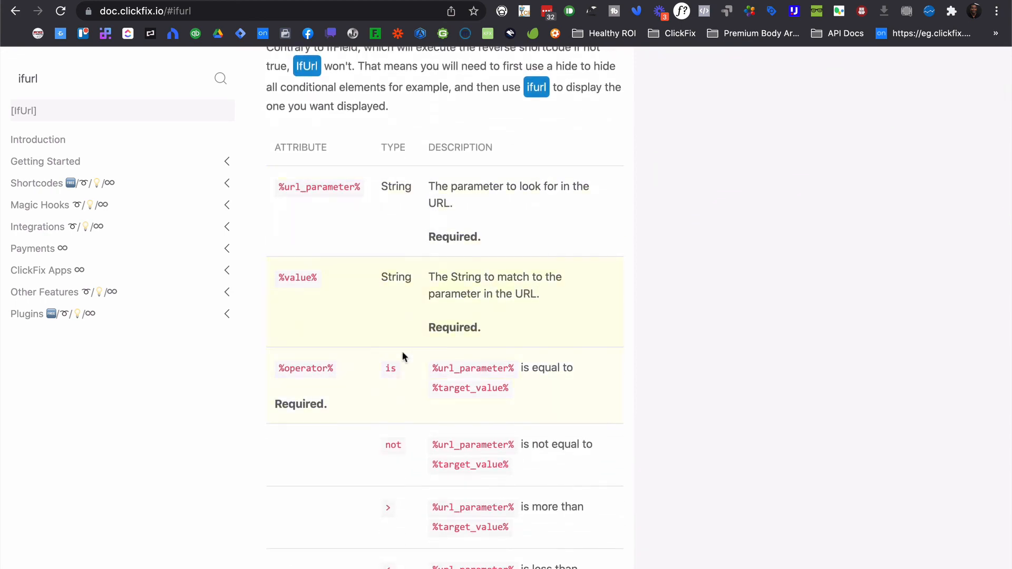
pyautogui.scroll(-3)
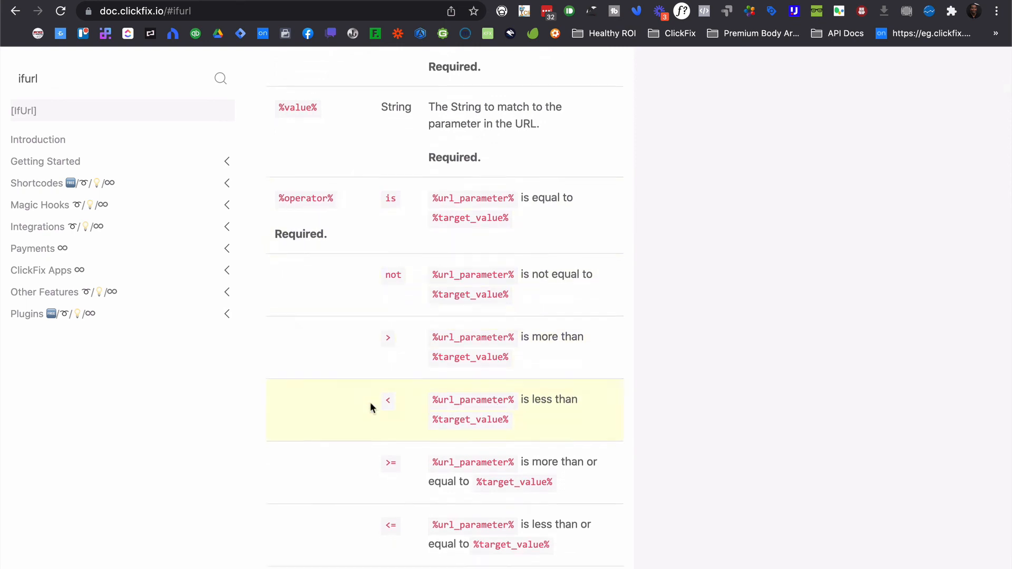
pyautogui.scroll(-3)
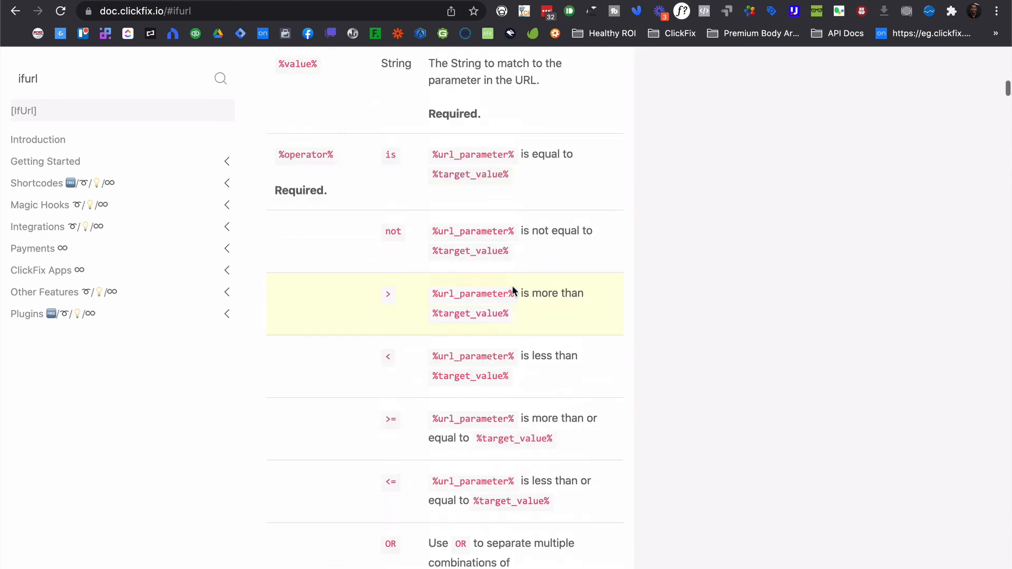